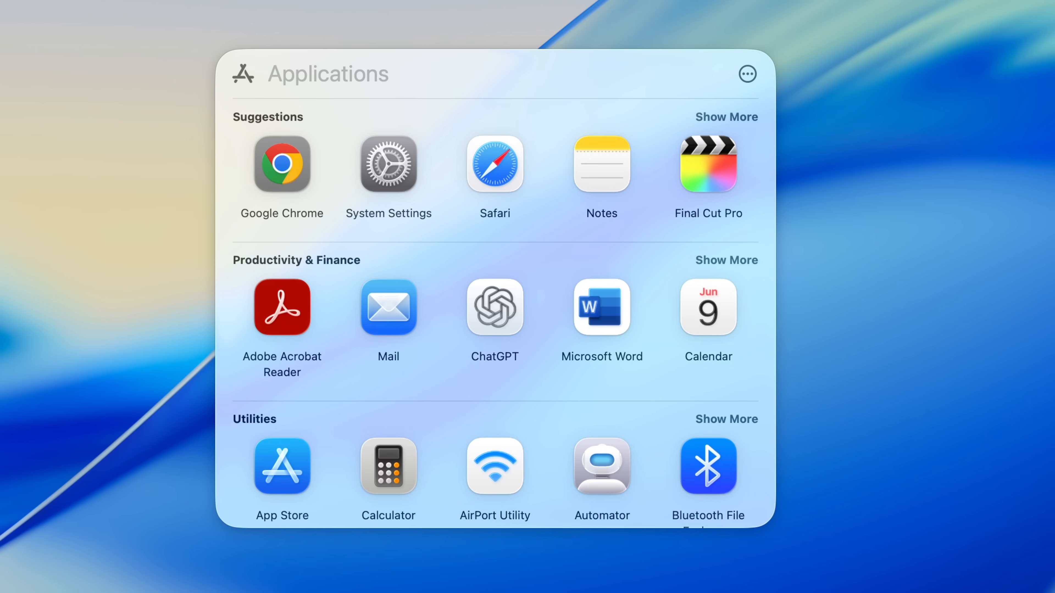
# Check the Apps launcher's view options, browse its categories, then close it back to the desktop.
pyautogui.click(748, 74)
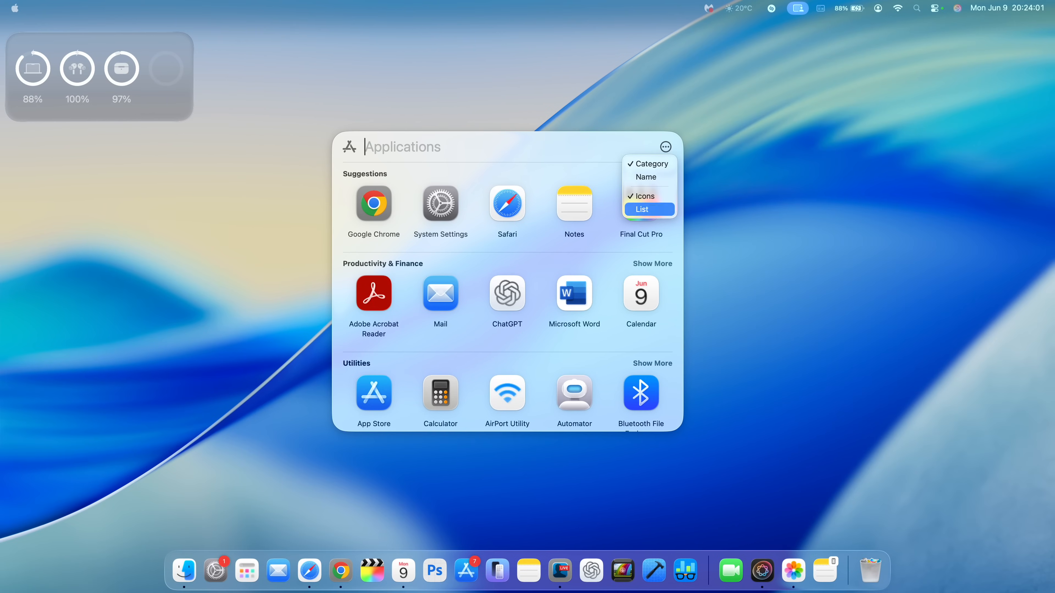
pyautogui.click(642, 209)
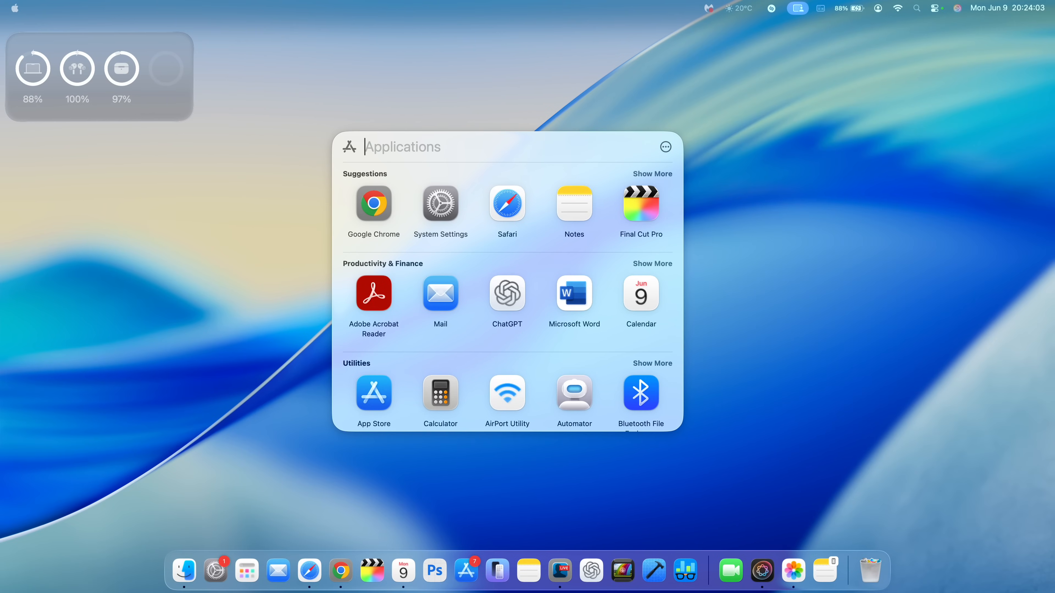
pyautogui.click(666, 148)
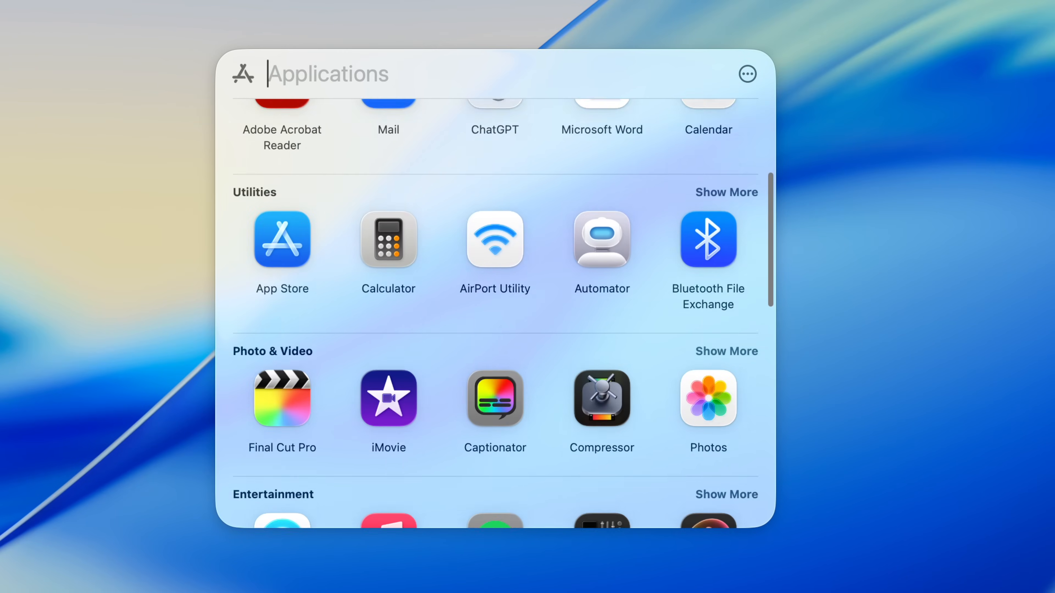
pyautogui.scroll(-3)
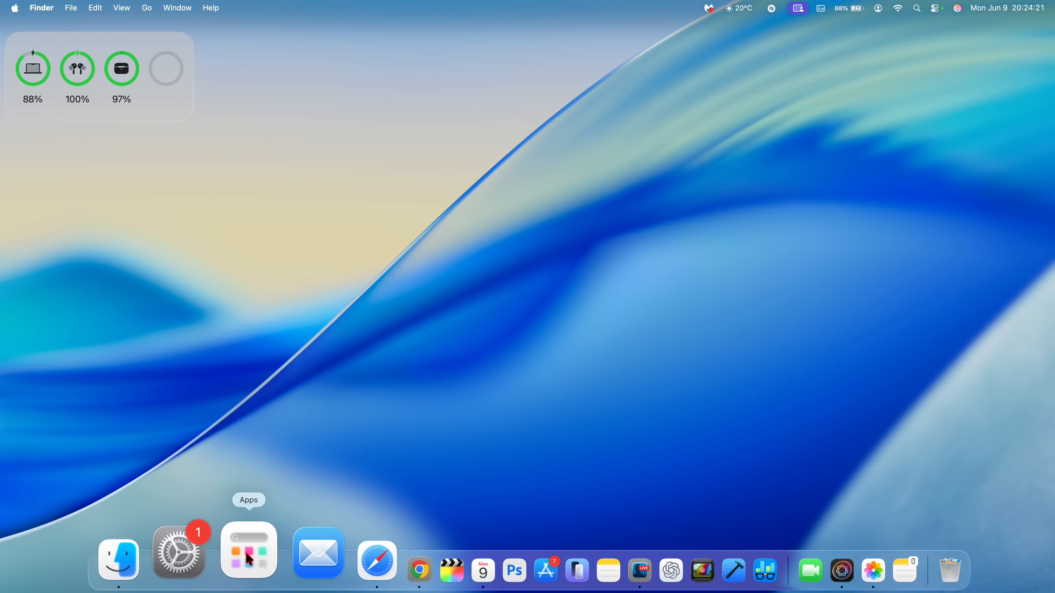
pyautogui.click(248, 554)
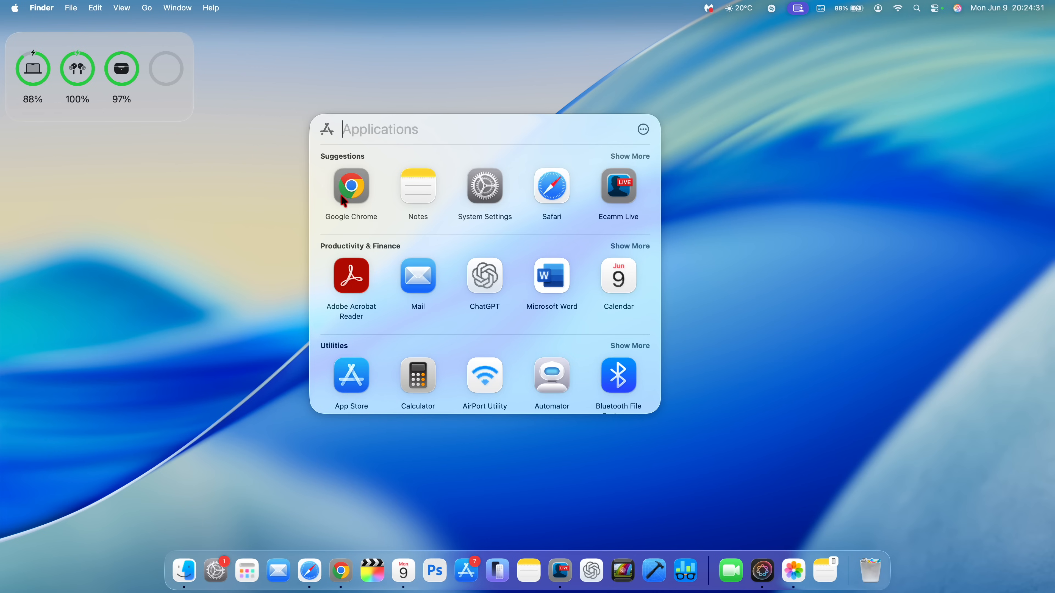
pyautogui.moveTo(541, 214)
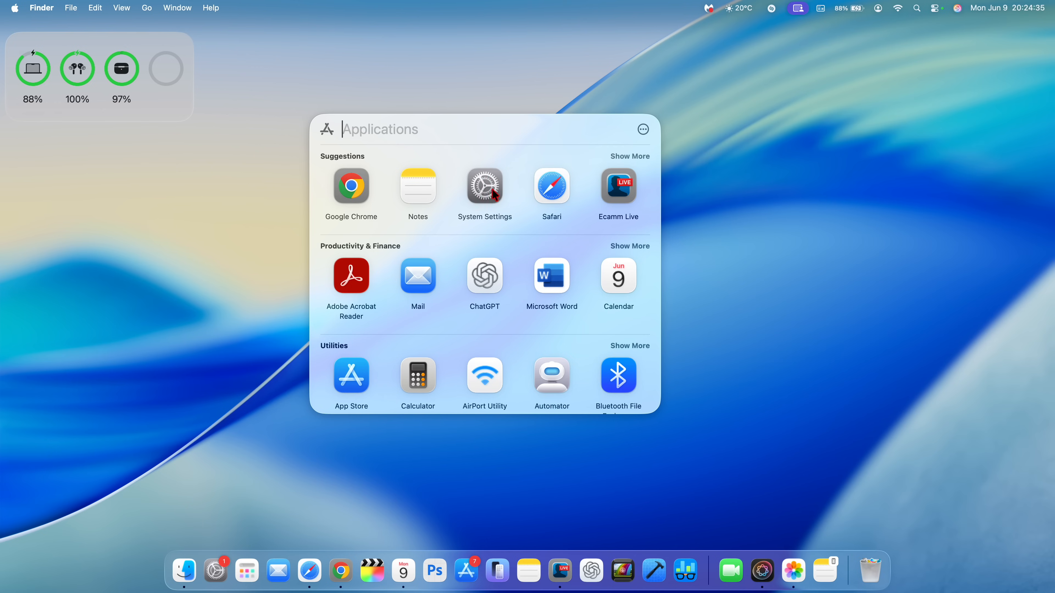
pyautogui.moveTo(485, 212)
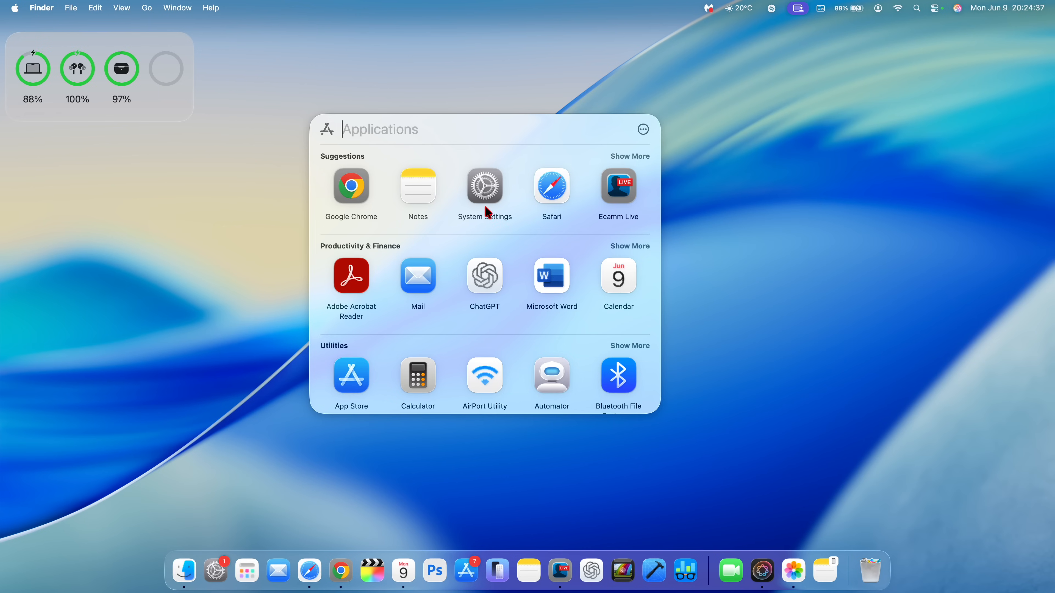
pyautogui.scroll(-3)
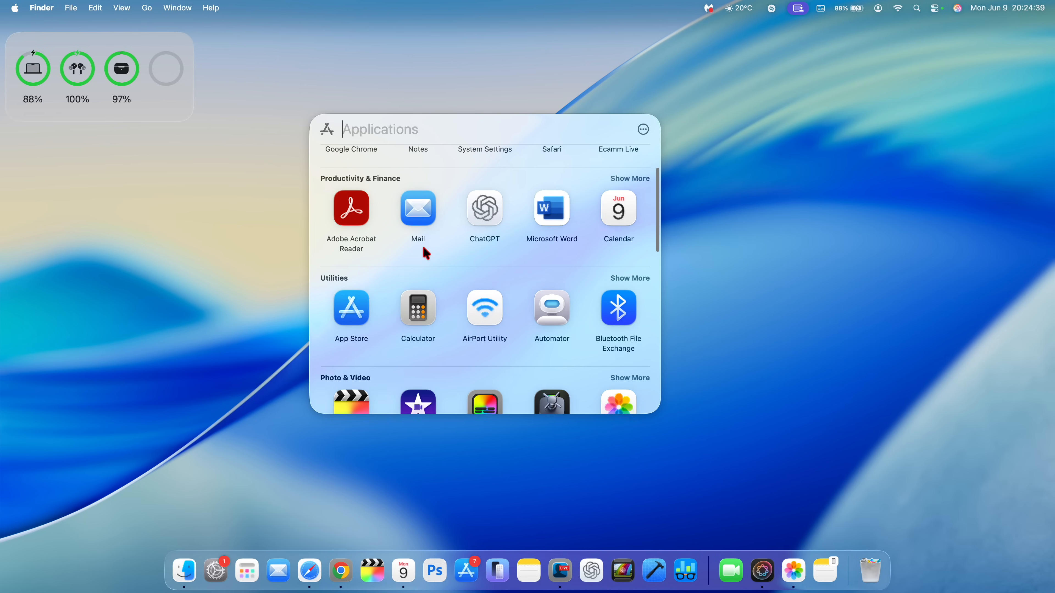
pyautogui.scroll(-3)
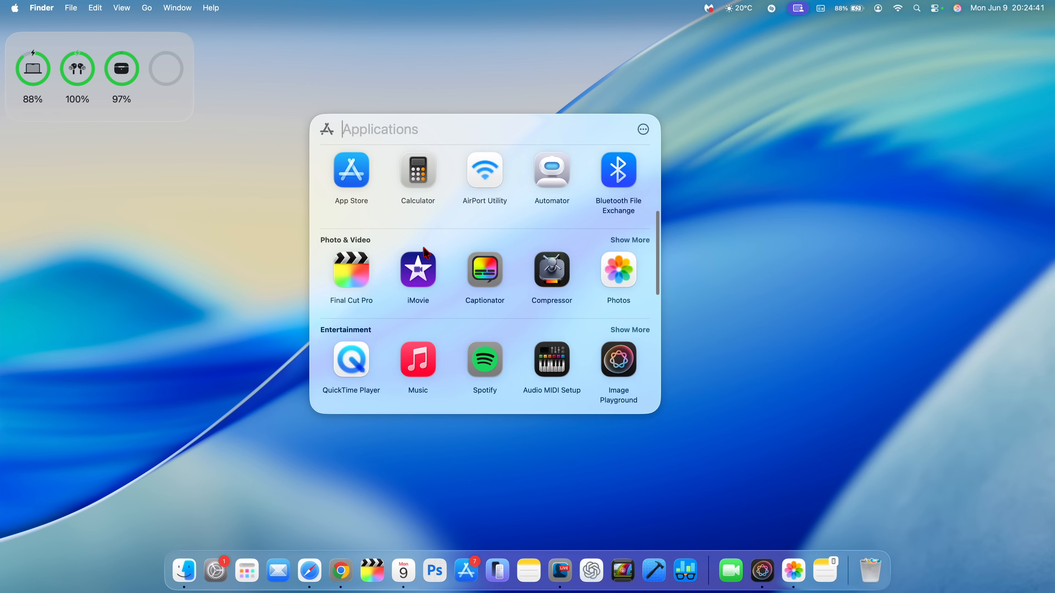
pyautogui.scroll(-3)
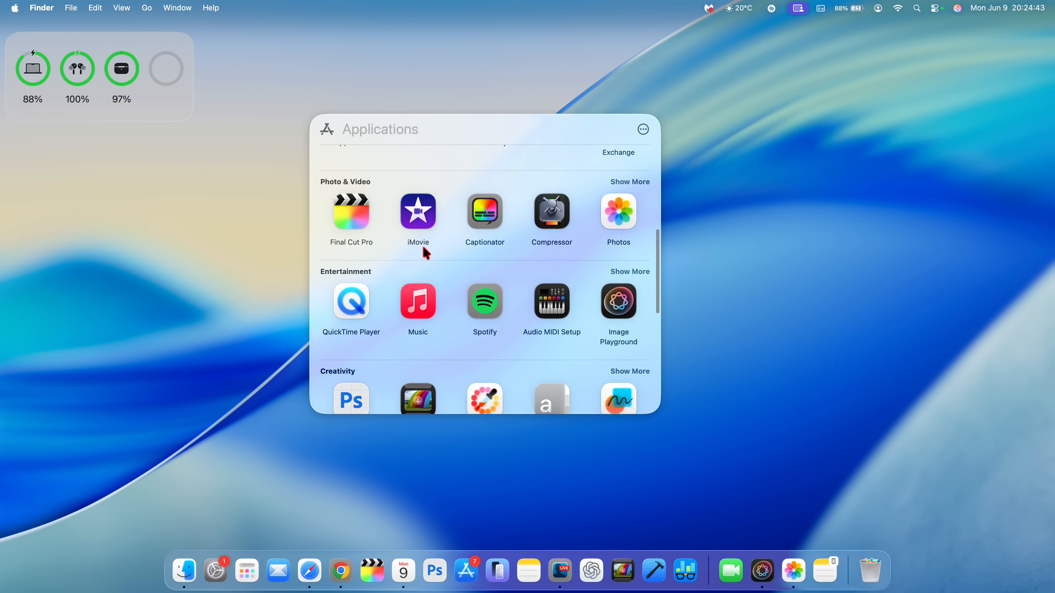
pyautogui.scroll(-3)
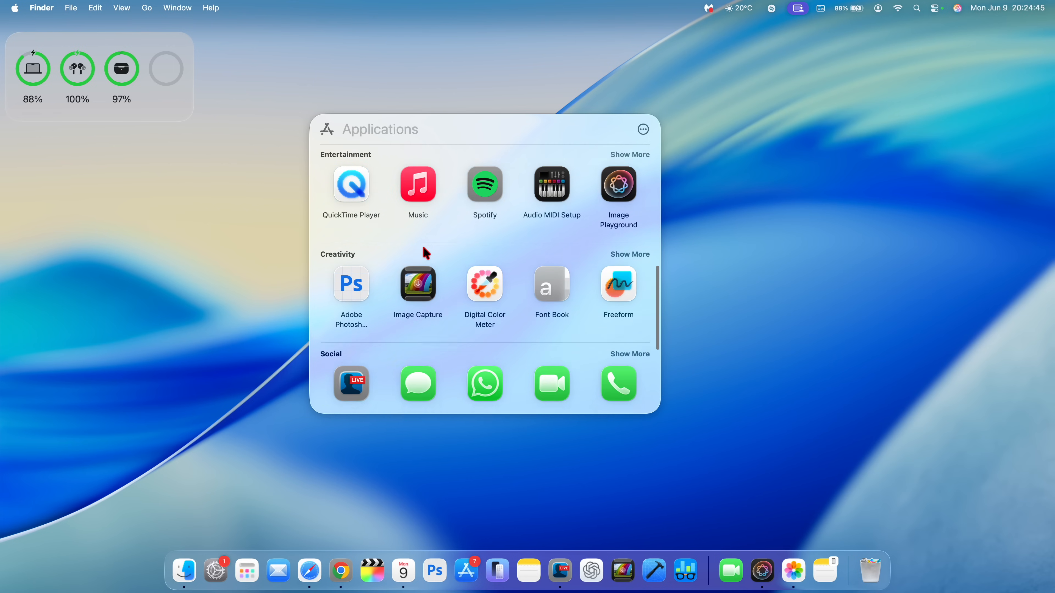
pyautogui.scroll(-3)
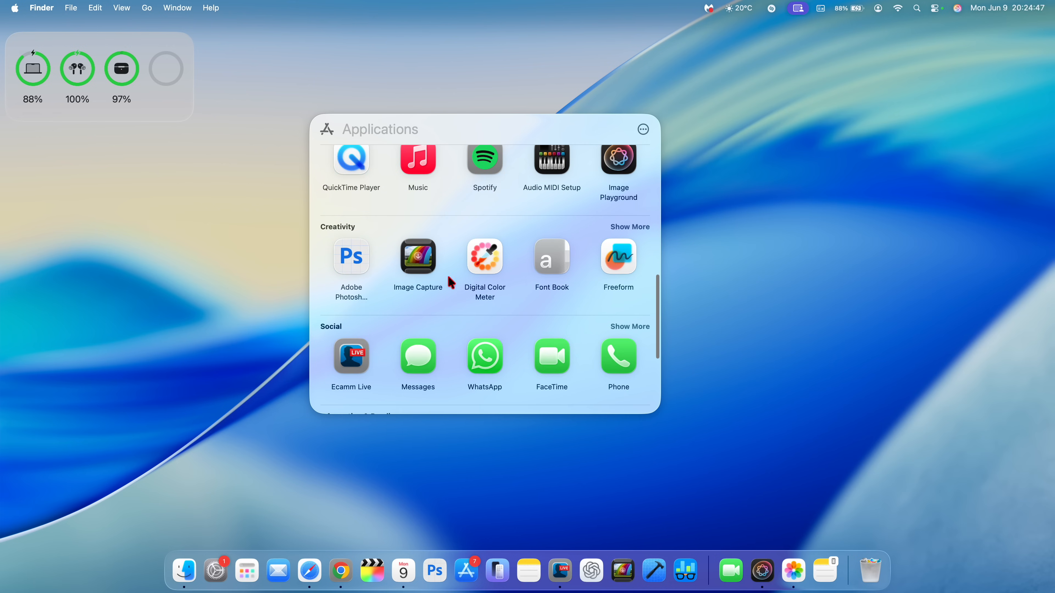
pyautogui.moveTo(428, 284)
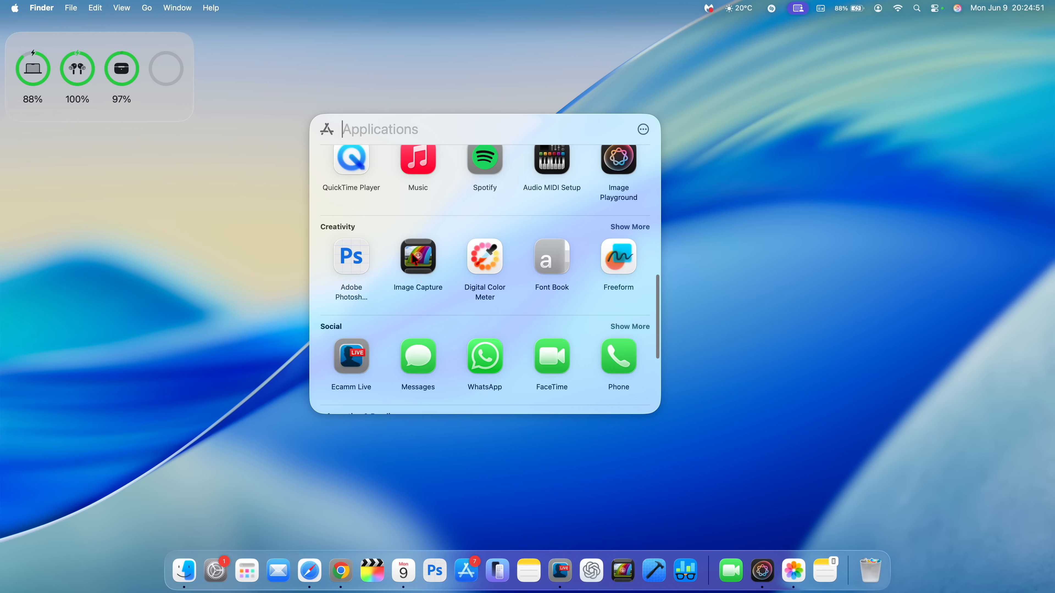
pyautogui.scroll(-3)
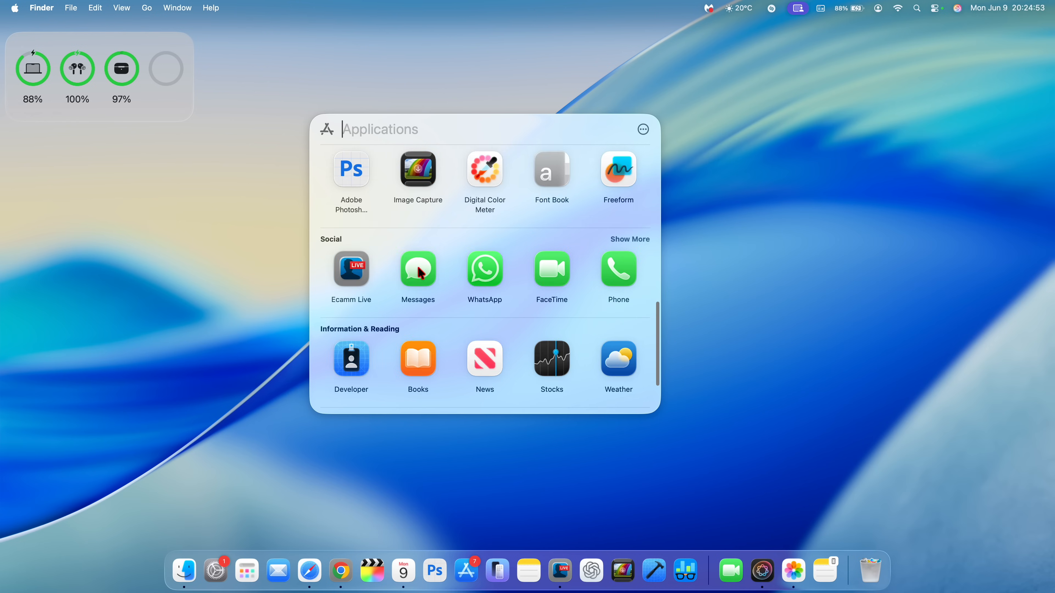
pyautogui.scroll(-3)
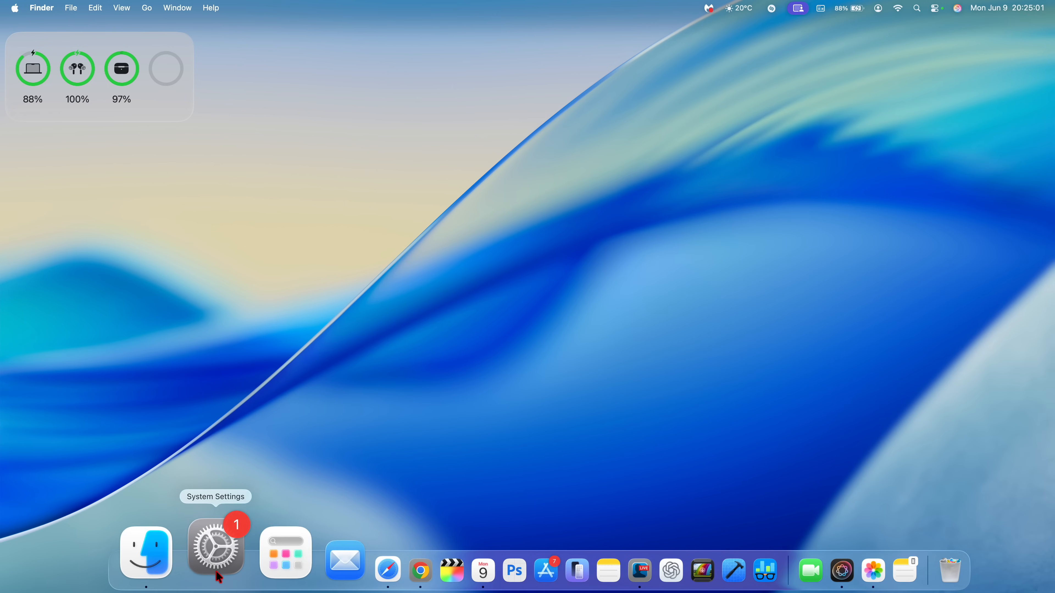
# Show the Wallpaper pane in System Settings and browse along the Dynamic Wallpapers row.
pyautogui.click(214, 549)
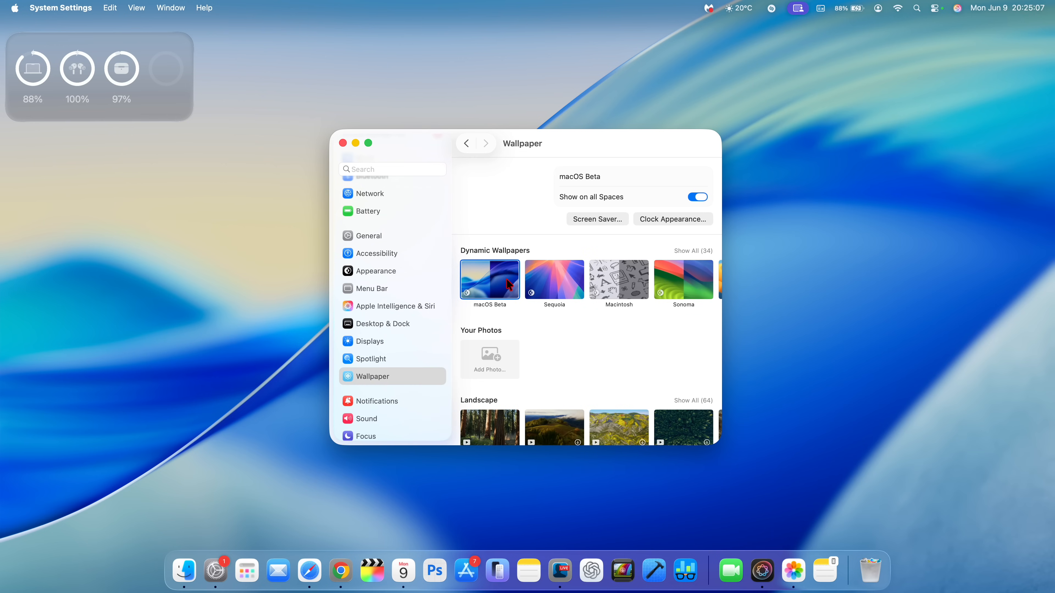
pyautogui.scroll(-3)
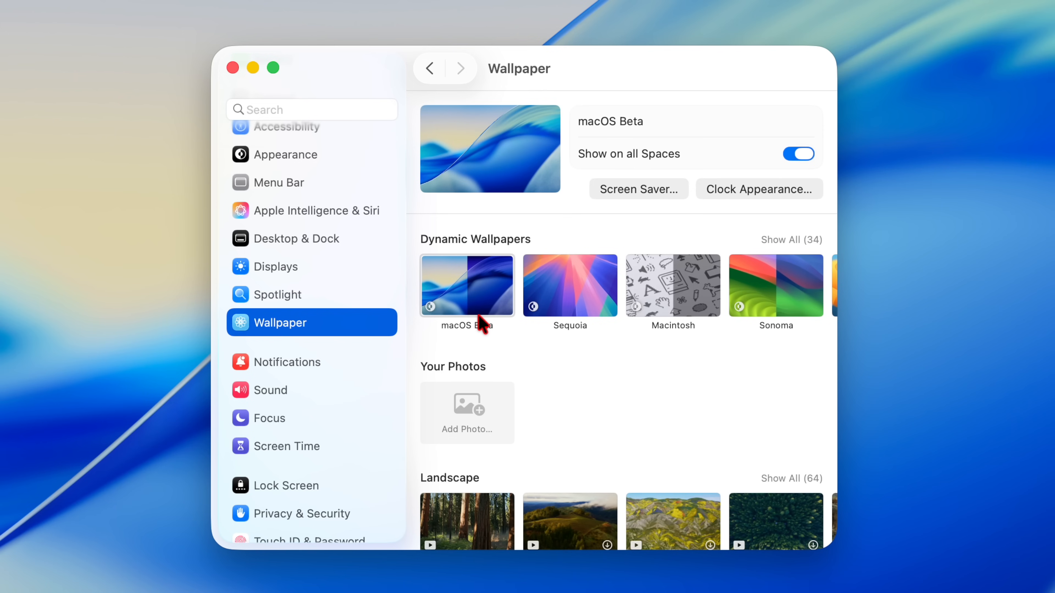
pyautogui.hscroll(3)
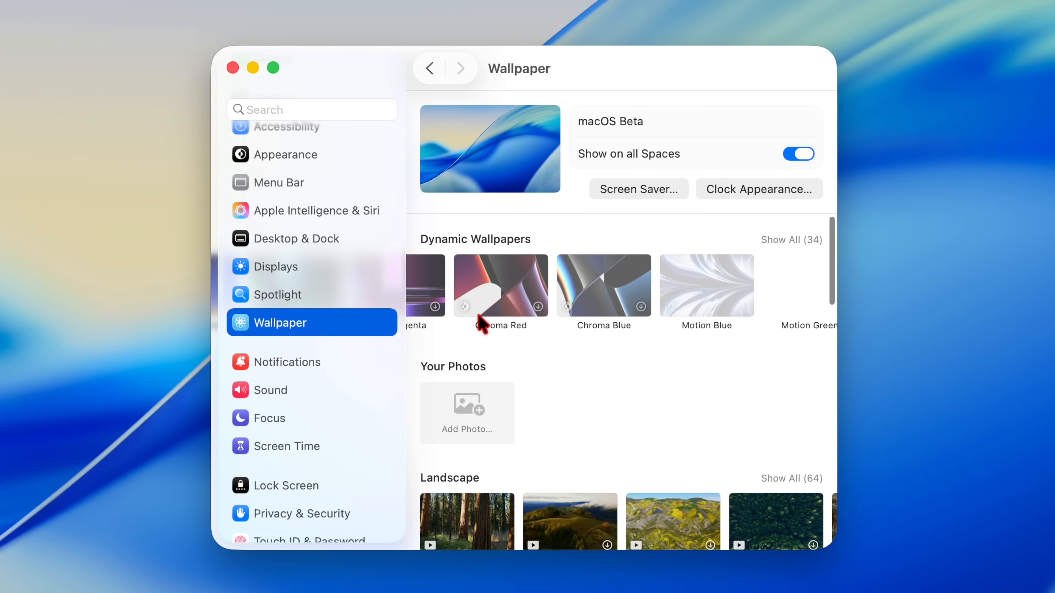
pyautogui.hscroll(3)
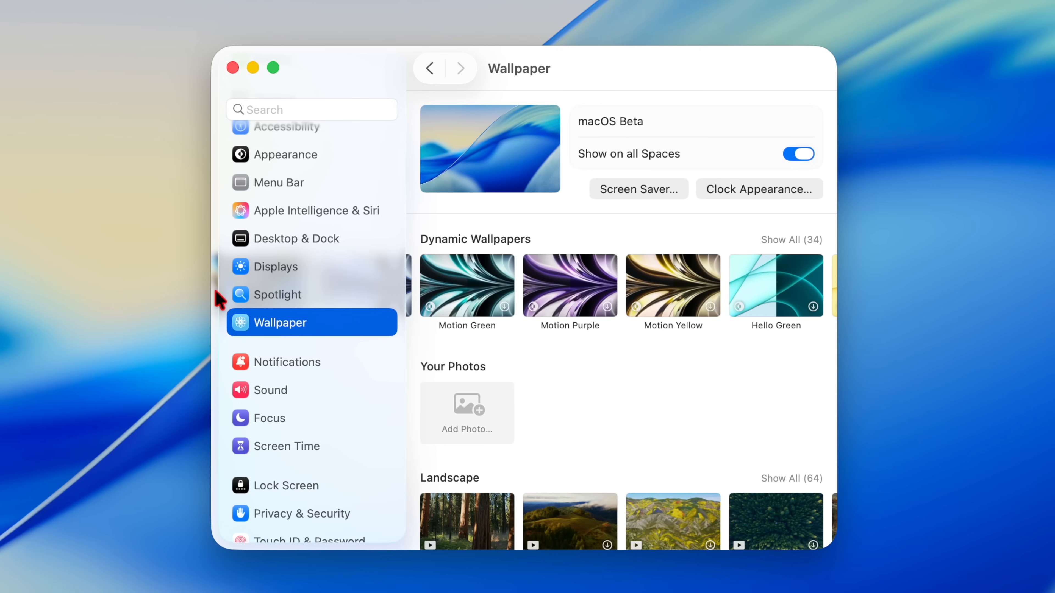
pyautogui.moveTo(495, 281)
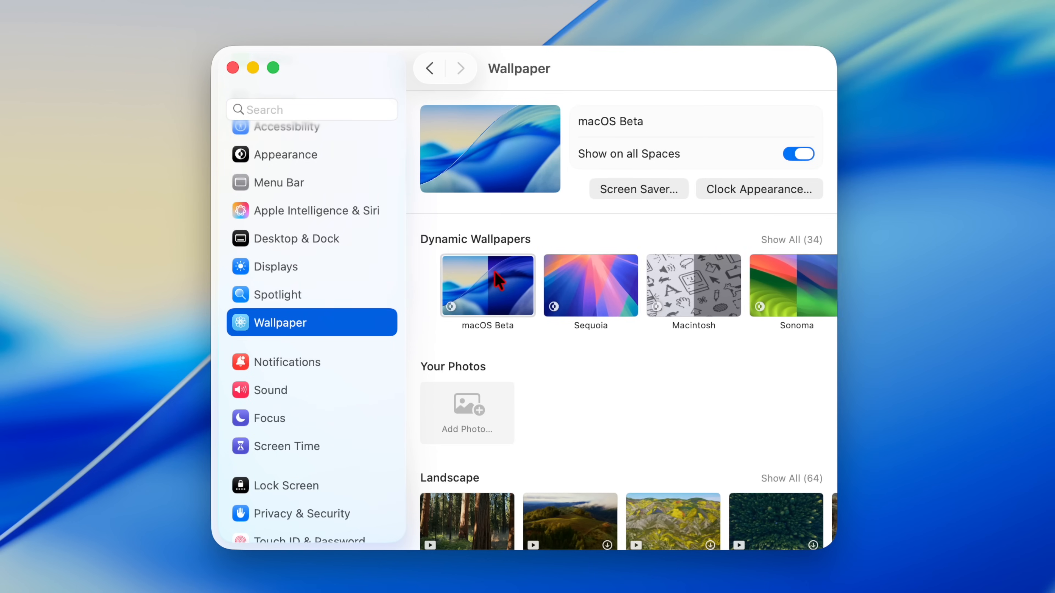
pyautogui.hscroll(3)
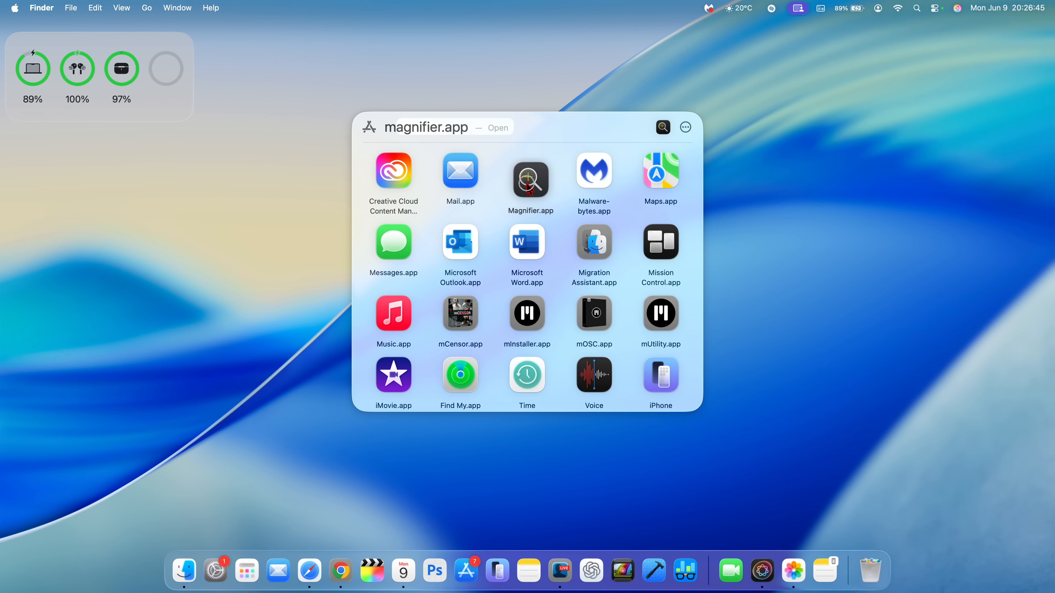
# Launch Magnifier.app from the Apps launcher search results.
pyautogui.click(526, 185)
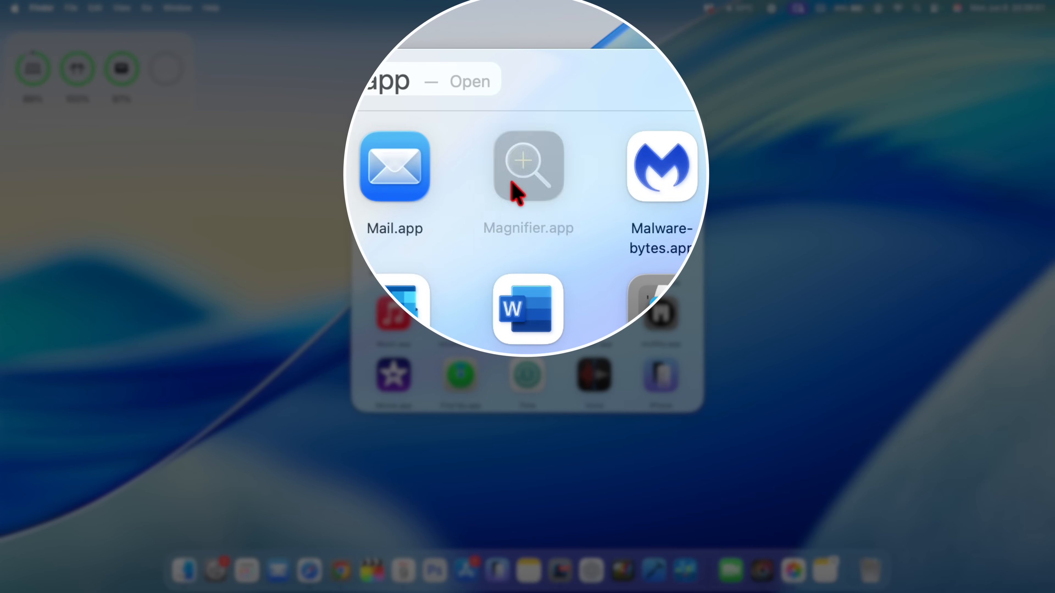
pyautogui.click(519, 185)
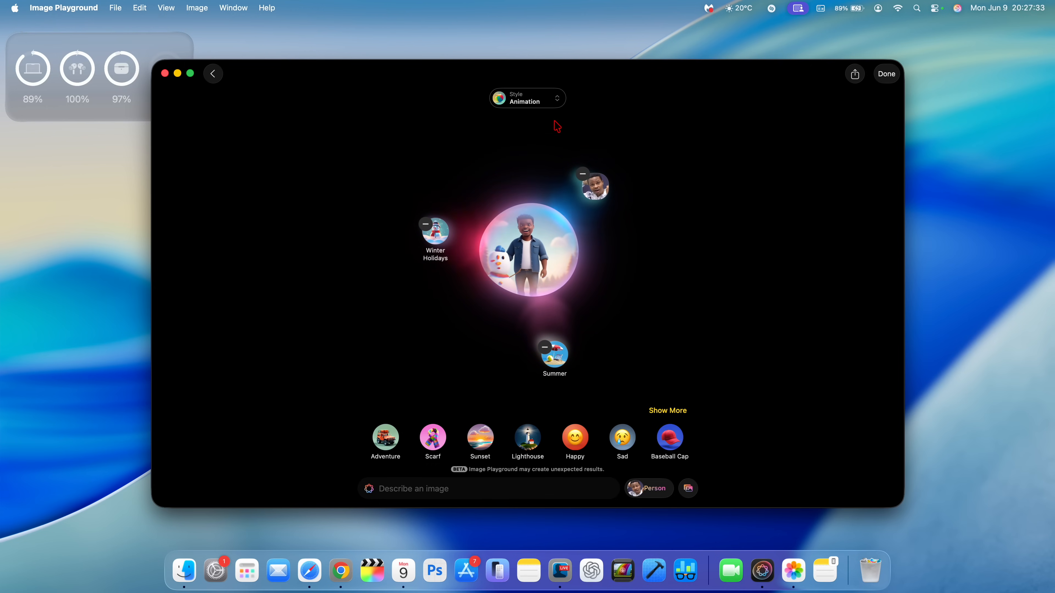
# Try the Illustration and Sketch image styles for the snowman and person concepts.
pyautogui.click(528, 98)
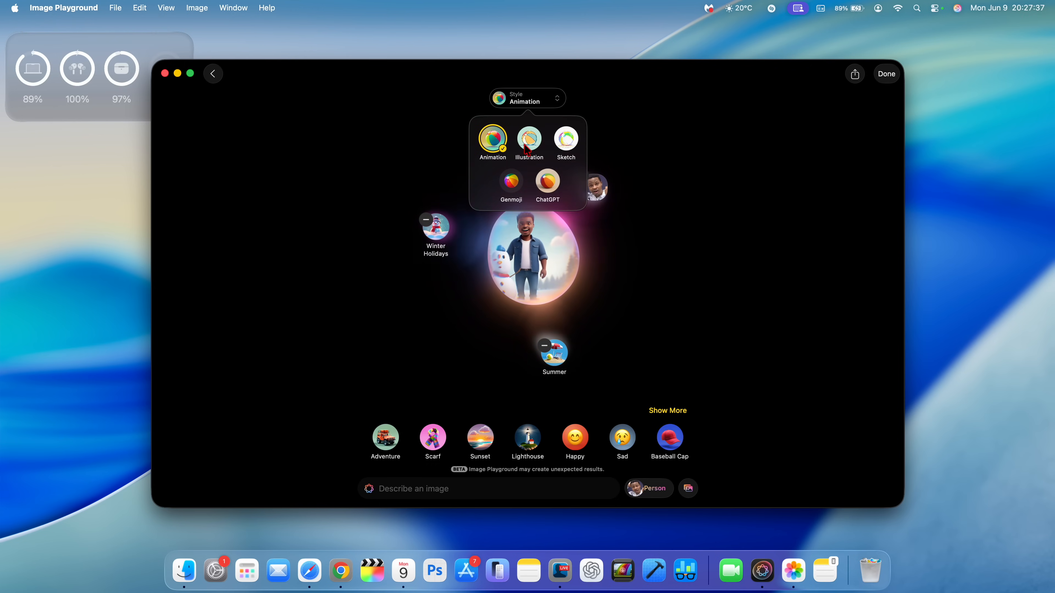
pyautogui.click(529, 138)
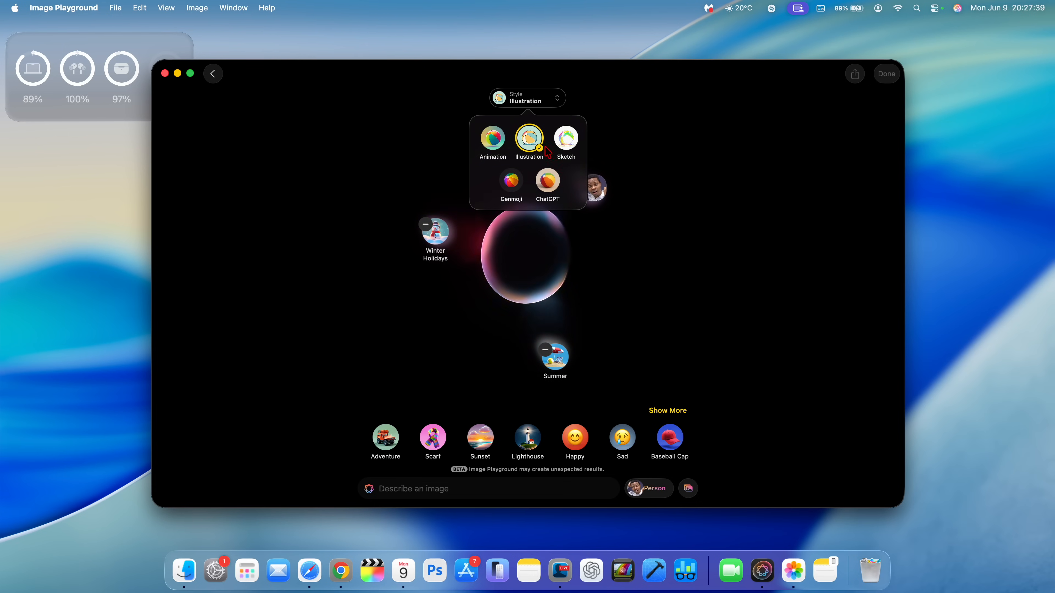
pyautogui.click(566, 138)
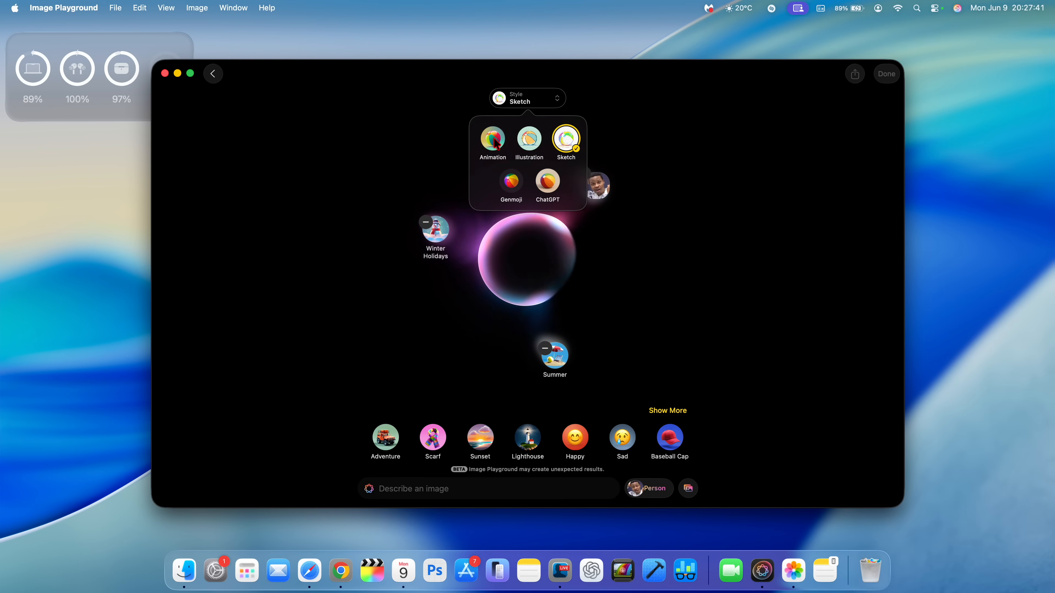
pyautogui.click(492, 139)
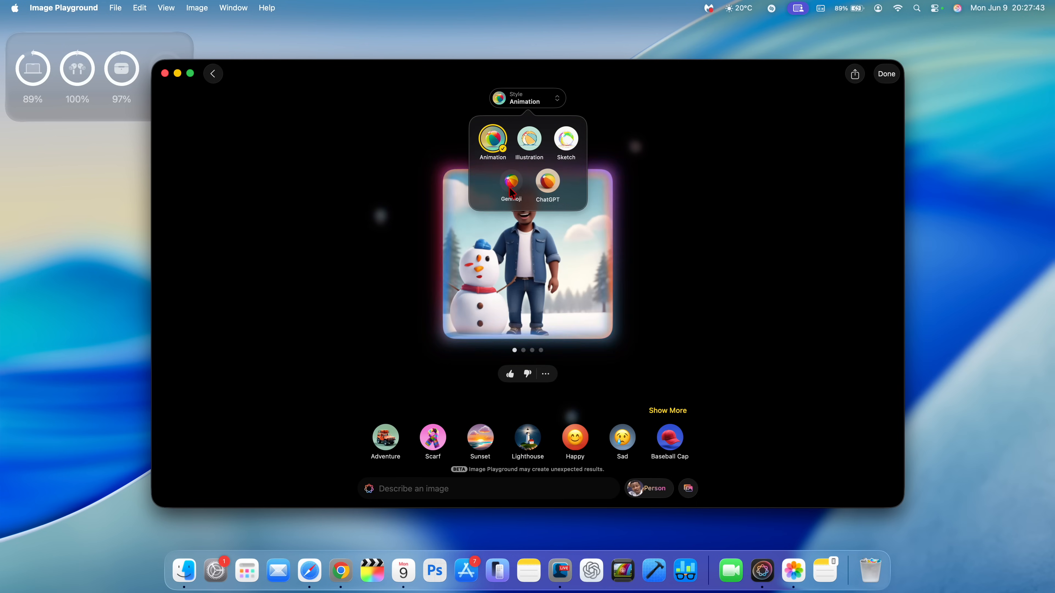
# Switch the style to Genmoji and undo the failed generation attempt.
pyautogui.click(511, 180)
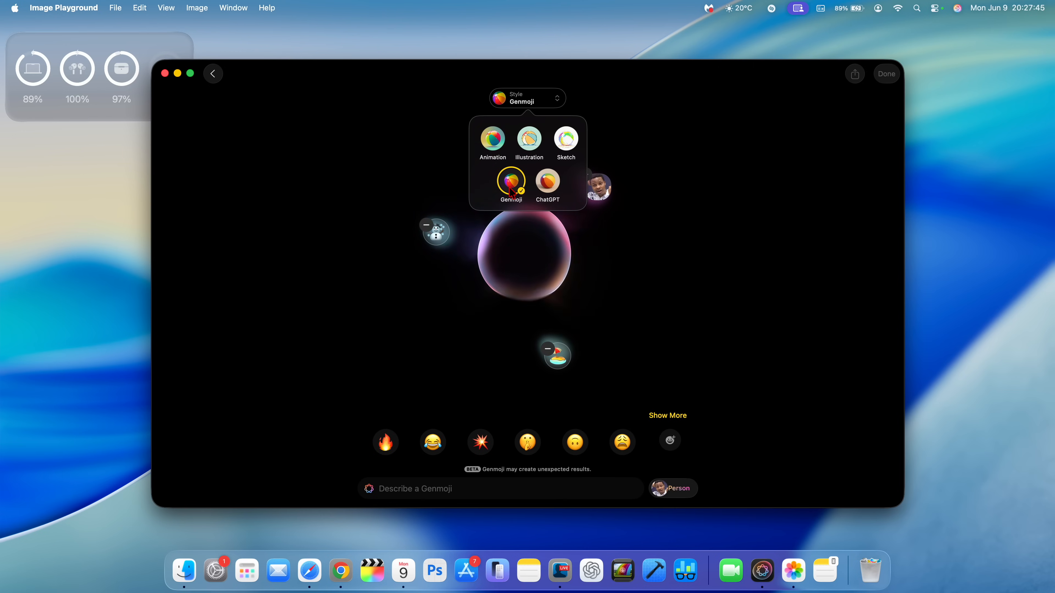
pyautogui.click(547, 180)
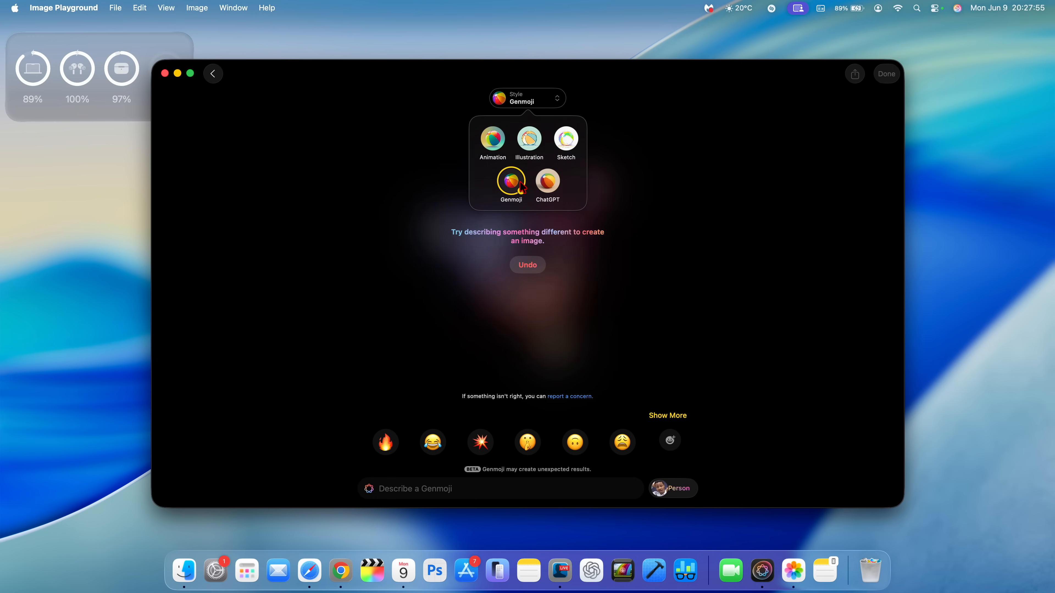
pyautogui.click(511, 181)
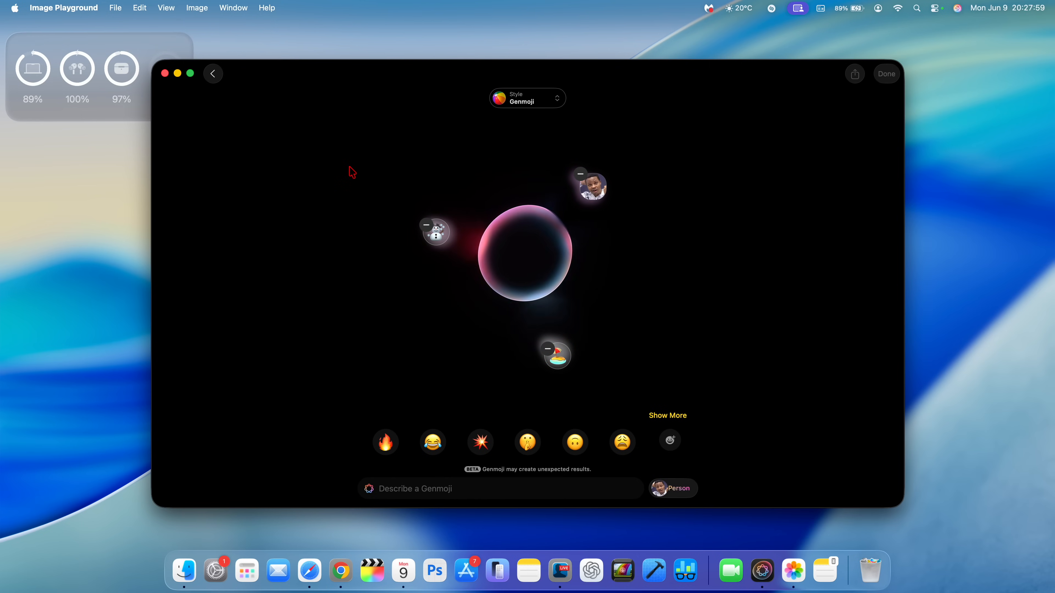
pyautogui.click(528, 98)
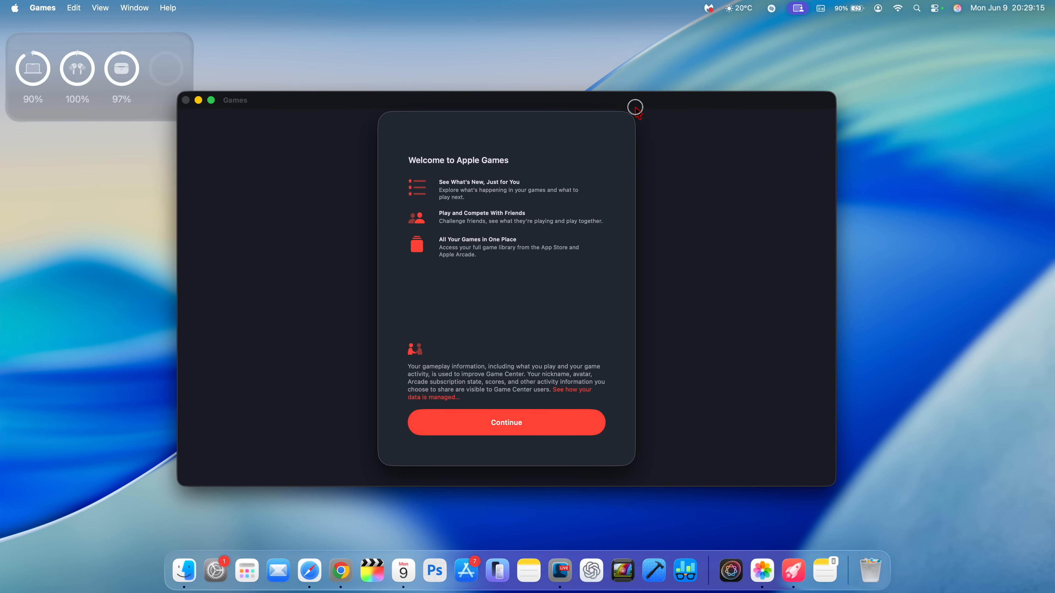
pyautogui.moveTo(485, 203)
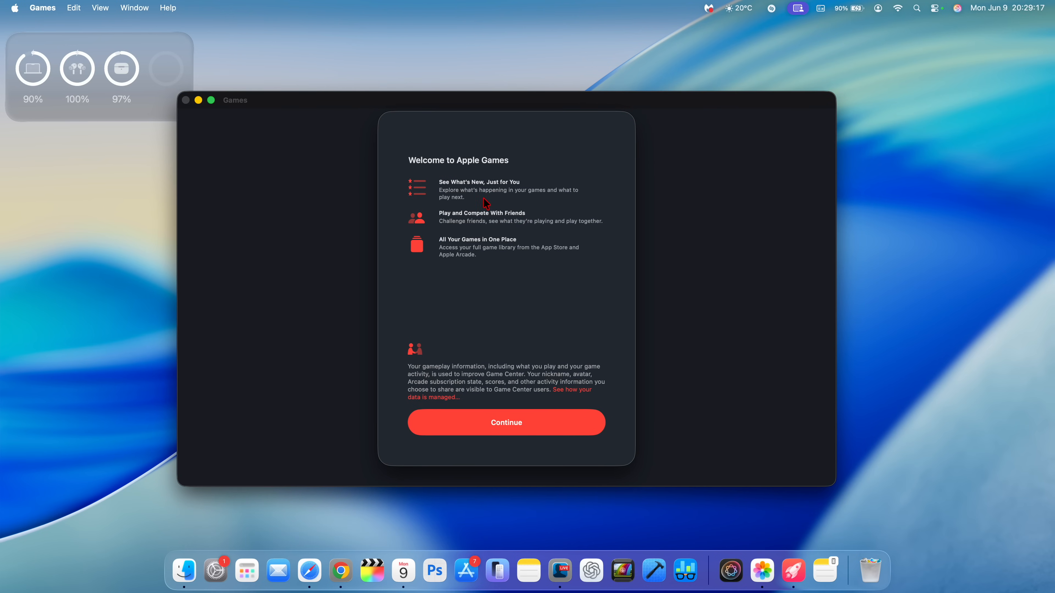
pyautogui.moveTo(477, 235)
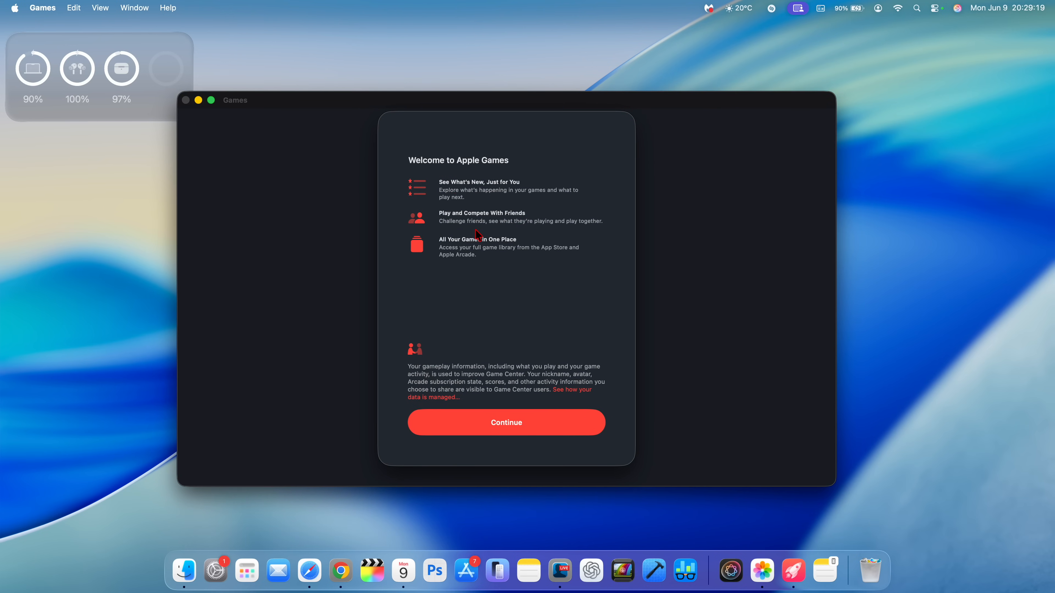
pyautogui.moveTo(470, 427)
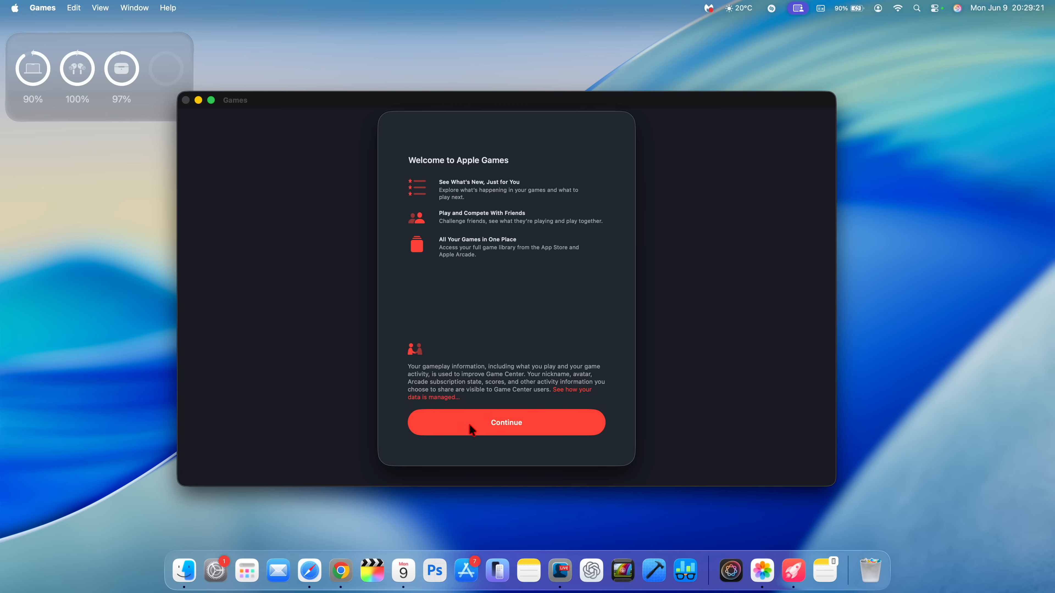
# Continue past the Welcome and Personalized Experience sheets to the Apple Games Home page.
pyautogui.click(507, 422)
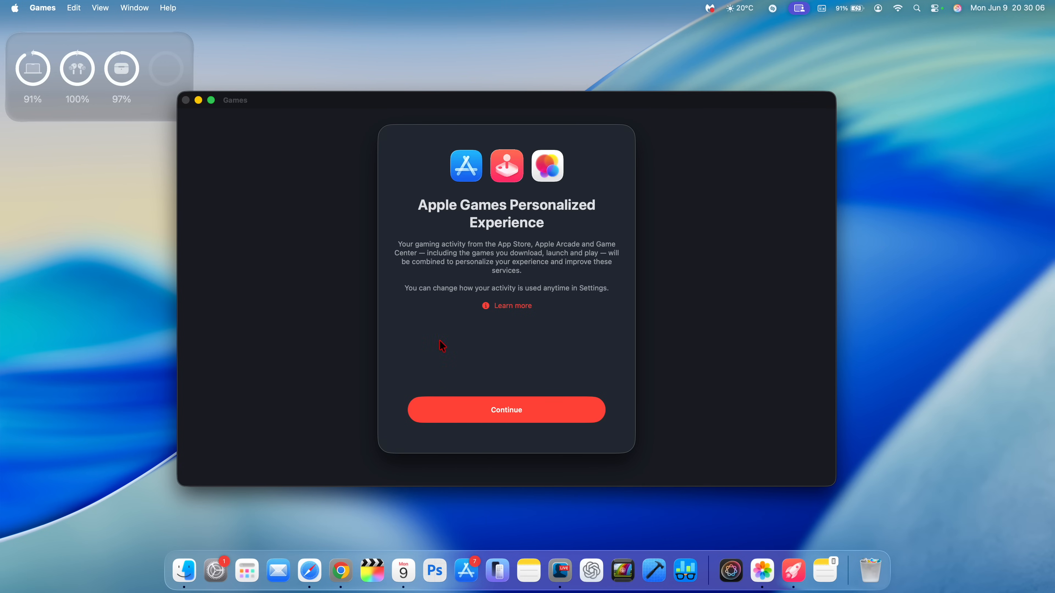
pyautogui.moveTo(509, 239)
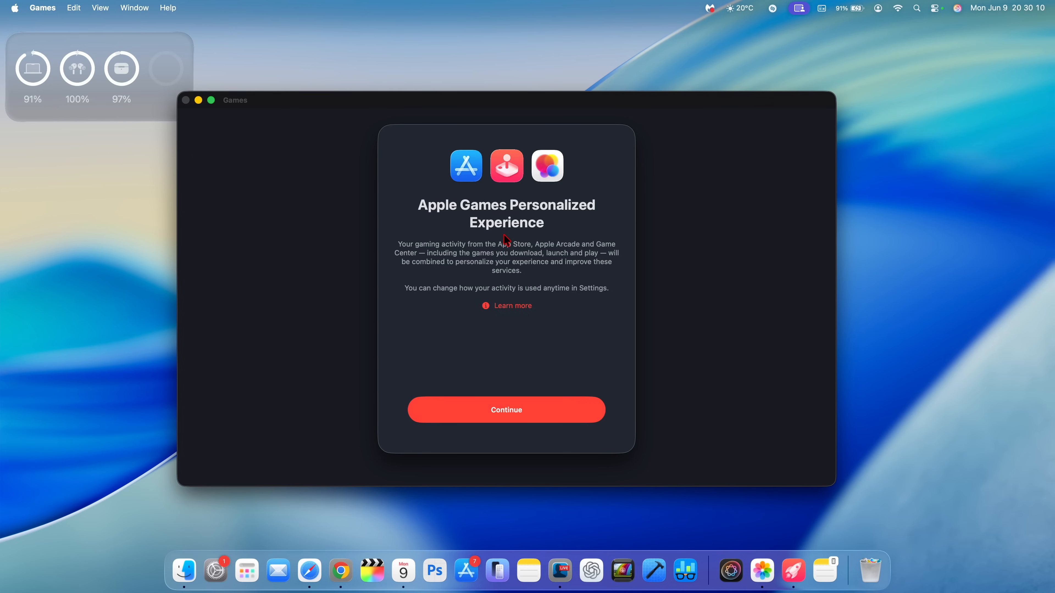
pyautogui.click(506, 410)
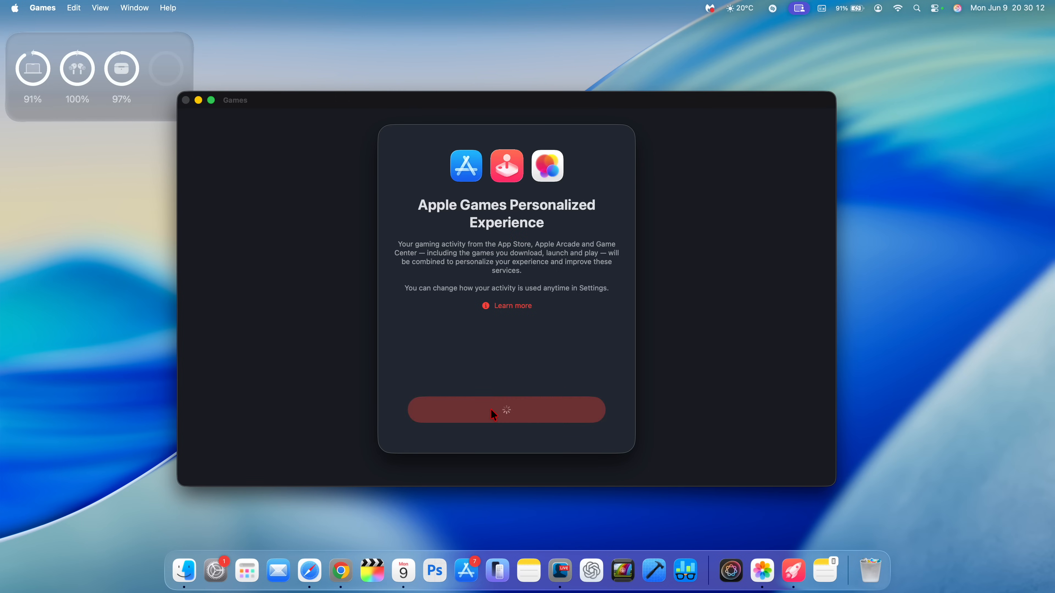
pyautogui.click(506, 410)
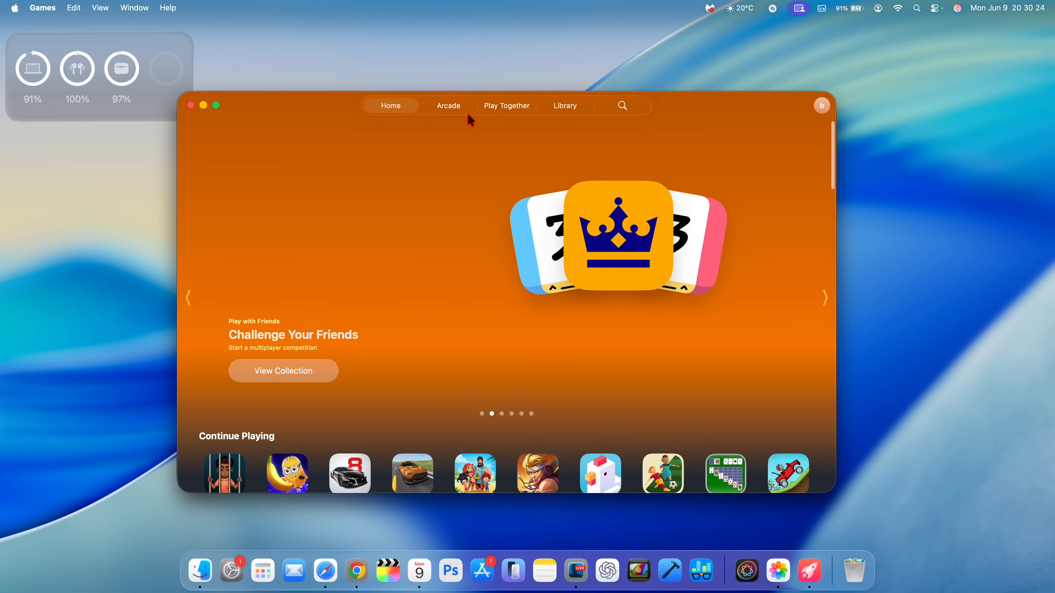
# Browse the Arcade and Play Together sections, ending on the Library of owned games.
pyautogui.click(449, 106)
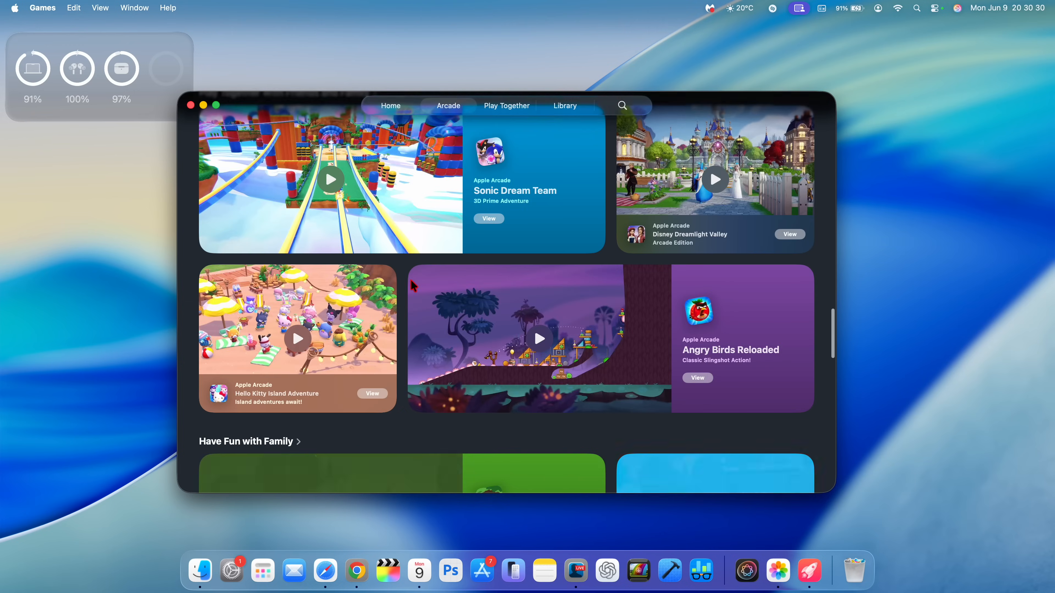
pyautogui.click(448, 106)
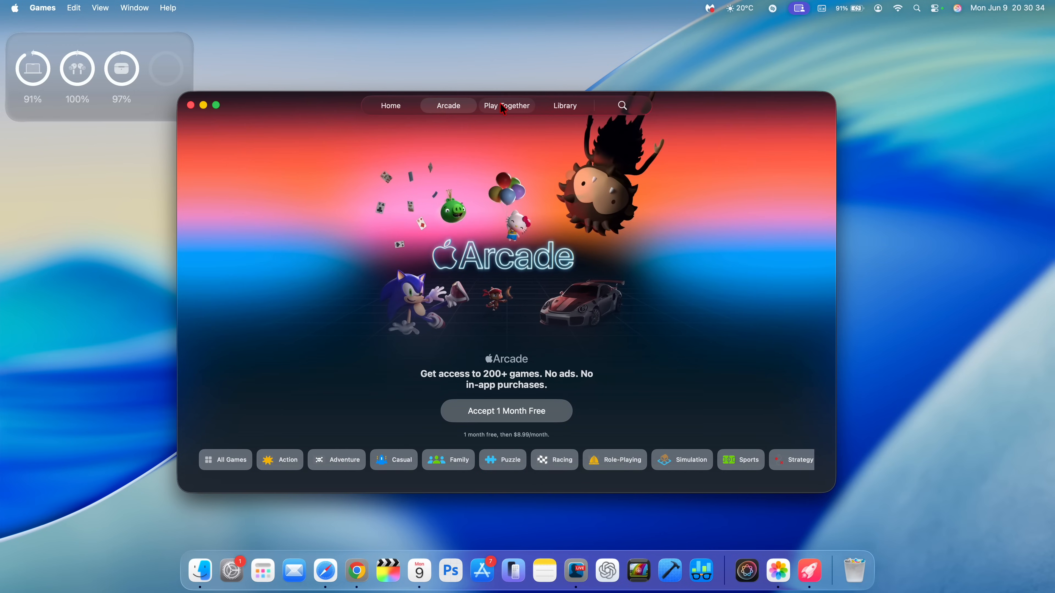
pyautogui.click(507, 105)
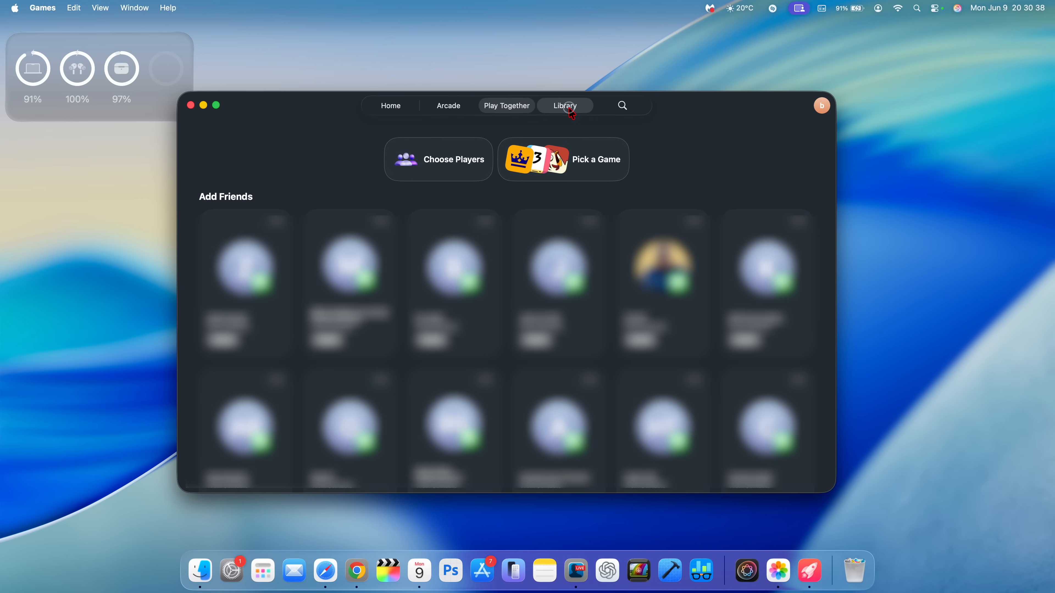
pyautogui.click(565, 106)
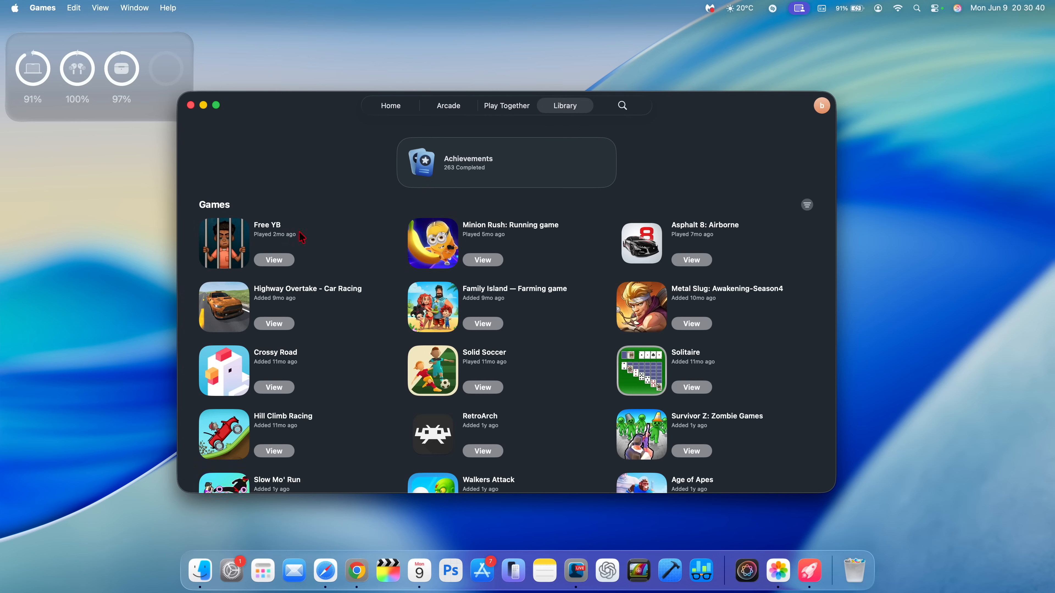
pyautogui.moveTo(559, 417)
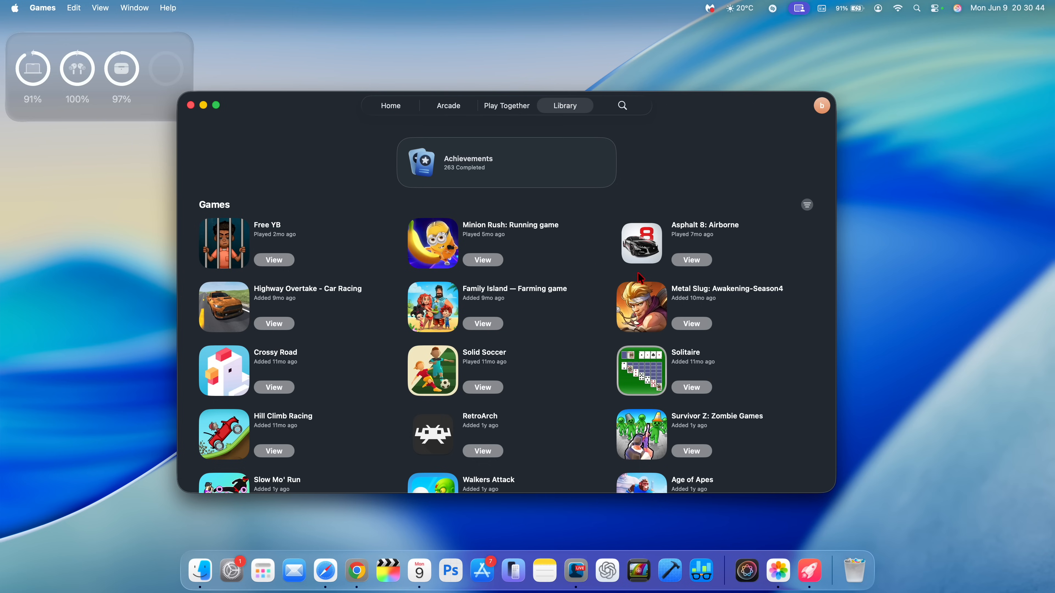
pyautogui.moveTo(194, 113)
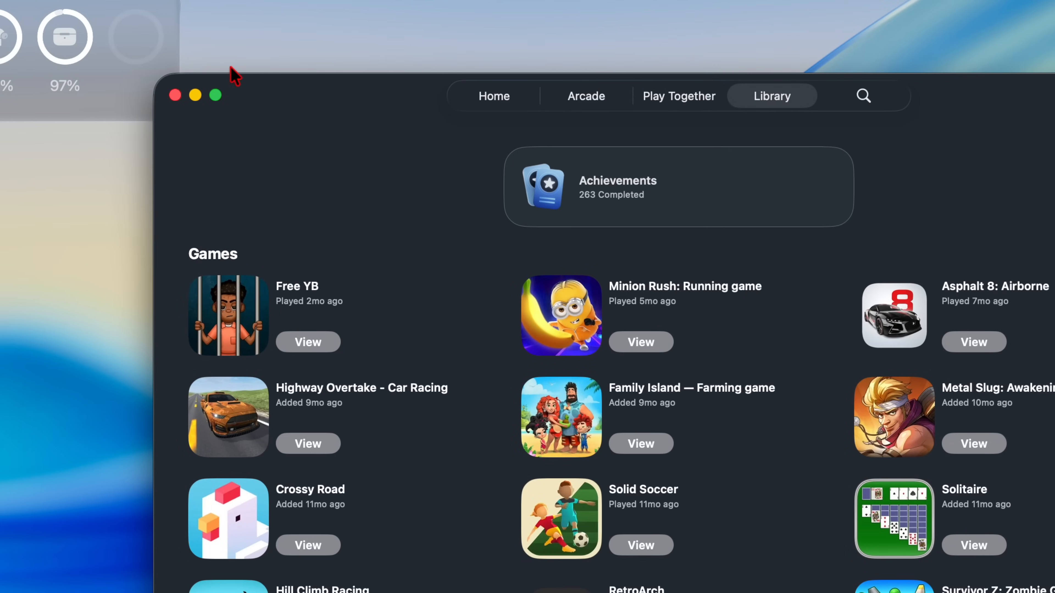
pyautogui.moveTo(228, 62)
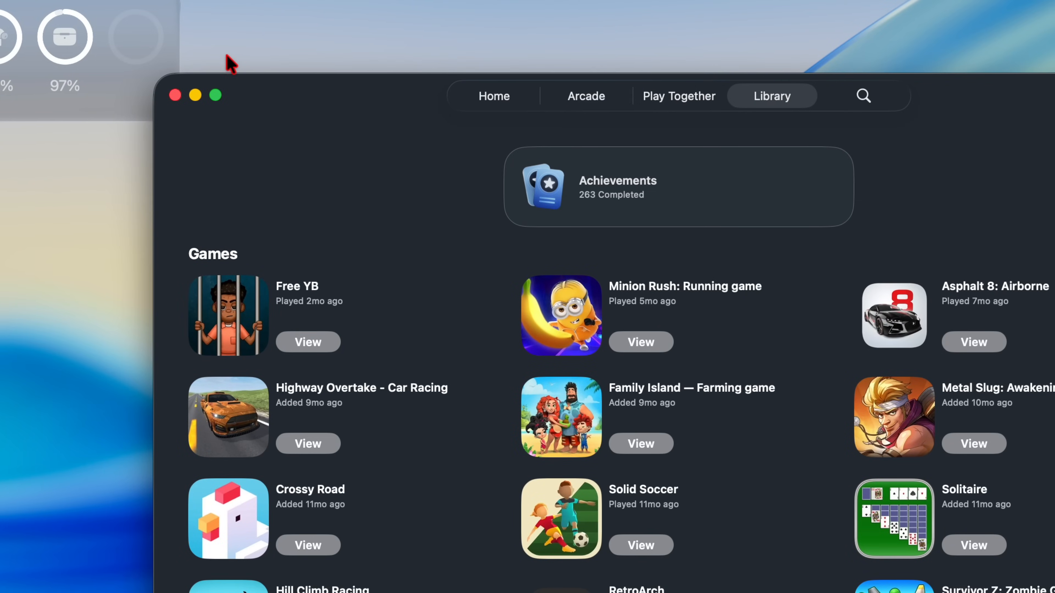
pyautogui.moveTo(231, 80)
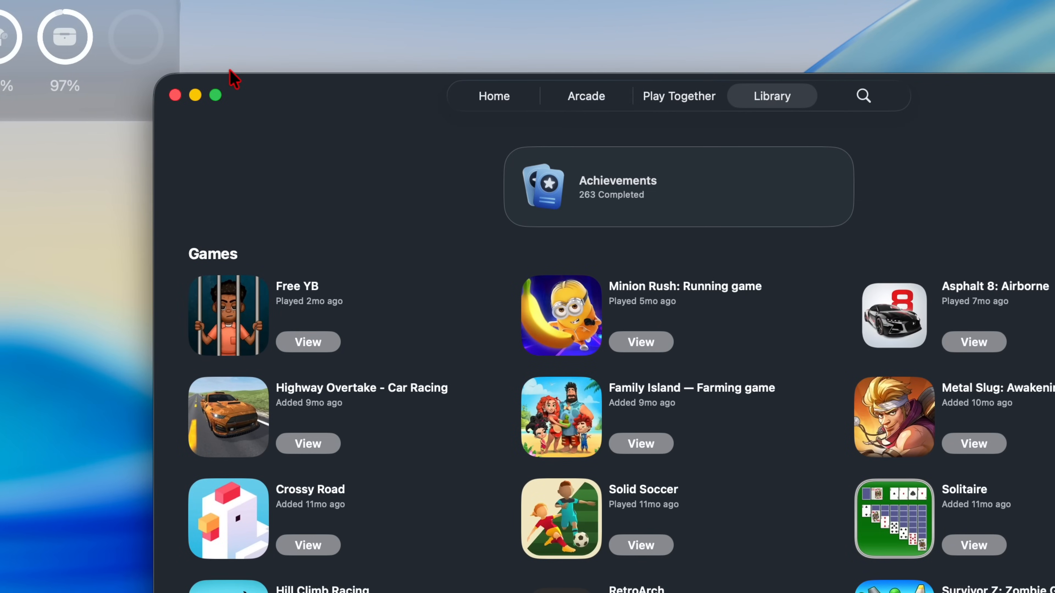
pyautogui.moveTo(223, 66)
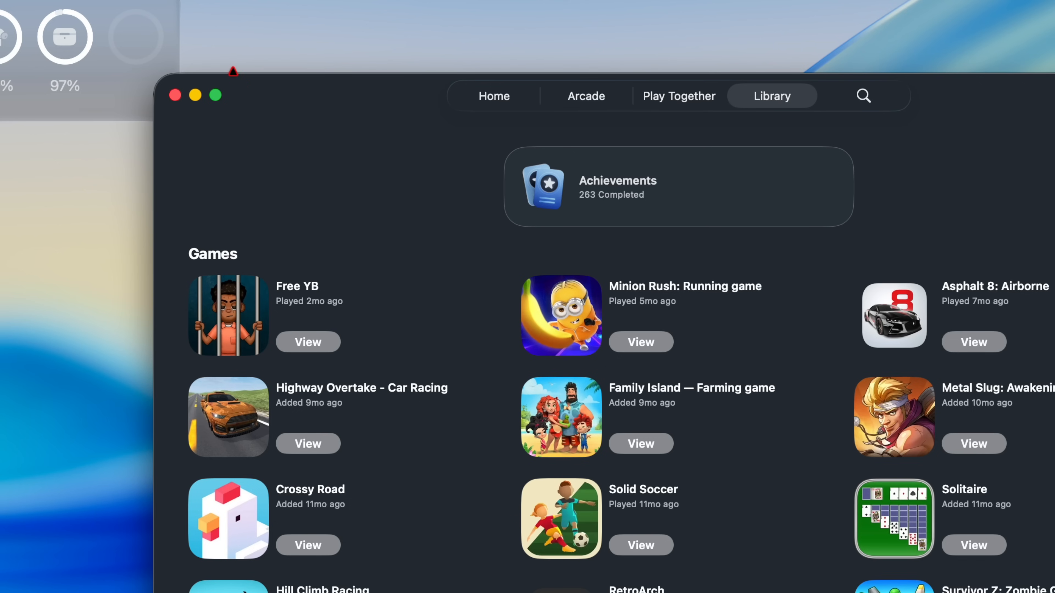
pyautogui.moveTo(237, 81)
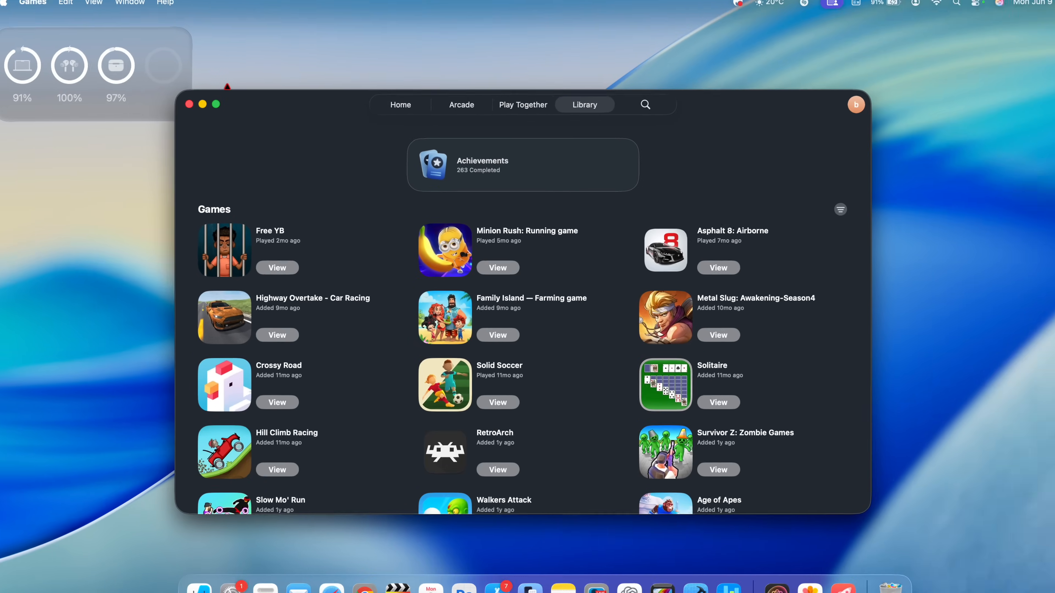
# Launch the App Store and bring up the Focus – Productivity Timer app page.
pyautogui.click(456, 567)
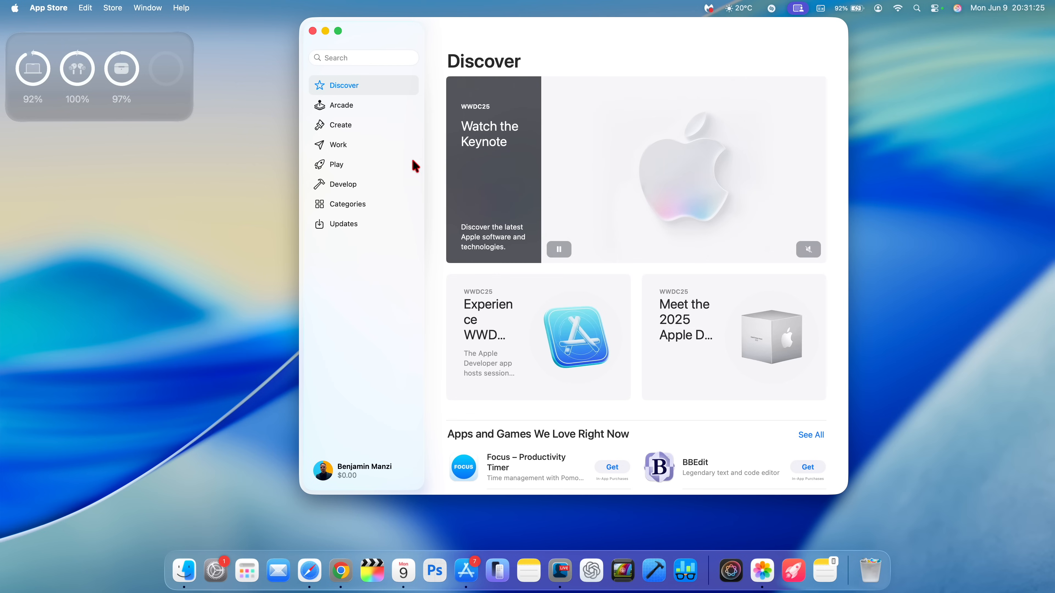
pyautogui.scroll(-3)
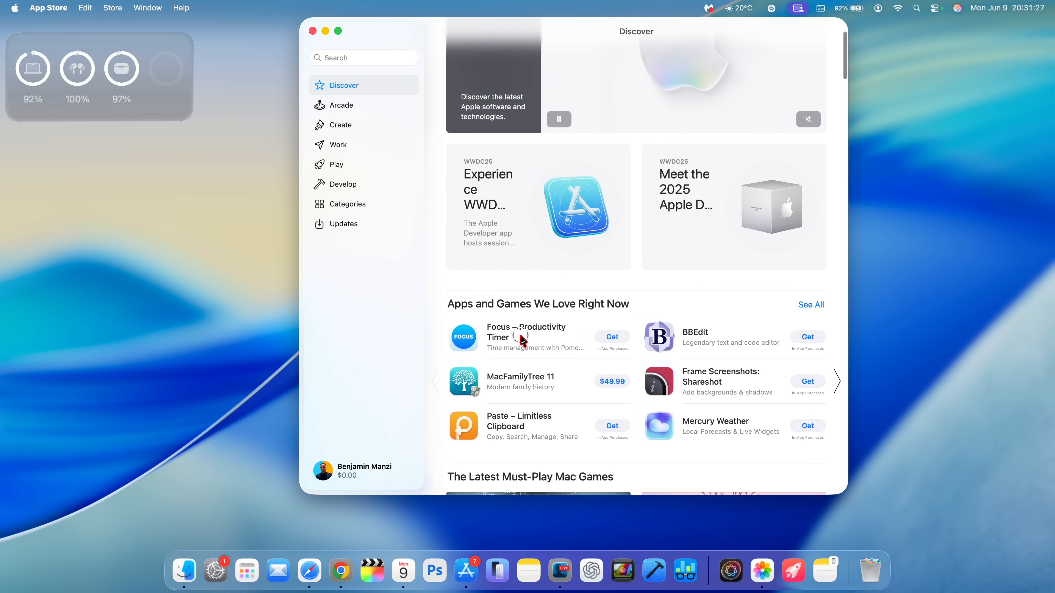
pyautogui.click(521, 336)
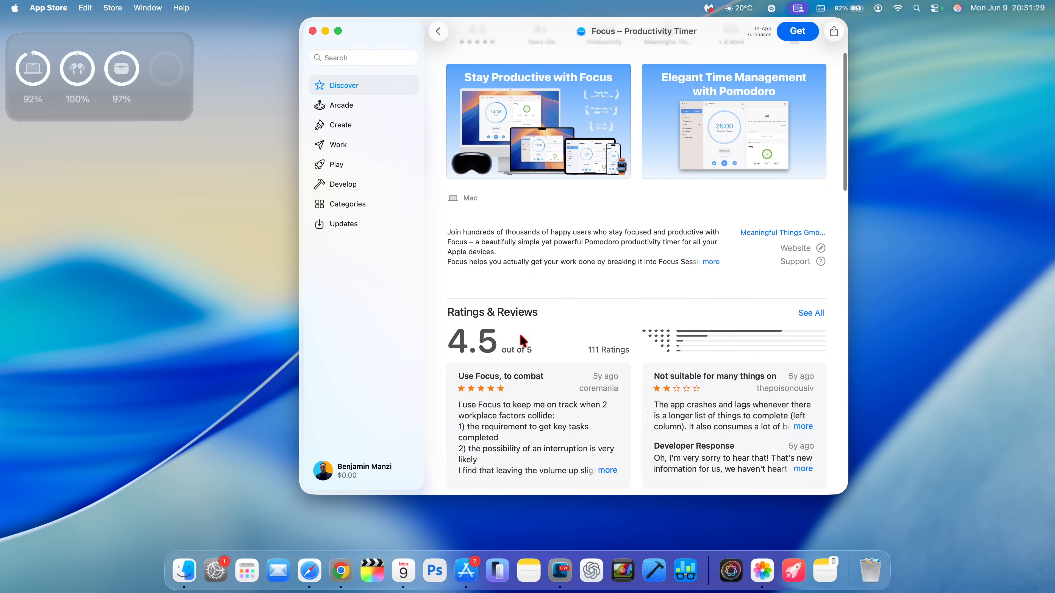
pyautogui.scroll(-3)
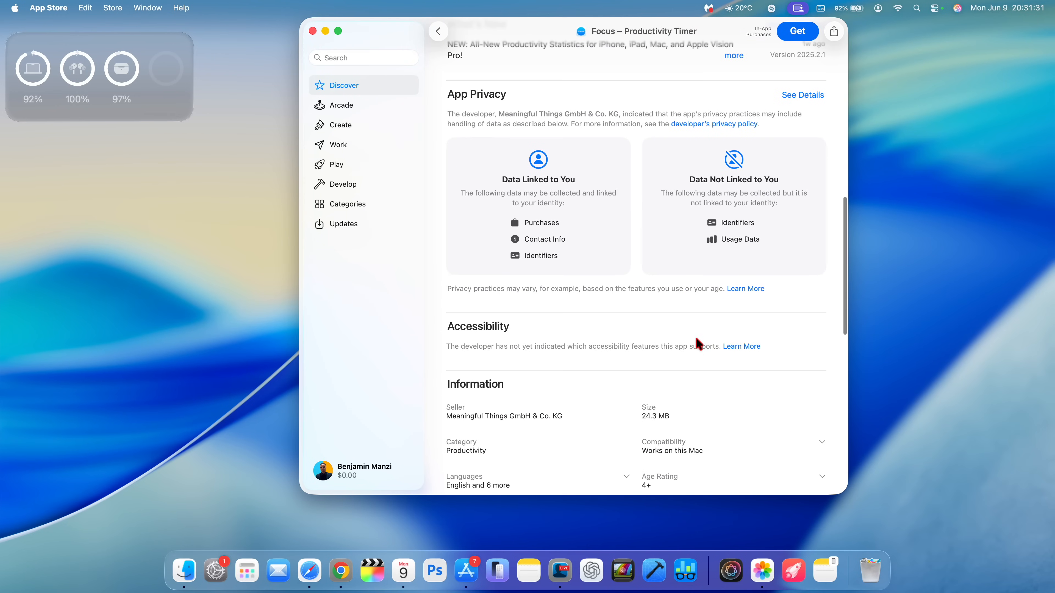
pyautogui.moveTo(511, 340)
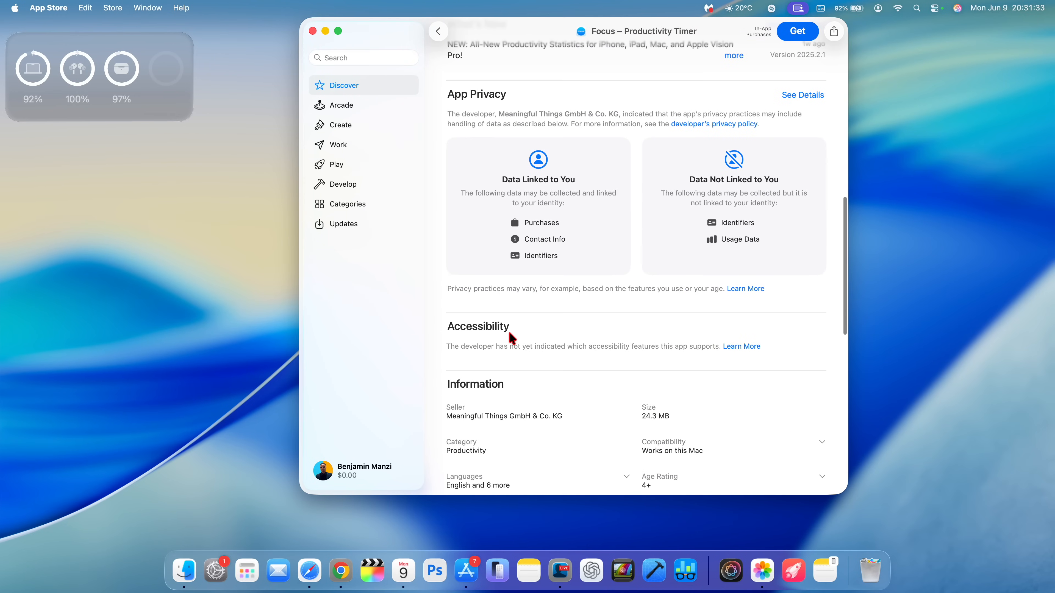
pyautogui.moveTo(522, 345)
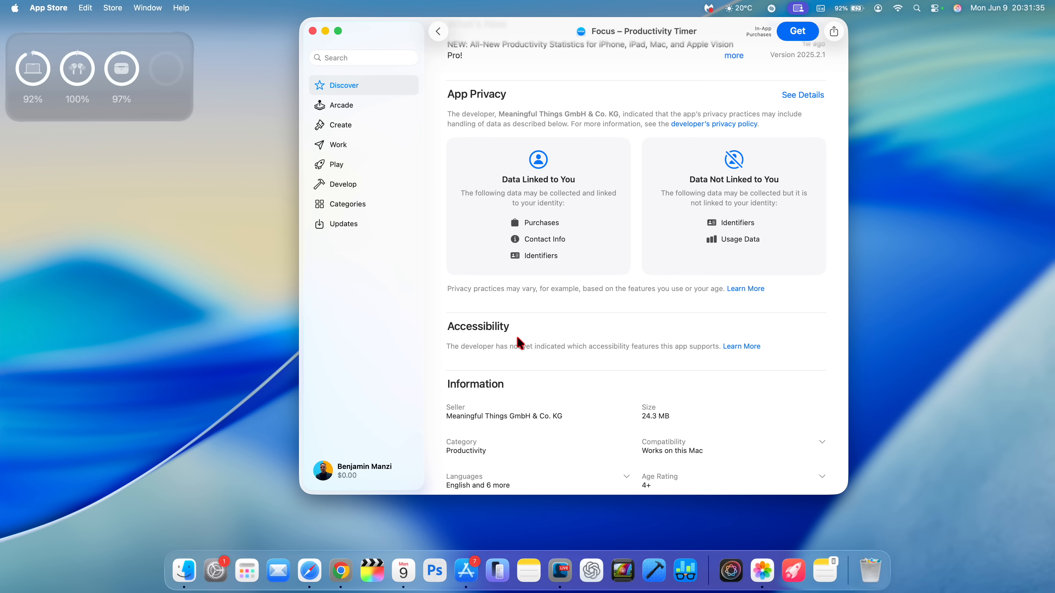
# Read the Accessibility Nutrition Labels explainer, then return to the Discover listings.
pyautogui.click(742, 347)
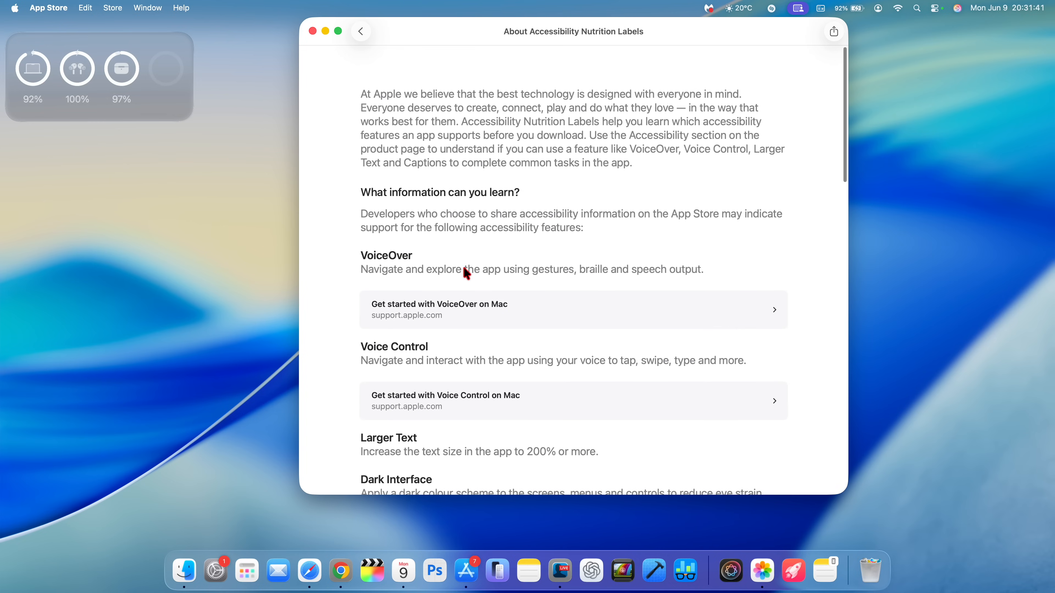
pyautogui.scroll(-3)
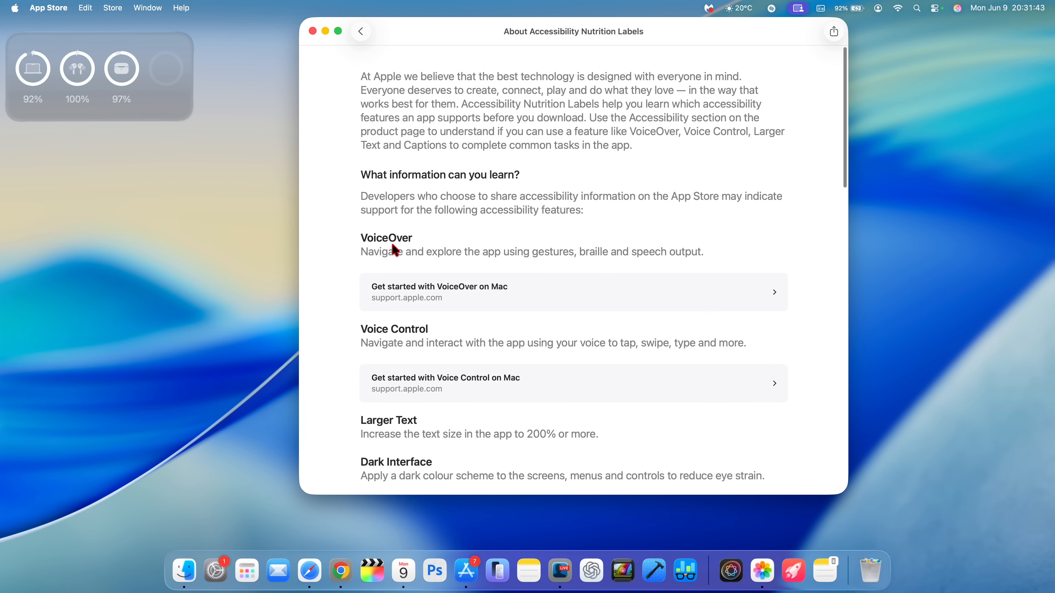
pyautogui.scroll(-3)
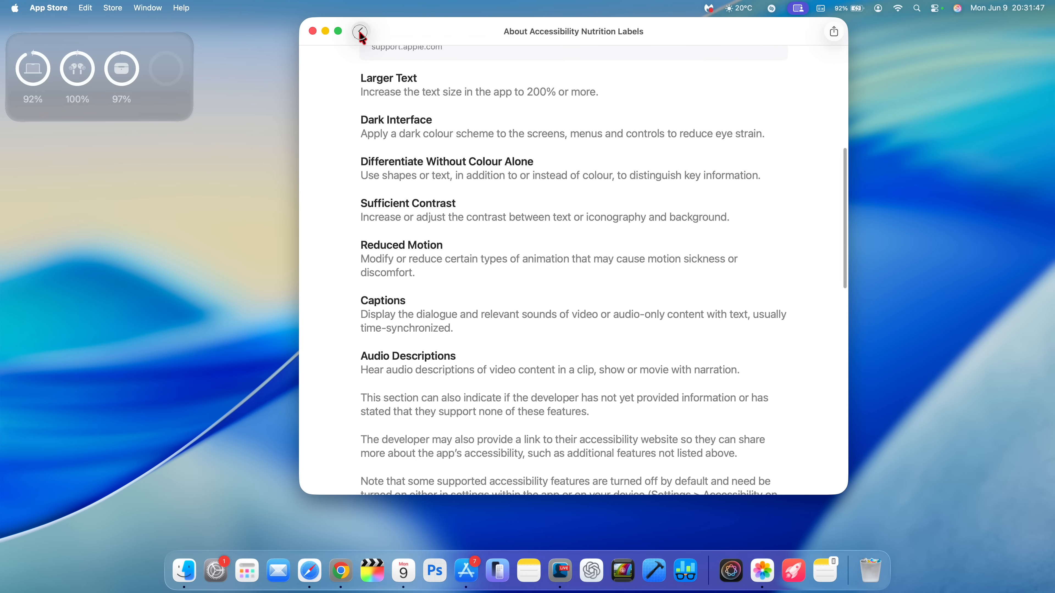
pyautogui.click(359, 32)
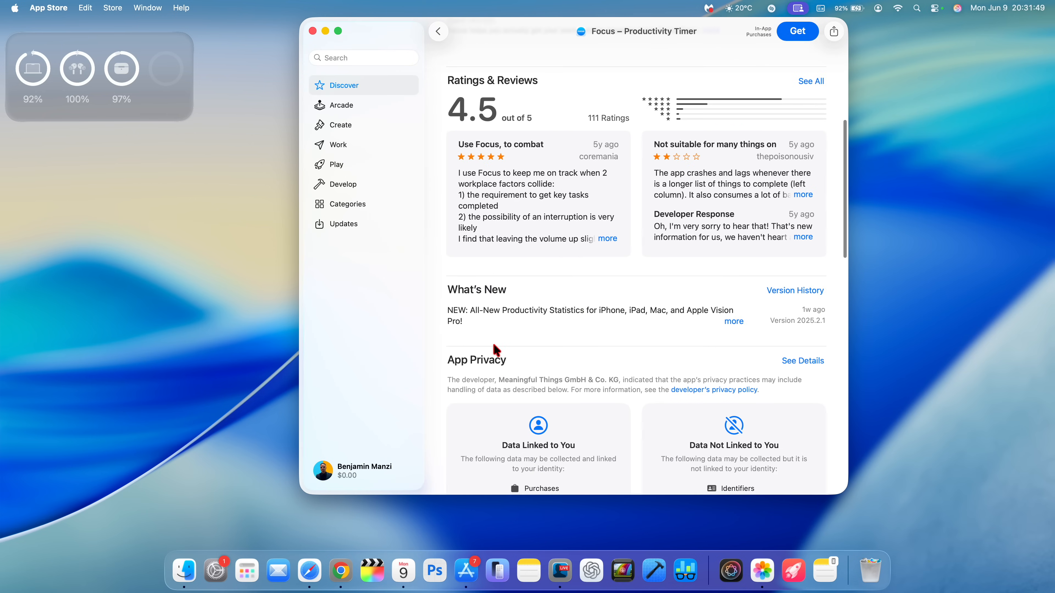
pyautogui.click(439, 31)
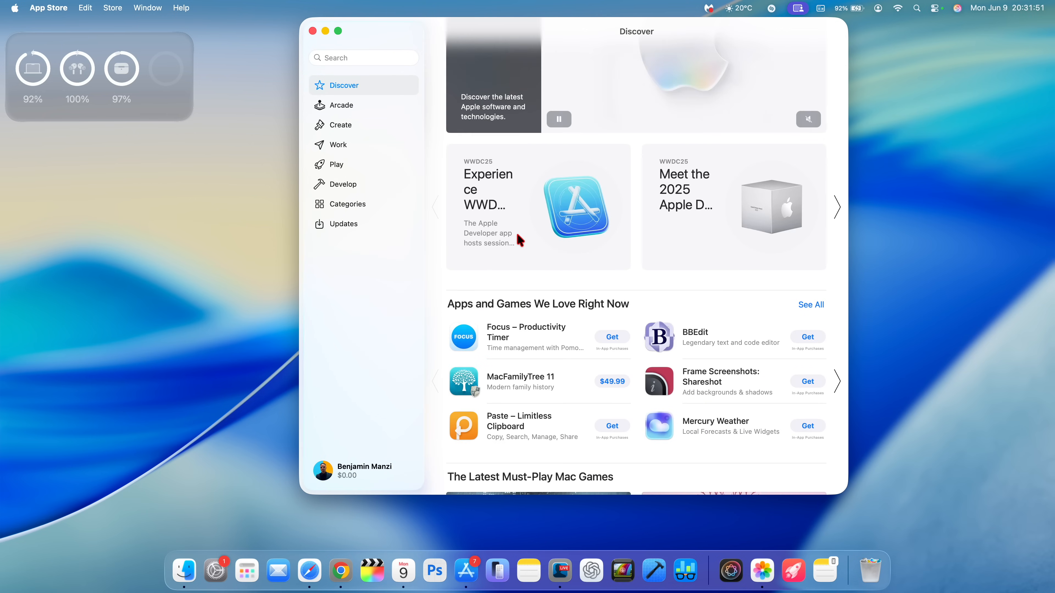
pyautogui.scroll(-3)
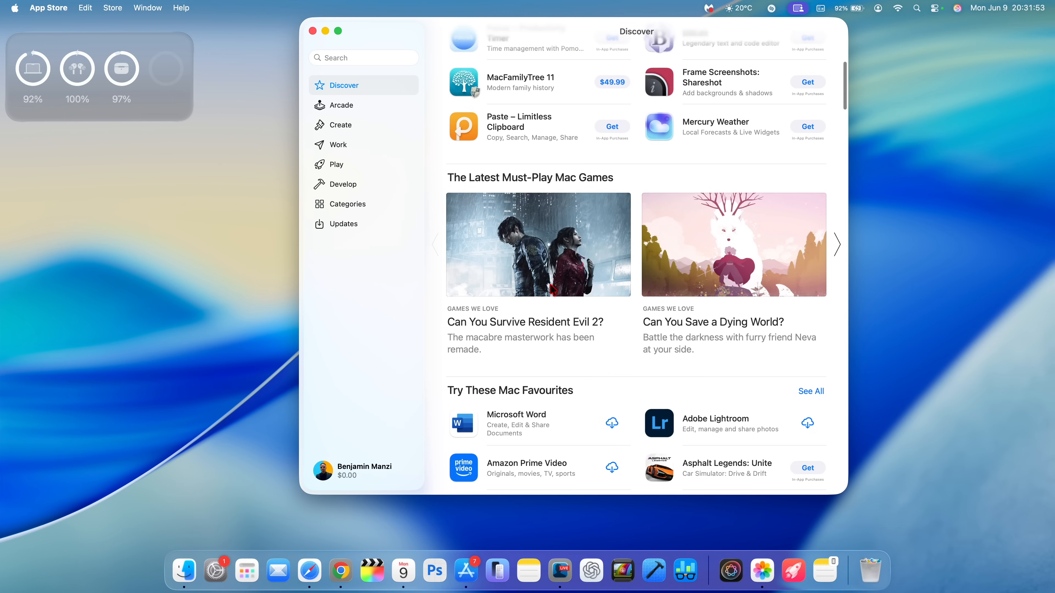
# View Microsoft Word's App Store page scrolled to its Accessibility section.
pyautogui.click(517, 414)
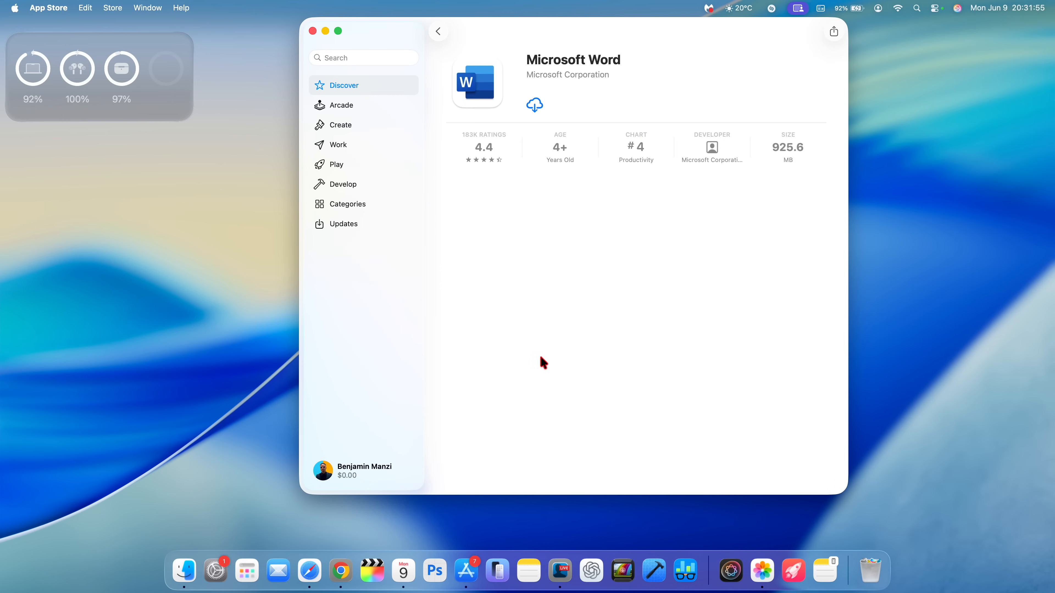
pyautogui.scroll(-3)
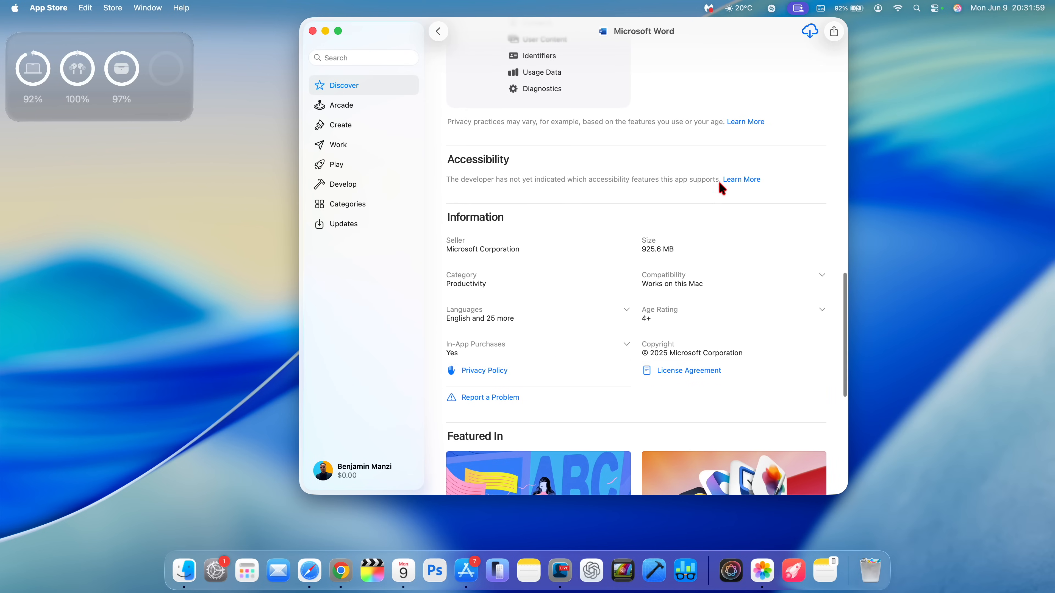
pyautogui.moveTo(465, 197)
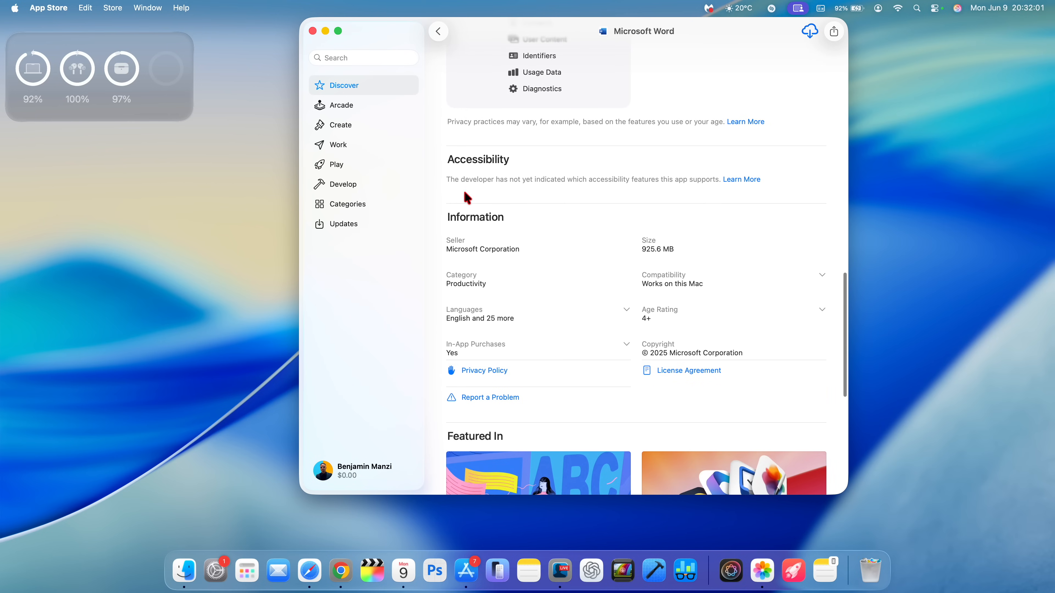
pyautogui.moveTo(545, 202)
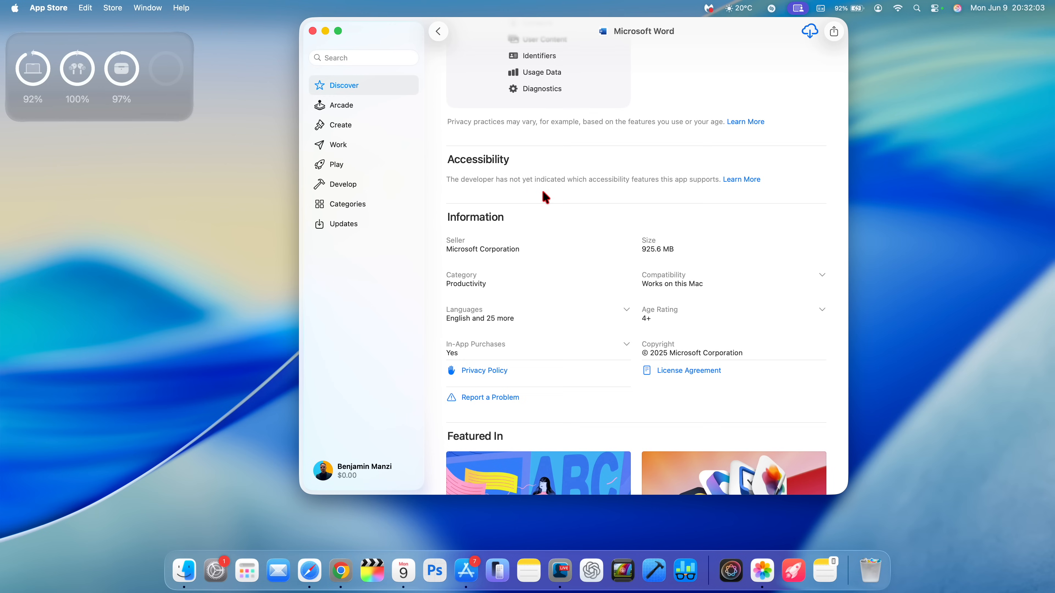
pyautogui.moveTo(561, 202)
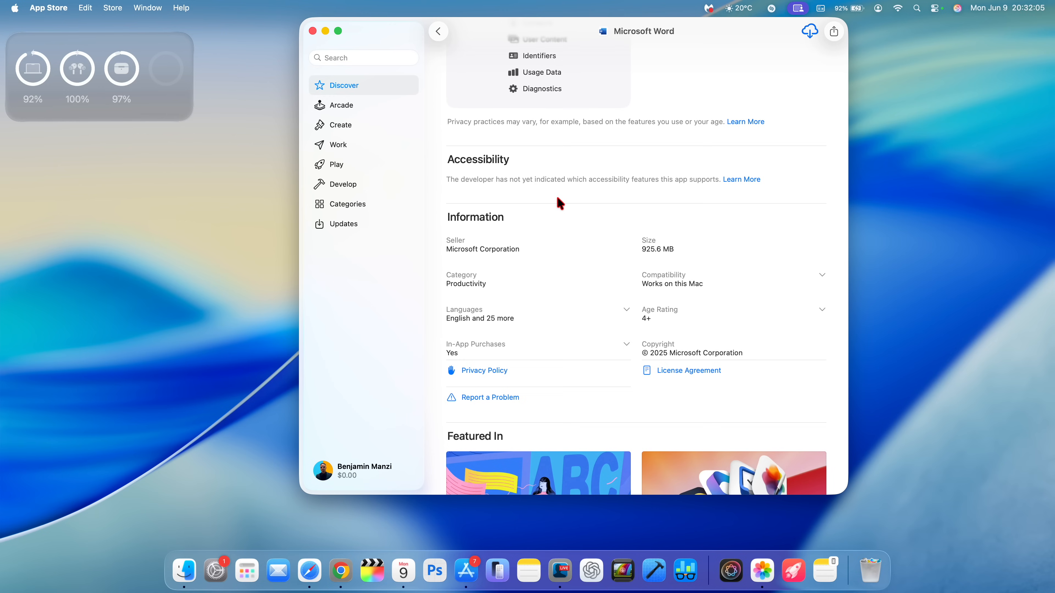
pyautogui.moveTo(670, 193)
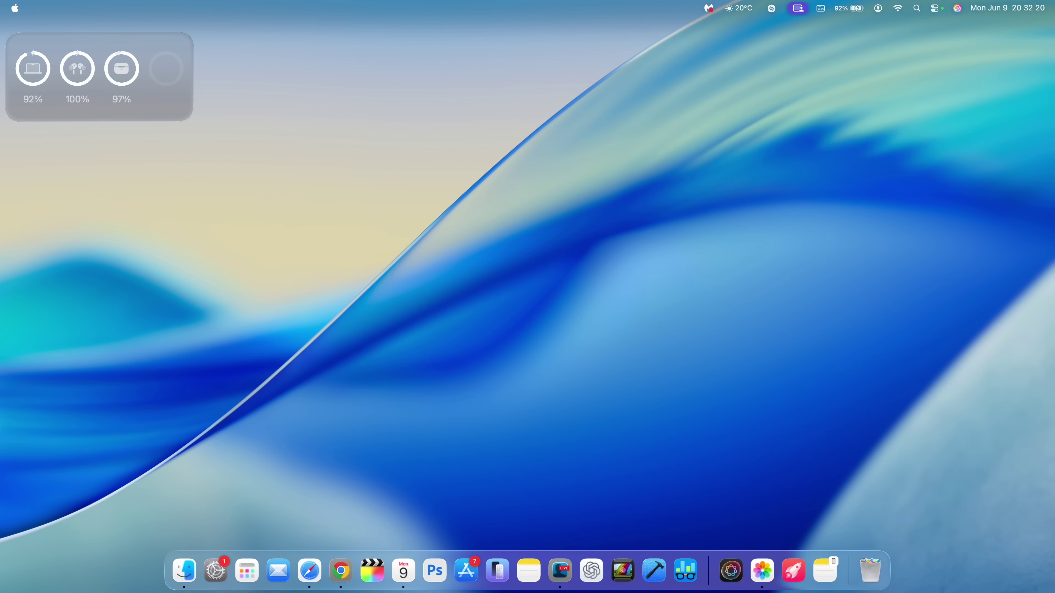
# Bring up the Apps launcher and browse its categorized app sections.
pyautogui.click(935, 8)
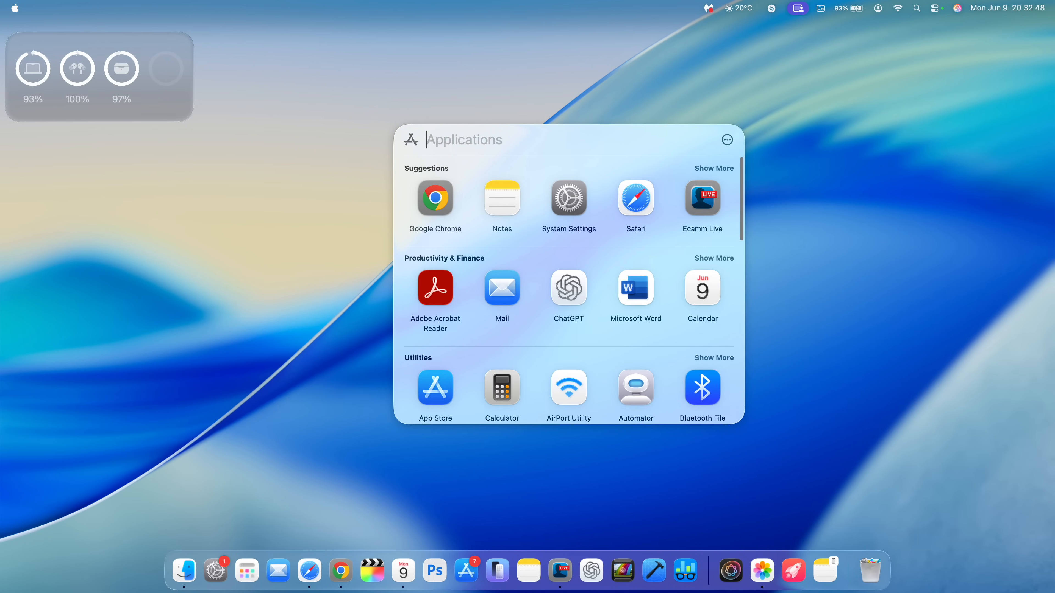
pyautogui.scroll(-3)
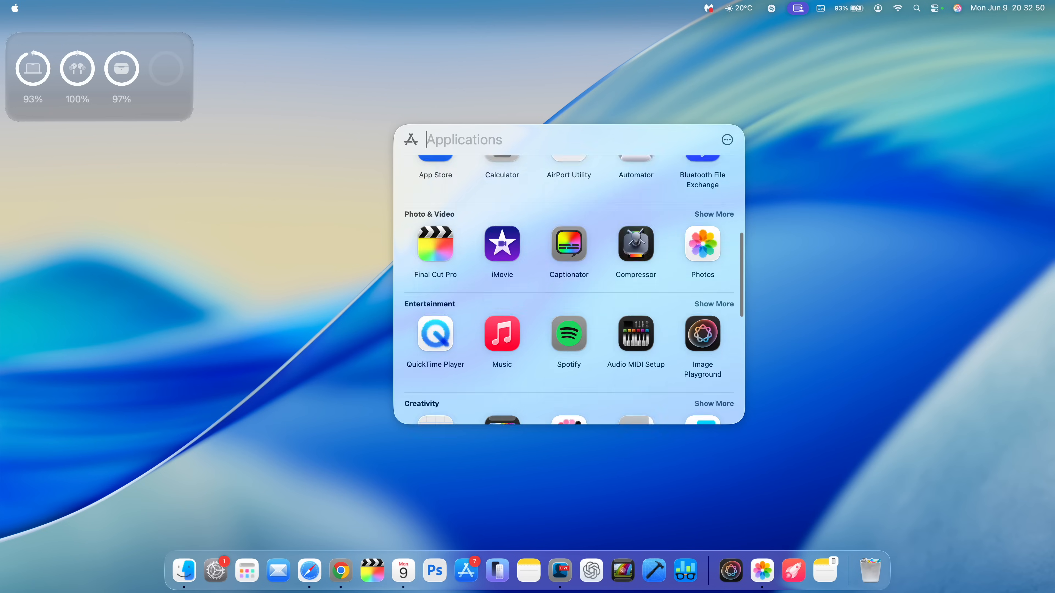
pyautogui.scroll(-3)
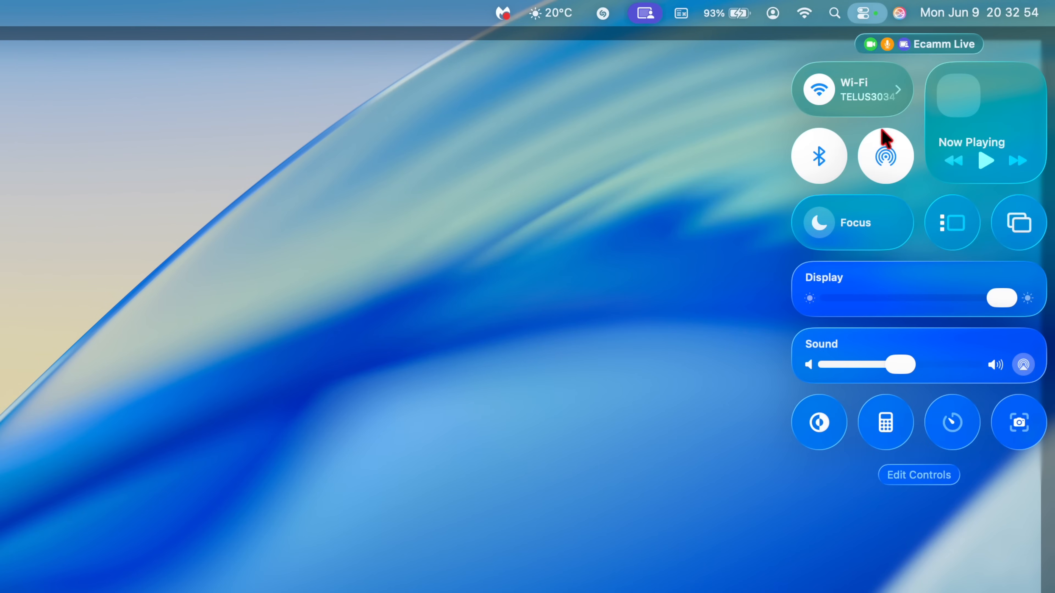
pyautogui.moveTo(876, 415)
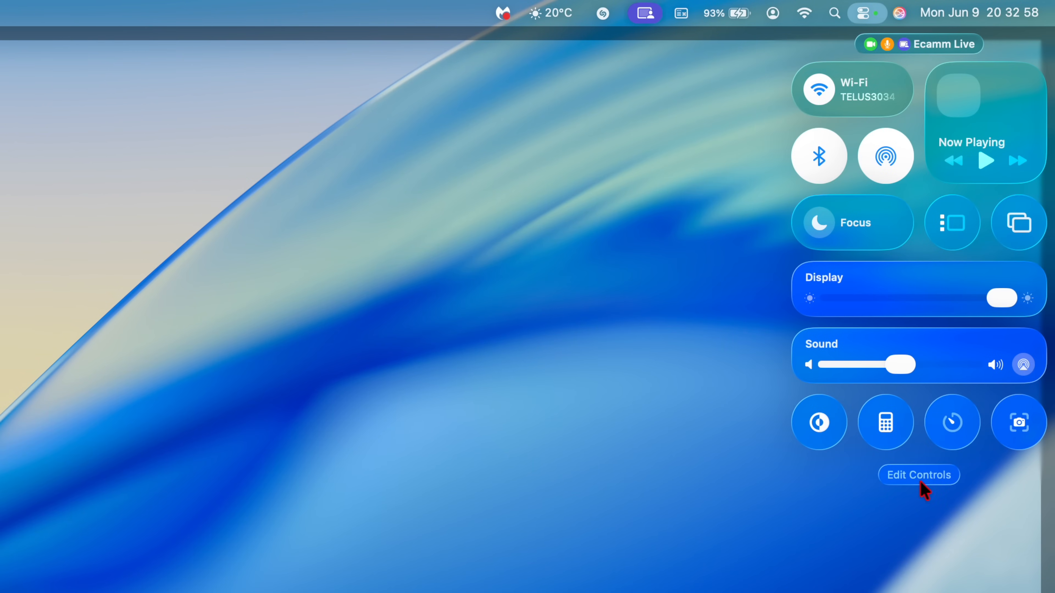
# Enter Control Center's Edit Controls mode and browse through the controls gallery.
pyautogui.click(919, 474)
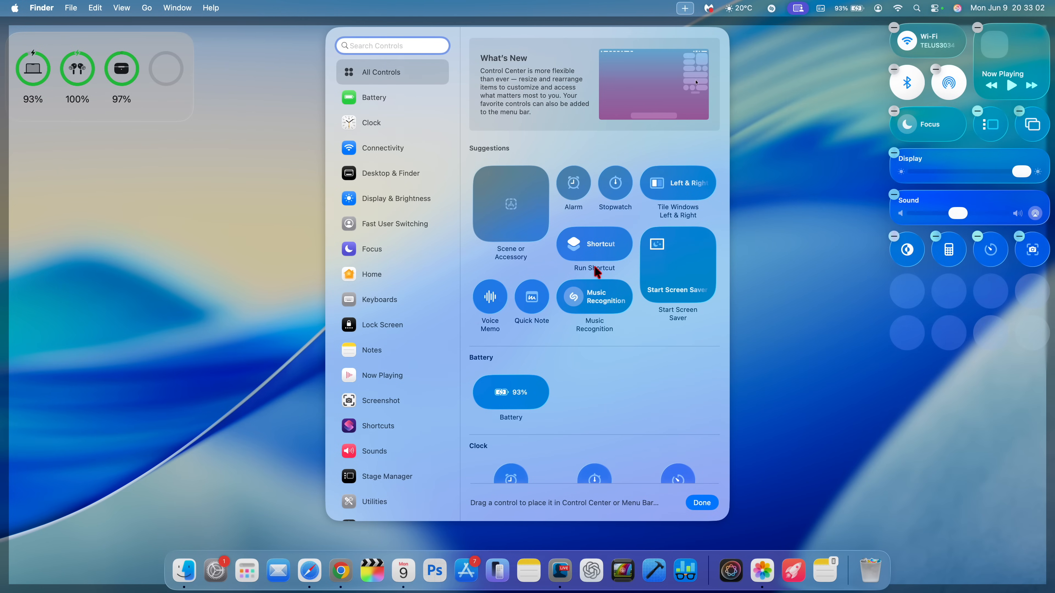
pyautogui.scroll(-3)
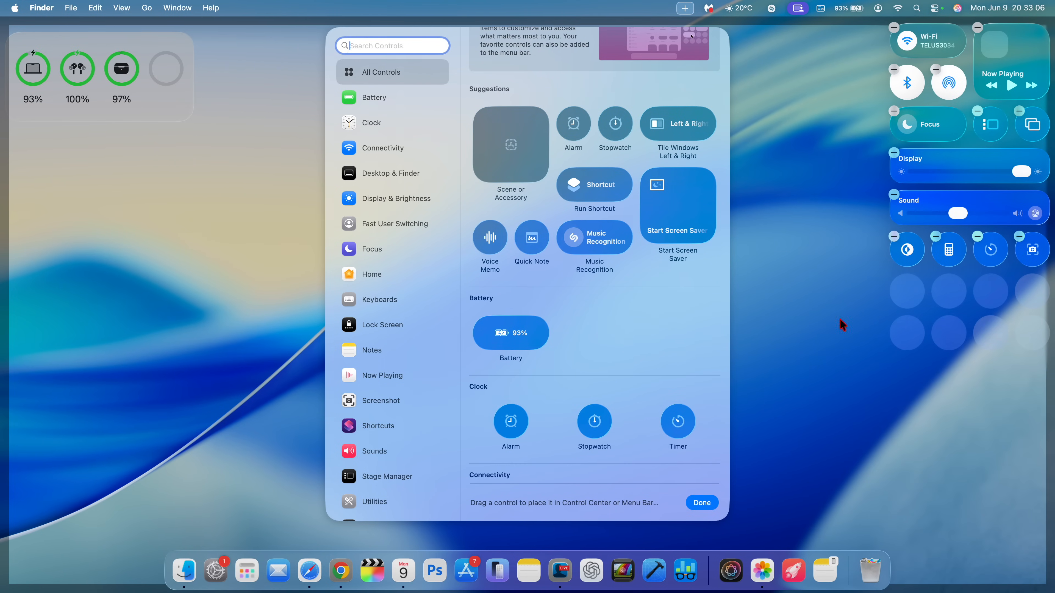
pyautogui.scroll(-3)
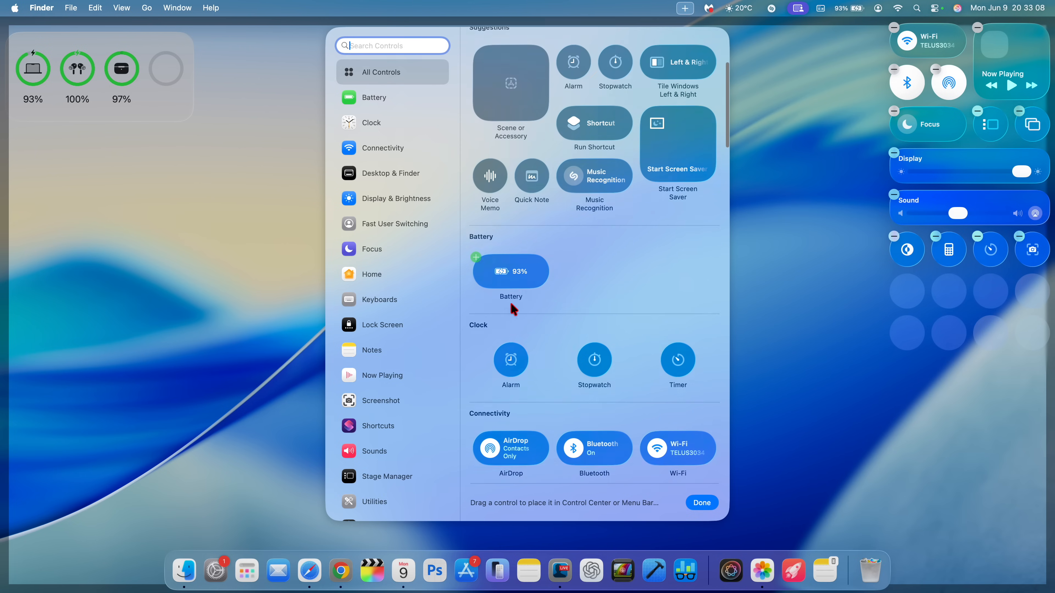
pyautogui.scroll(-3)
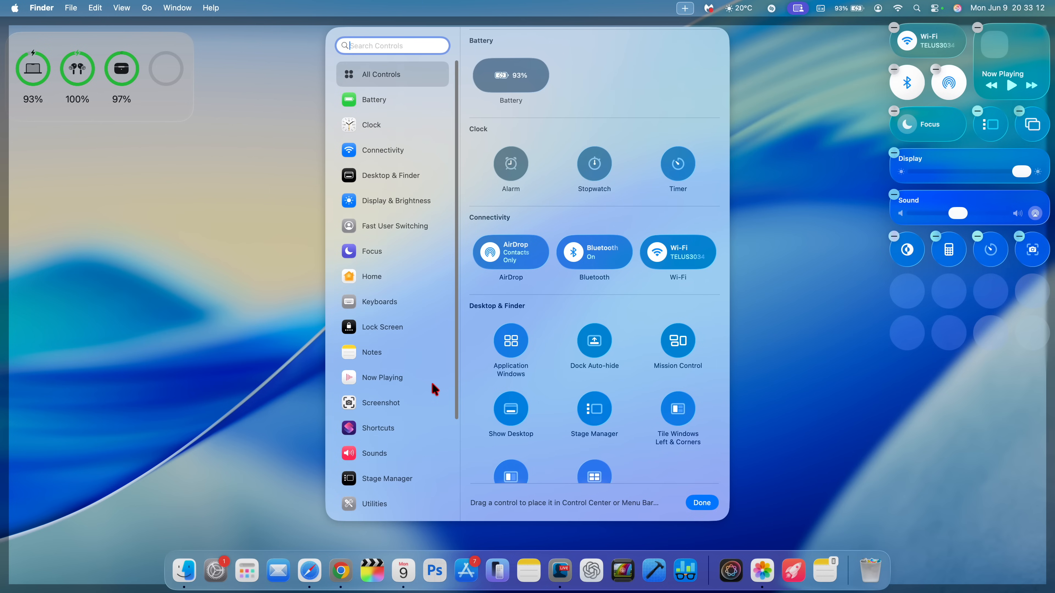
pyautogui.scroll(-3)
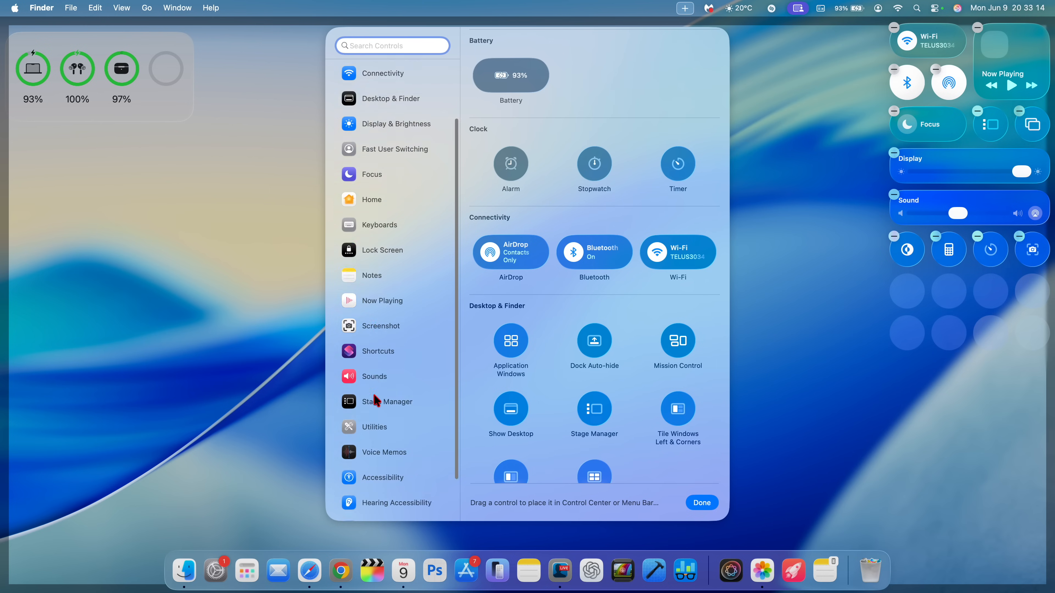
pyautogui.scroll(-3)
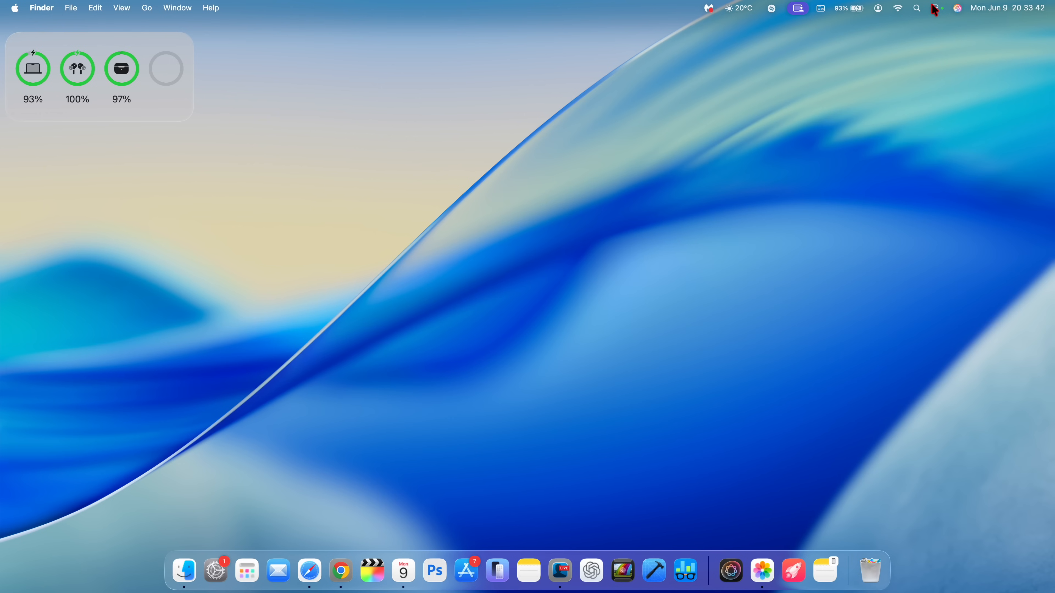
# Turn on Dark Mode from the Display menu-bar module, darkening desktop and Dock.
pyautogui.click(935, 7)
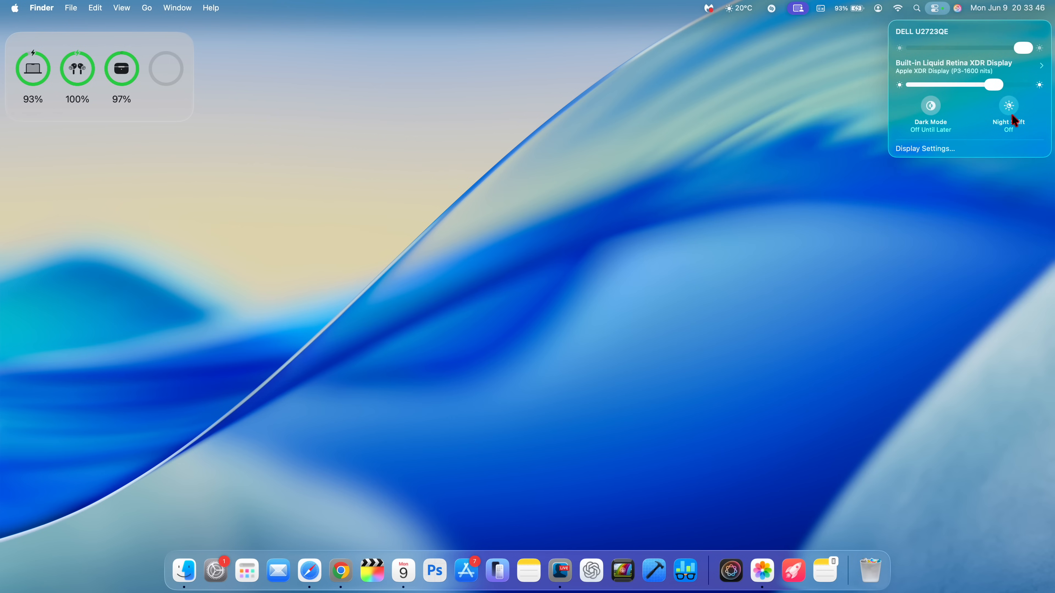
pyautogui.click(930, 105)
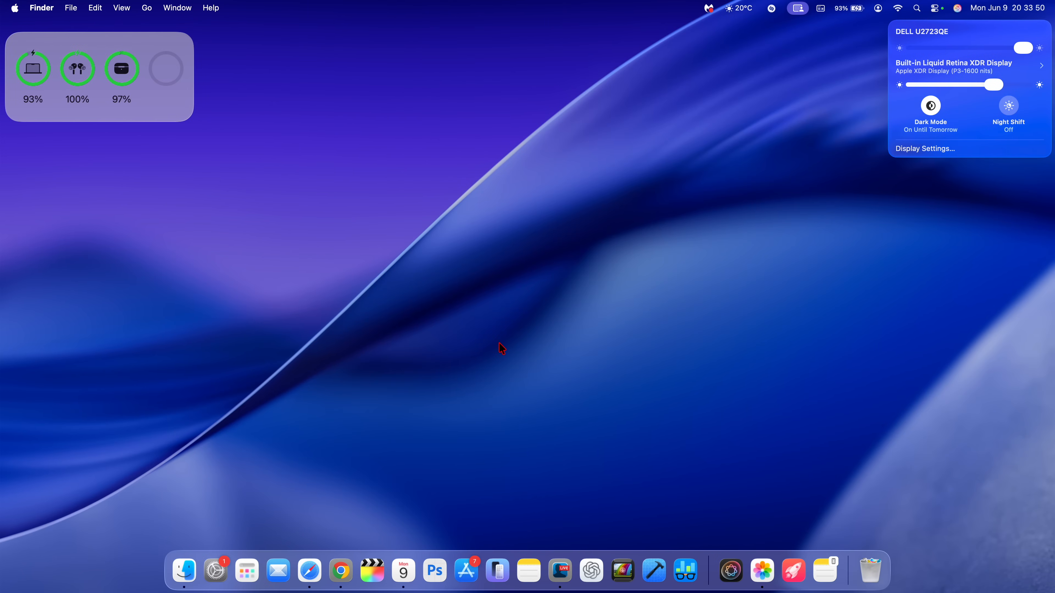
pyautogui.moveTo(183, 557)
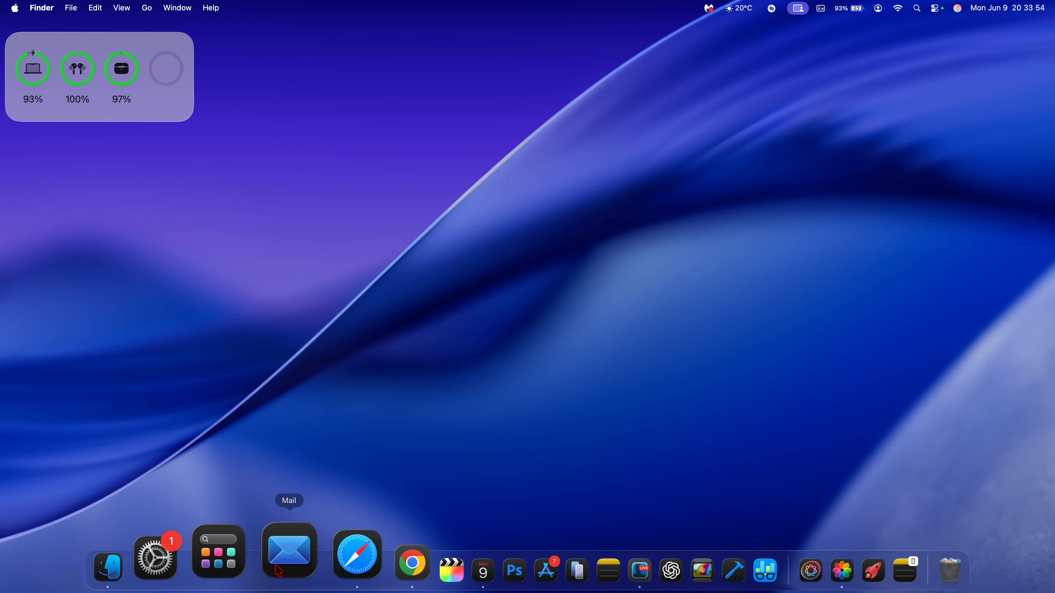
pyautogui.moveTo(247, 566)
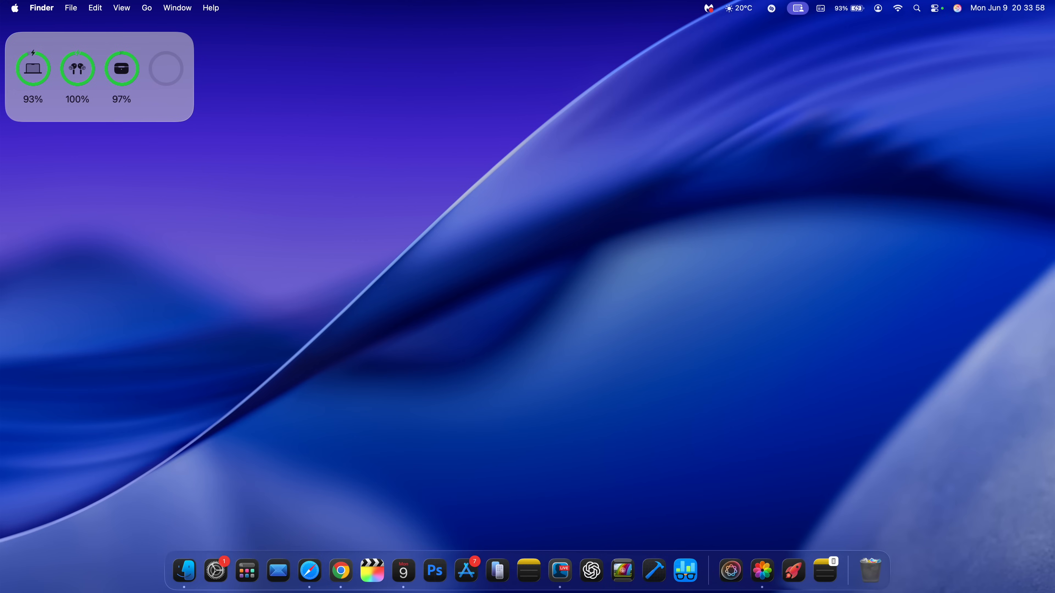
pyautogui.click(247, 571)
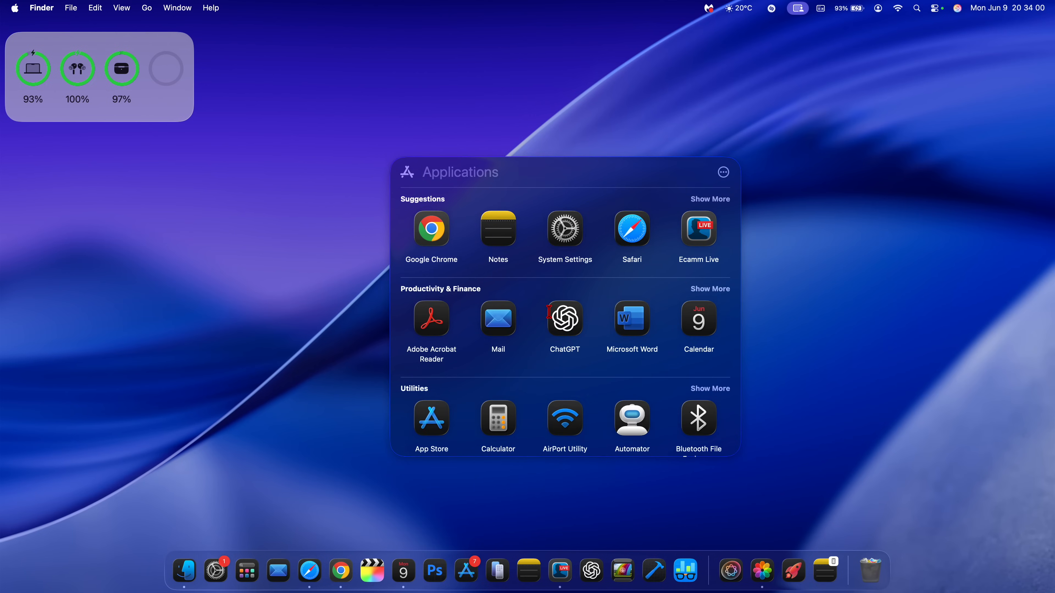
pyautogui.scroll(-3)
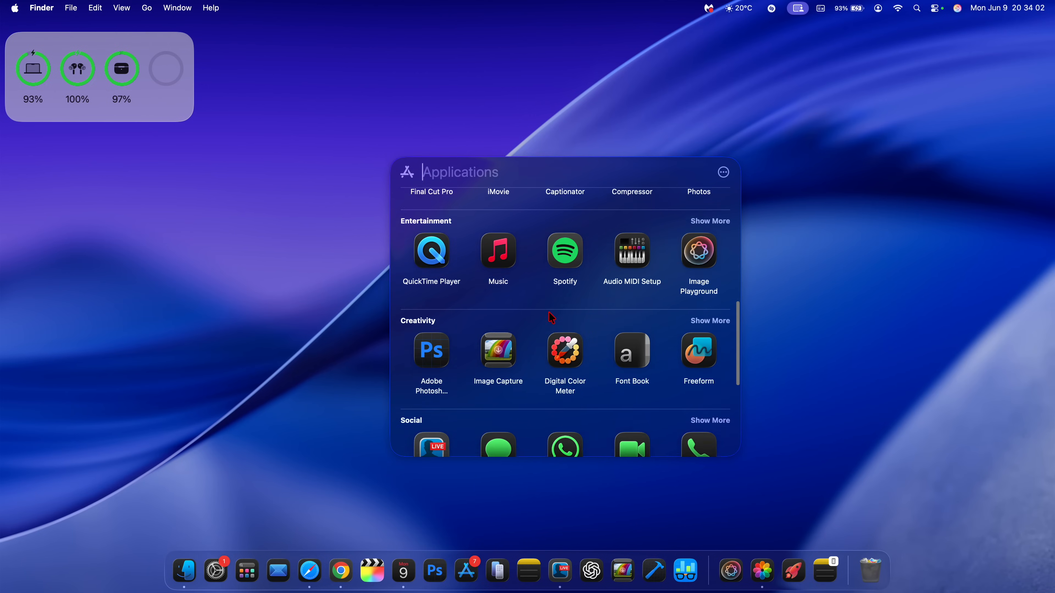
pyautogui.scroll(-3)
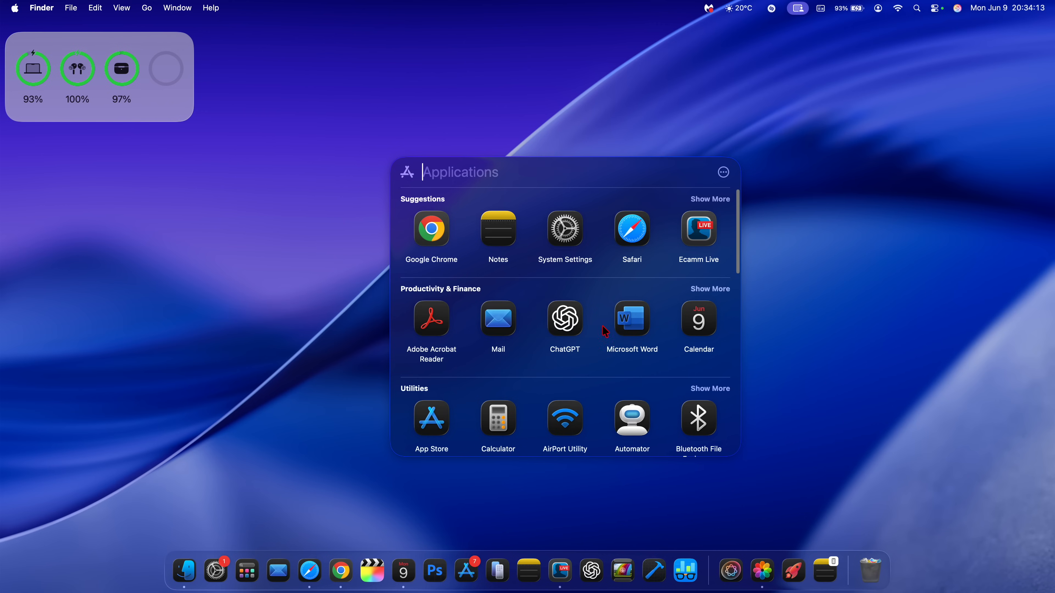
pyautogui.scroll(-3)
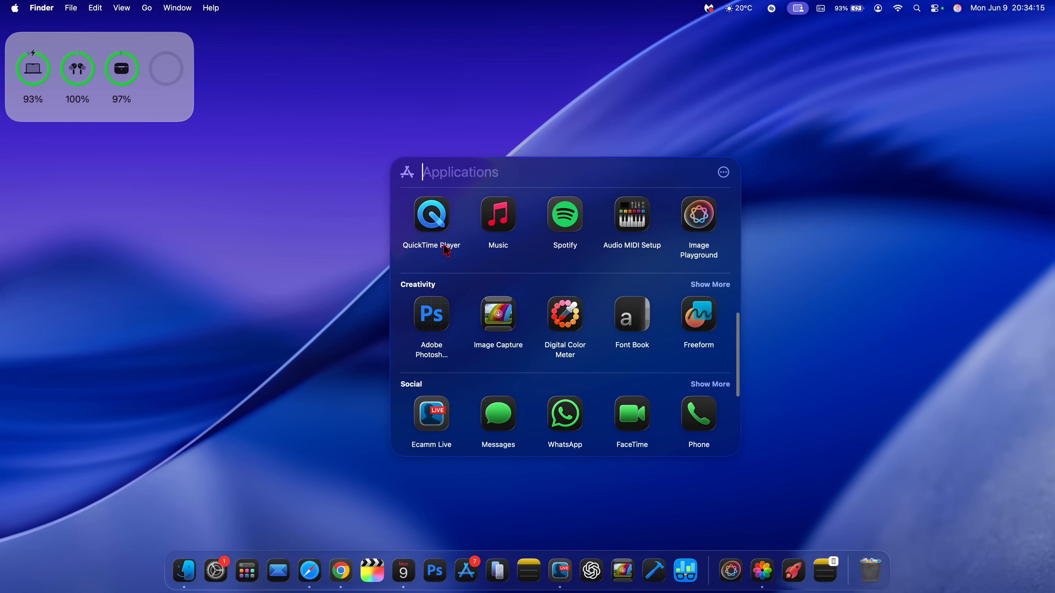
pyautogui.scroll(-3)
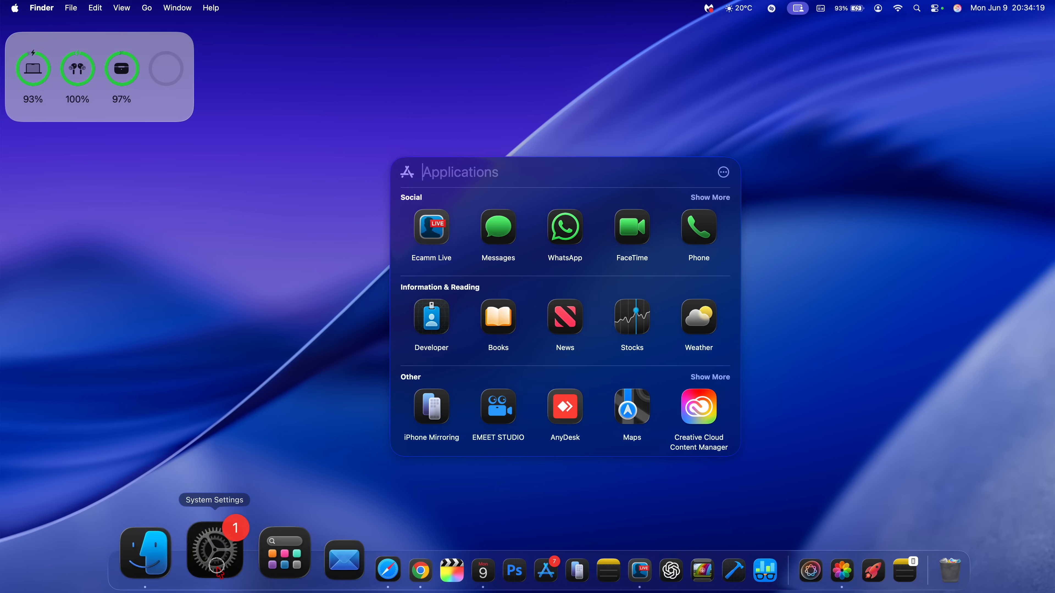
# In System Settings Appearance, try the Default, Dark, Clear and Tinted icon and widget styles.
pyautogui.click(214, 554)
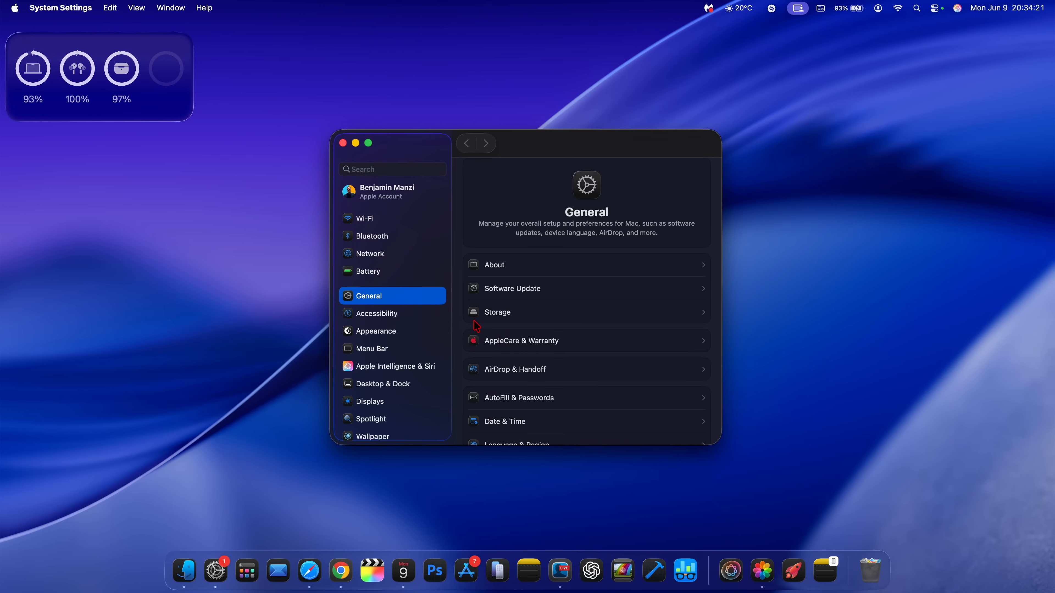
pyautogui.click(377, 313)
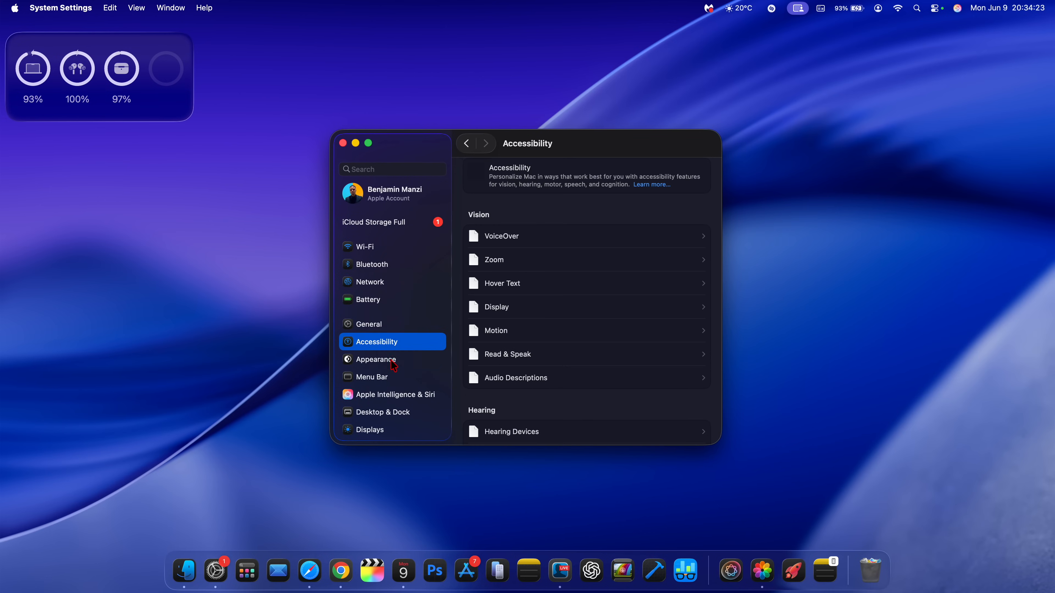
pyautogui.click(376, 359)
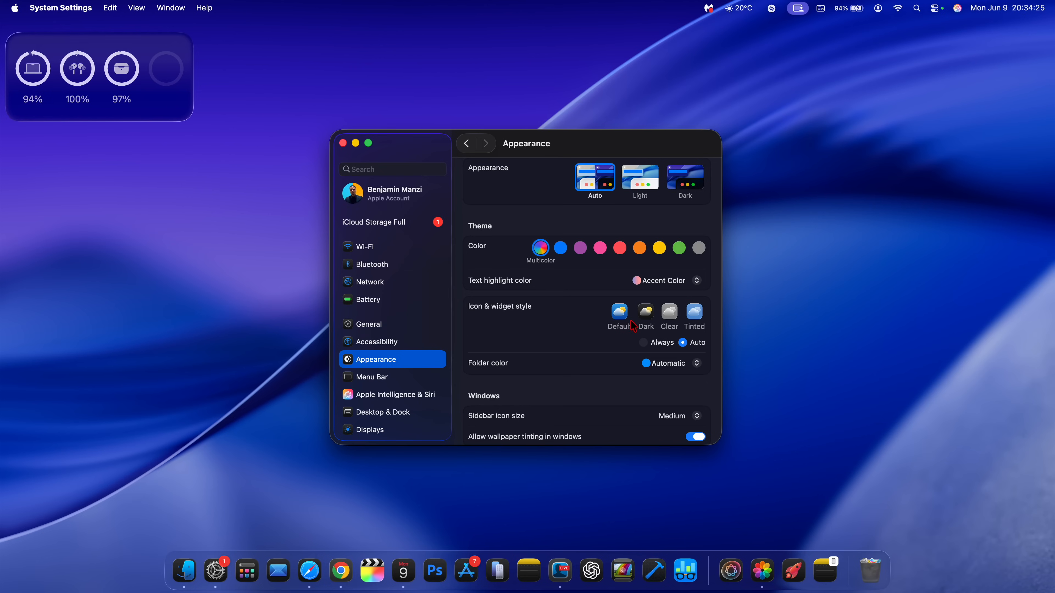
pyautogui.click(619, 311)
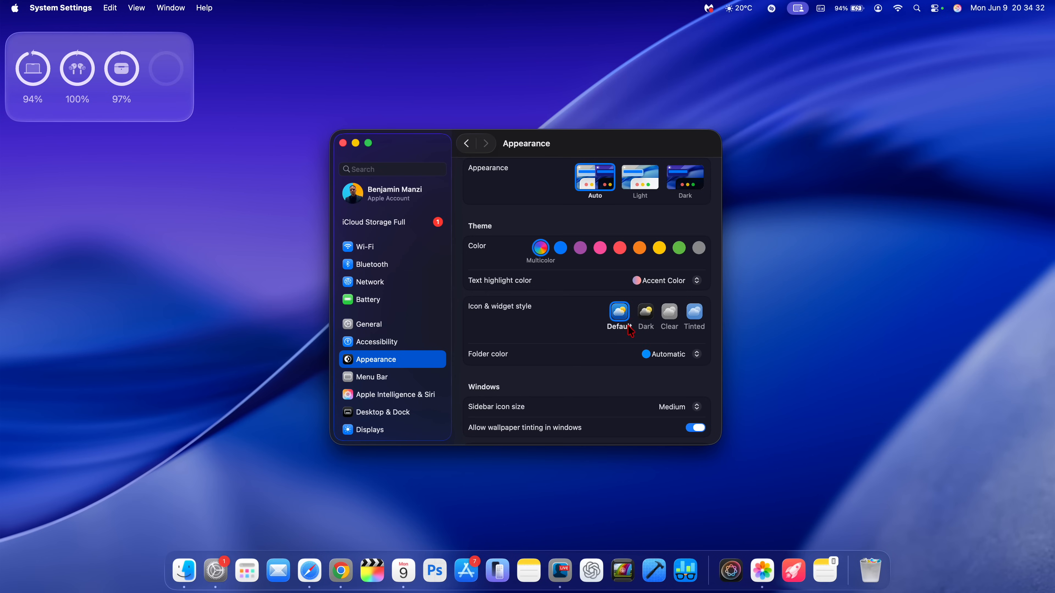
pyautogui.click(645, 312)
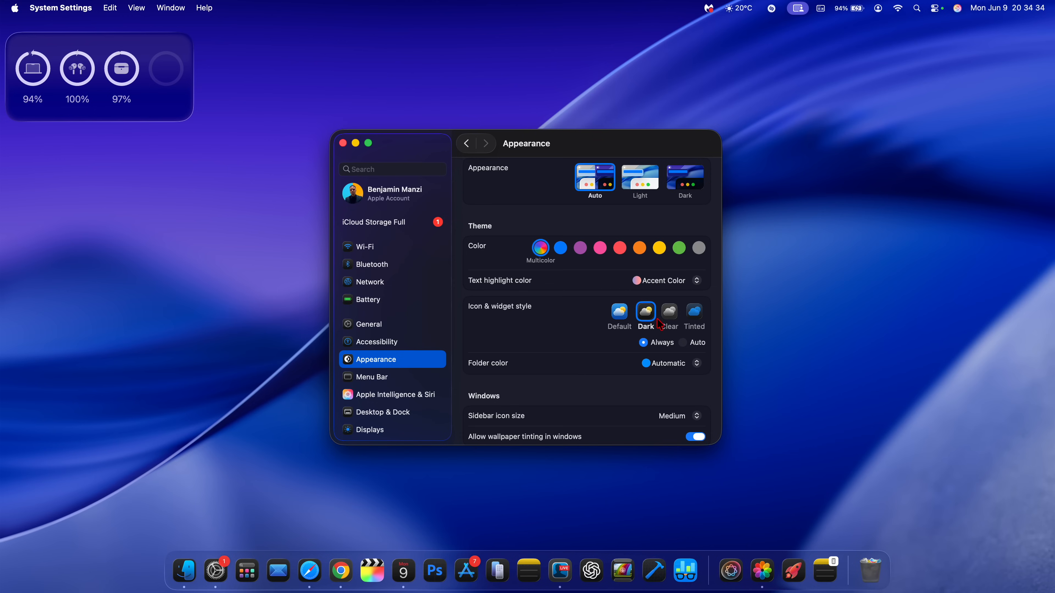
pyautogui.click(669, 312)
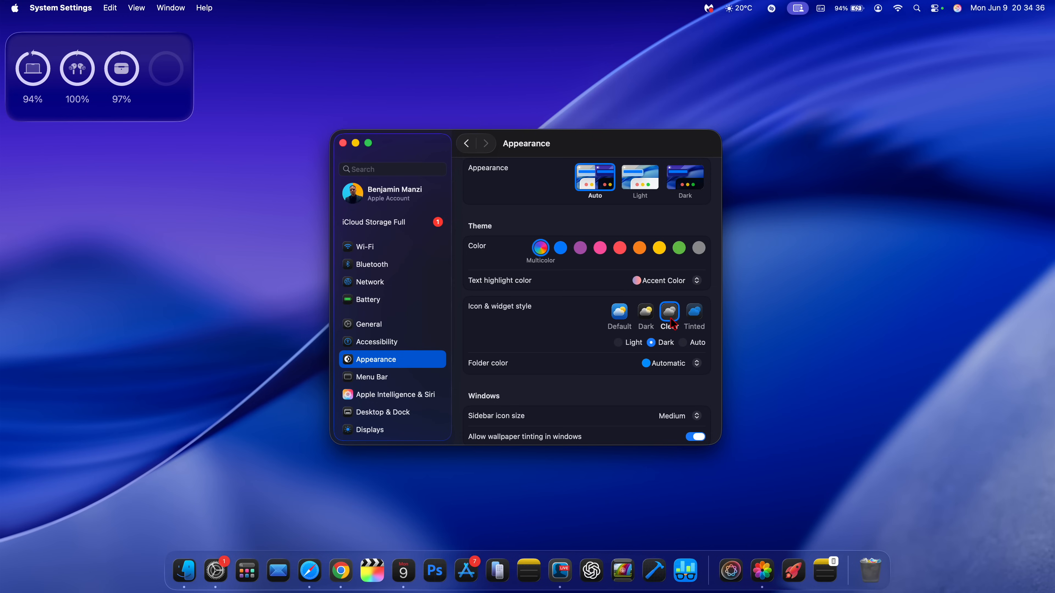
pyautogui.moveTo(688, 324)
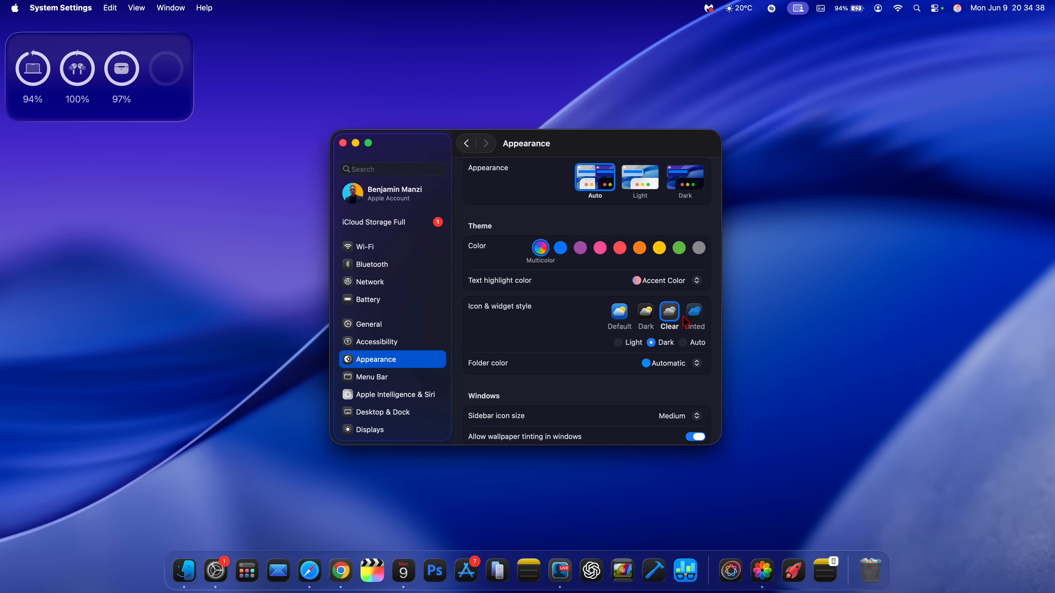
pyautogui.click(694, 312)
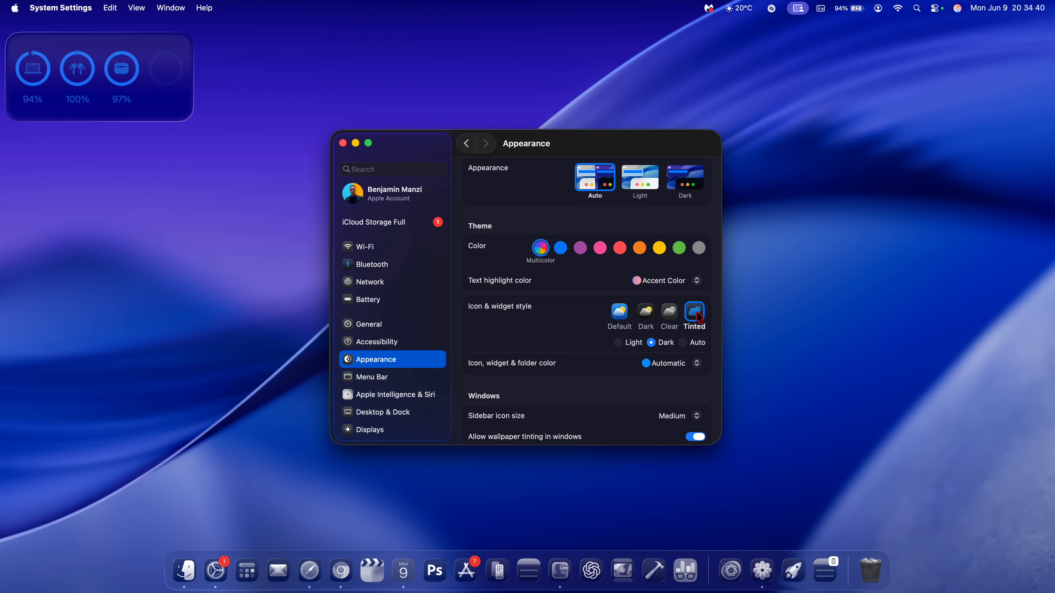
# Set the accent color to Purple and keep Accent Color as the text highlight color.
pyautogui.scroll(-3)
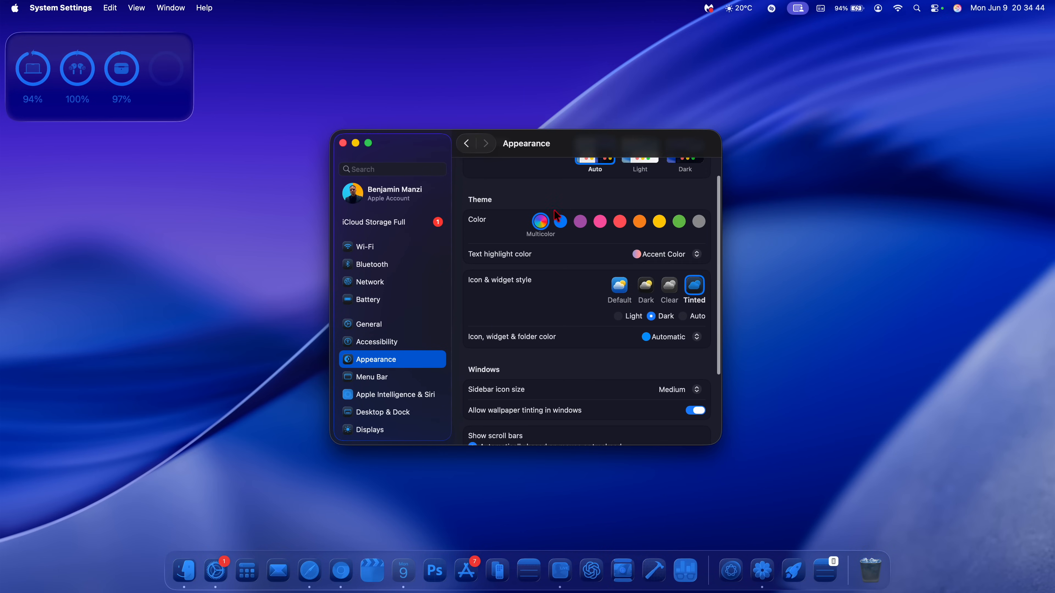
pyautogui.click(580, 222)
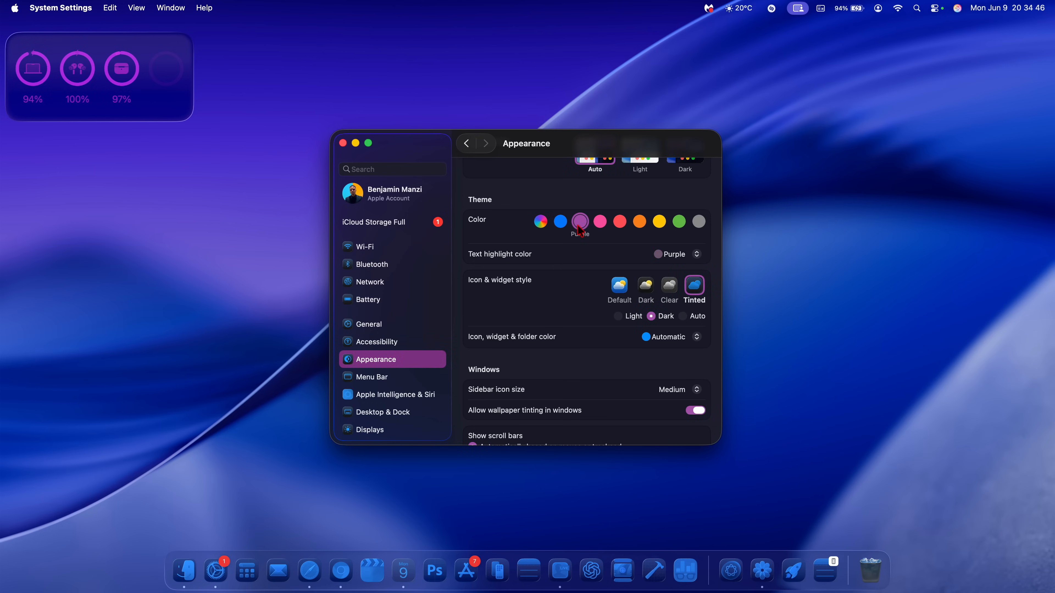
pyautogui.click(697, 254)
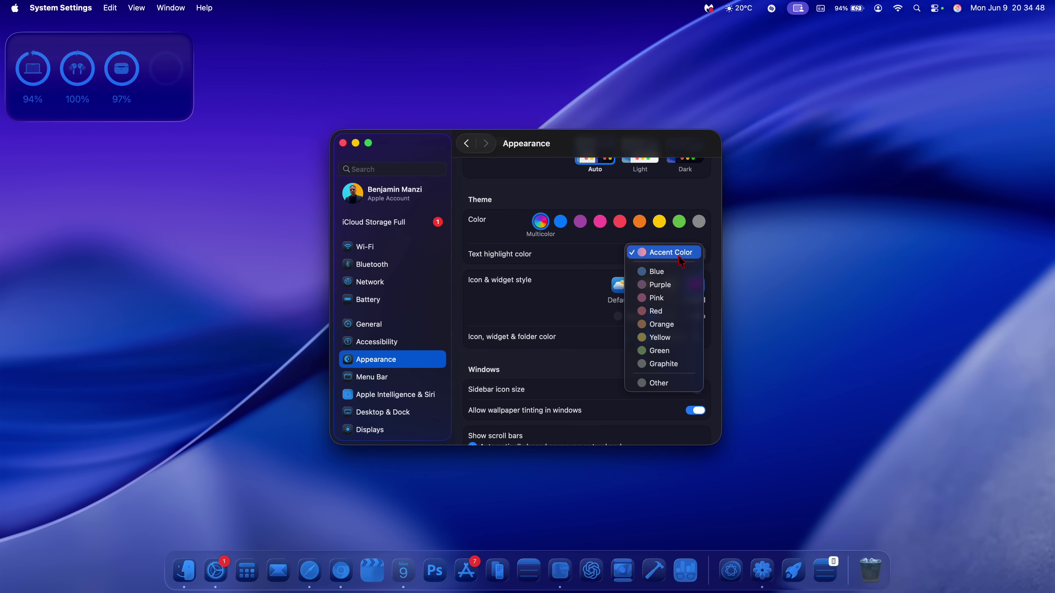
pyautogui.click(670, 252)
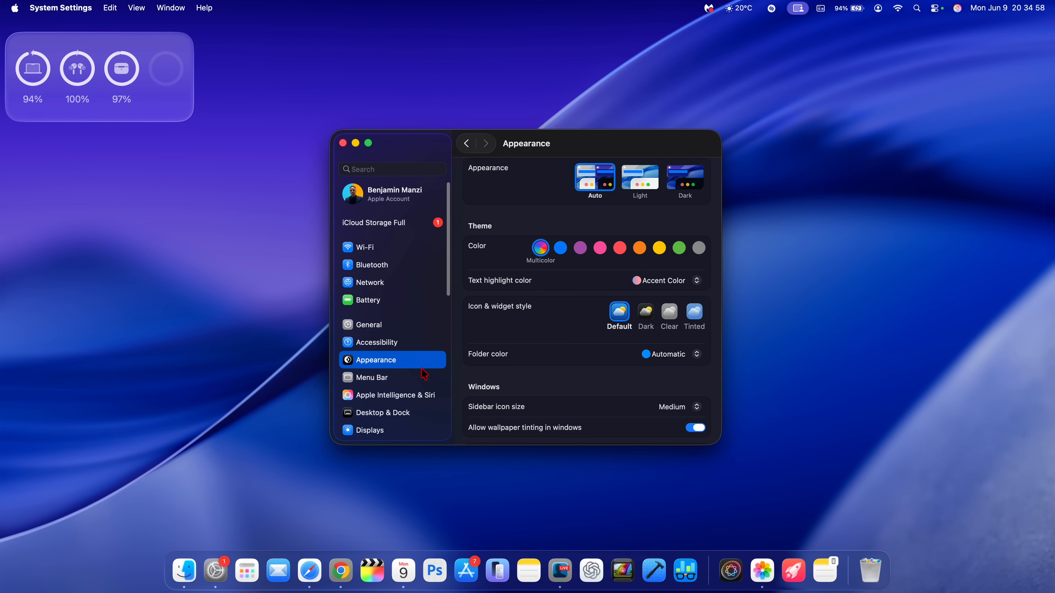
pyautogui.moveTo(527, 226)
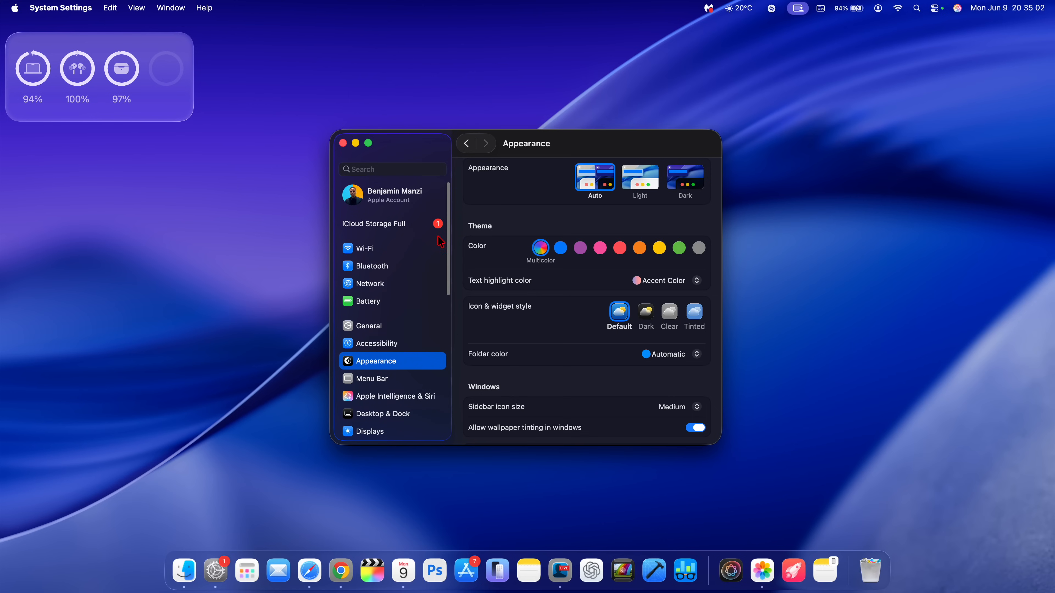
pyautogui.moveTo(486, 276)
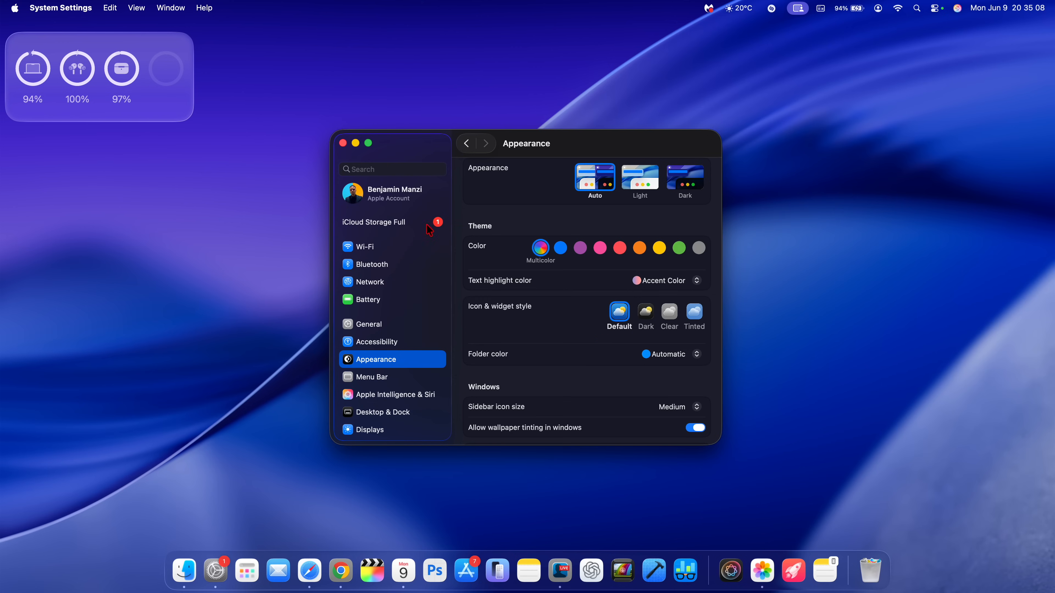
# Toggle Allow Handoff off, then cancel the confirmation so Handoff stays enabled.
pyautogui.scroll(-3)
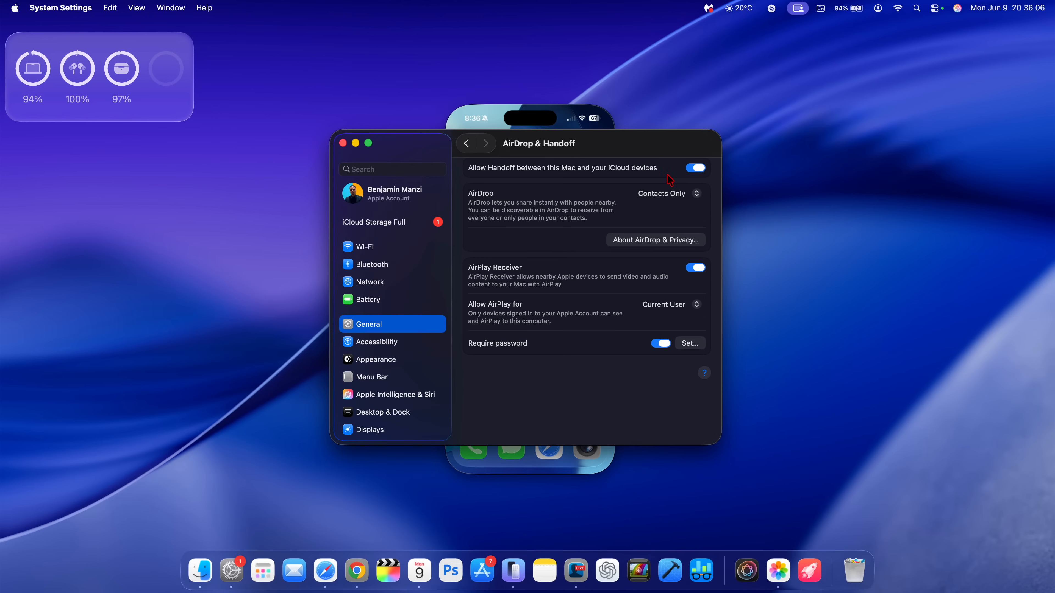
pyautogui.click(696, 168)
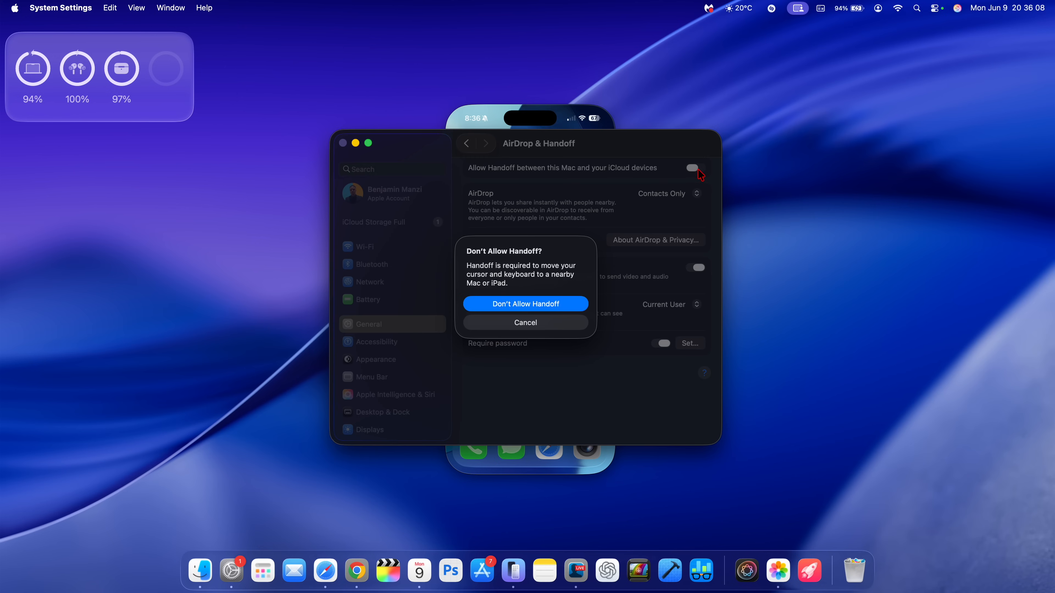
pyautogui.click(526, 322)
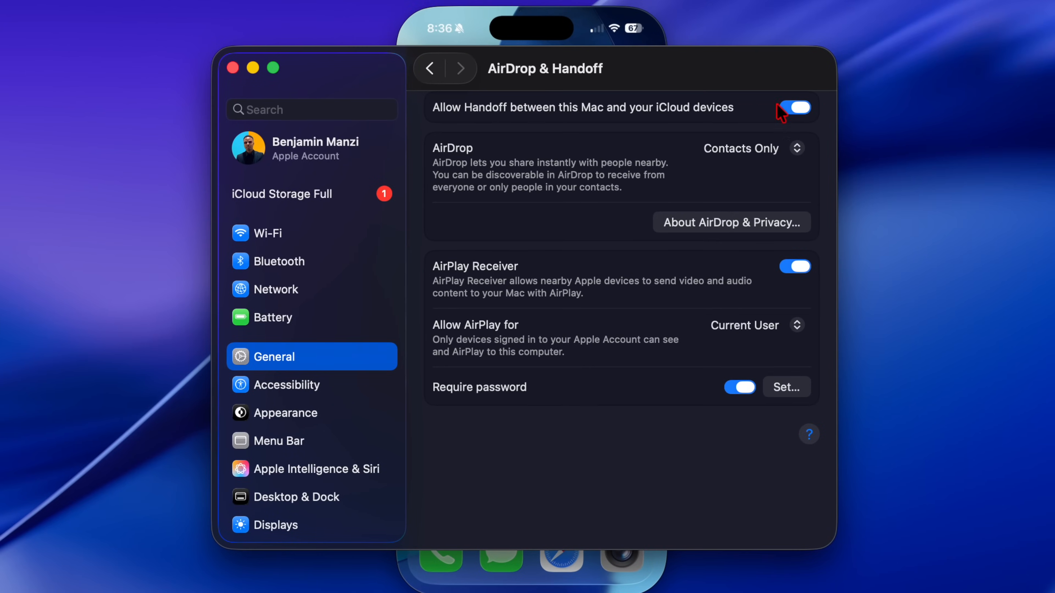
pyautogui.moveTo(753, 117)
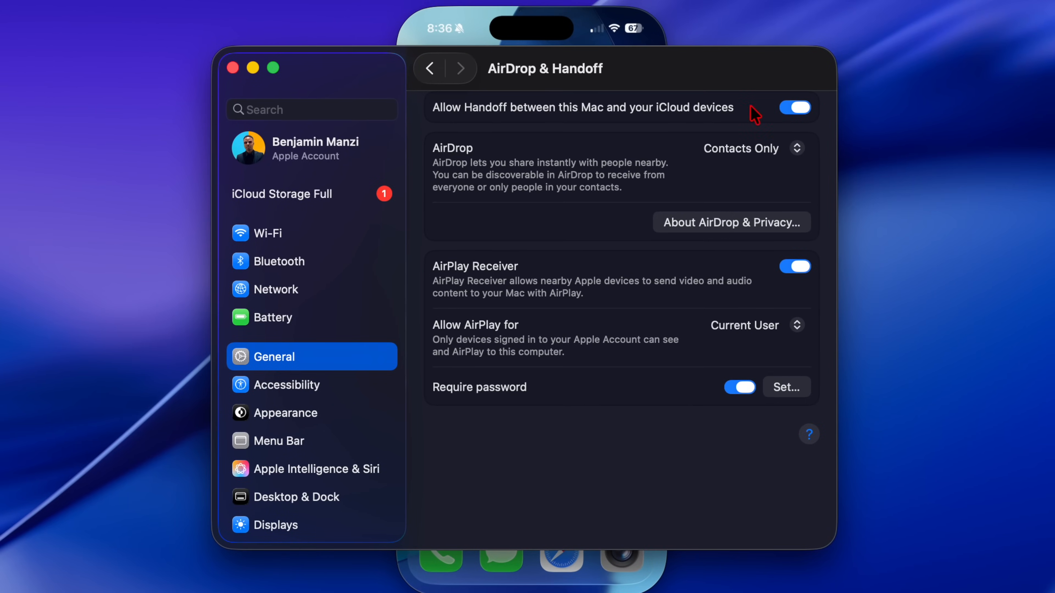
pyautogui.moveTo(788, 121)
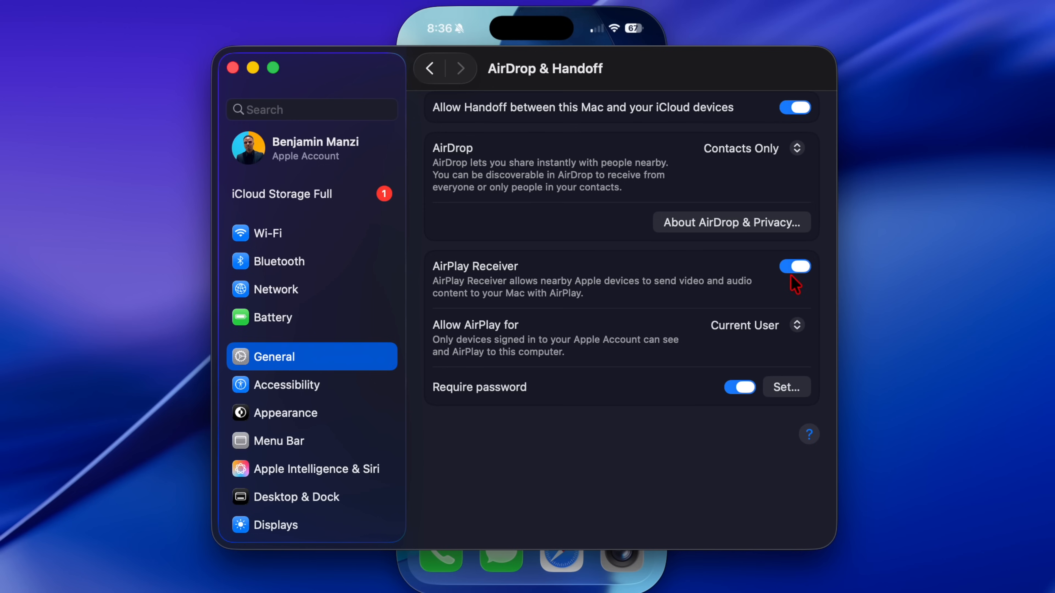
pyautogui.moveTo(745, 399)
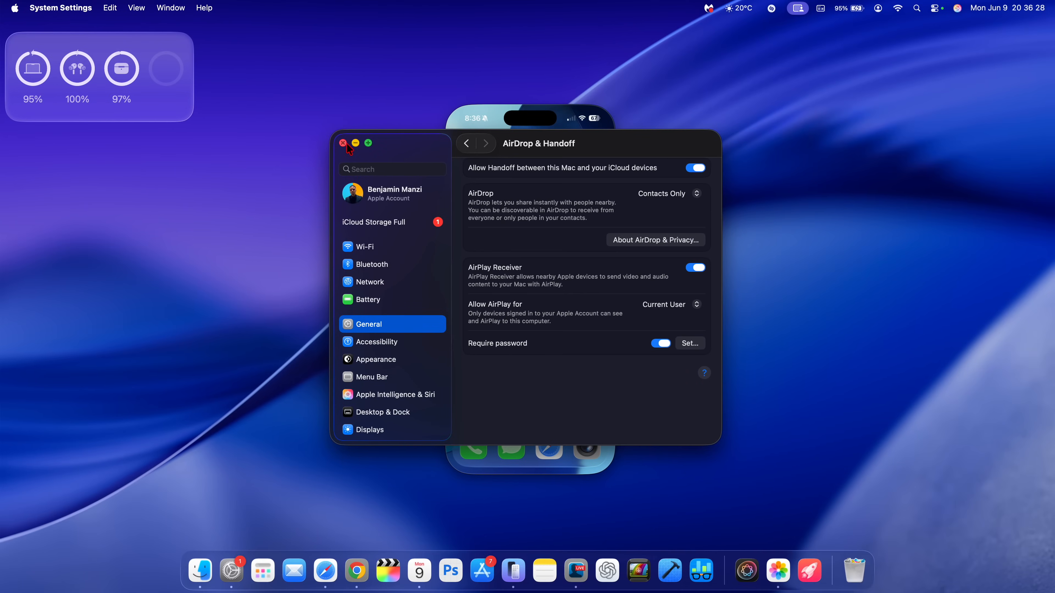
# Close System Settings and the iPhone Mirroring window, leaving the empty desktop.
pyautogui.click(343, 143)
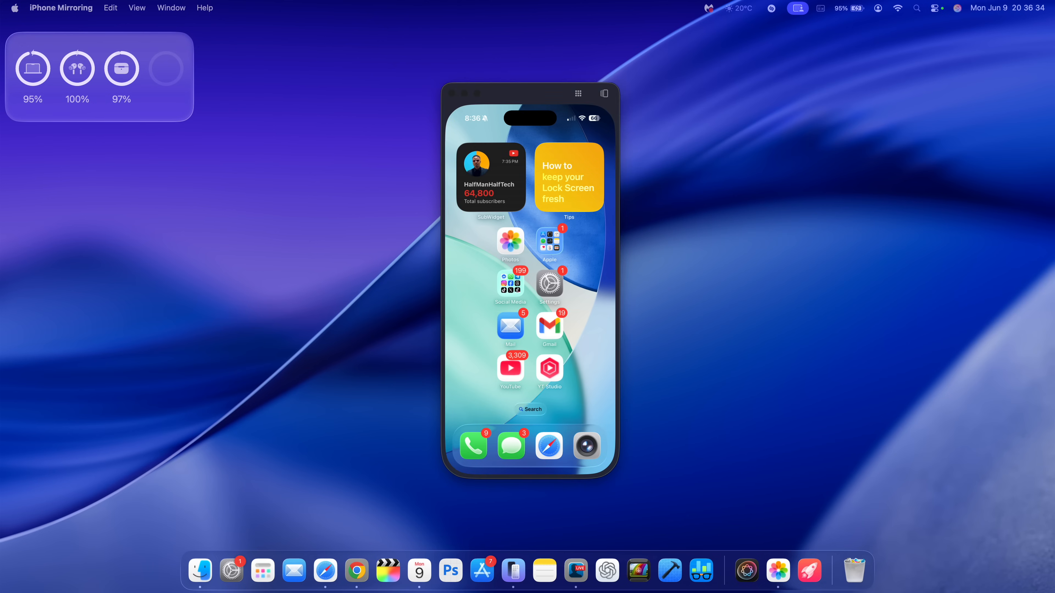
pyautogui.moveTo(581, 111)
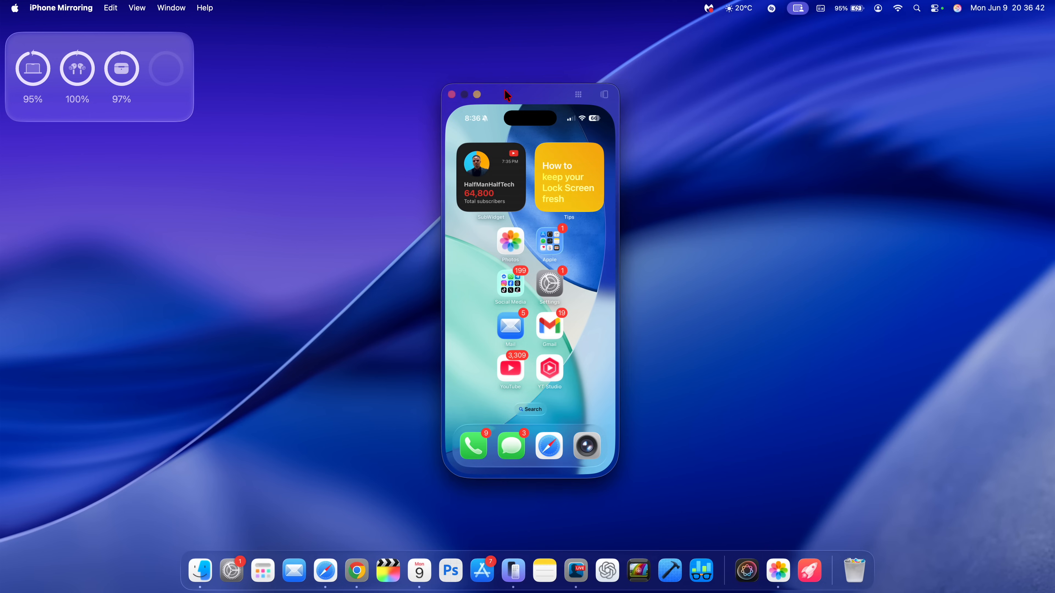
pyautogui.click(451, 95)
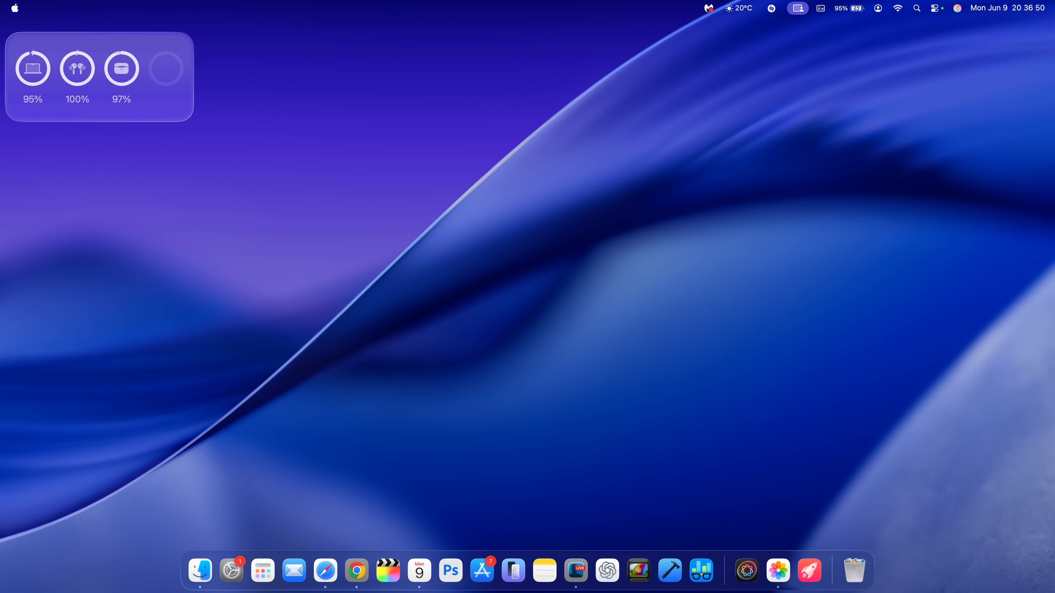
# Bring up Spotlight and cycle its Applications, Actions, Clipboard and Files search modes.
pyautogui.click(936, 8)
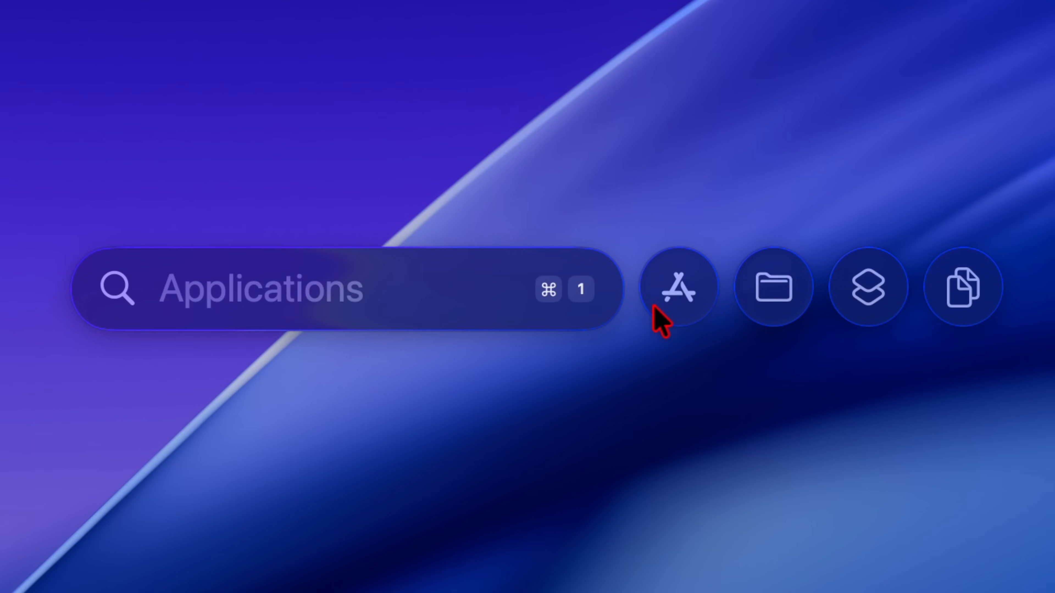
pyautogui.moveTo(736, 318)
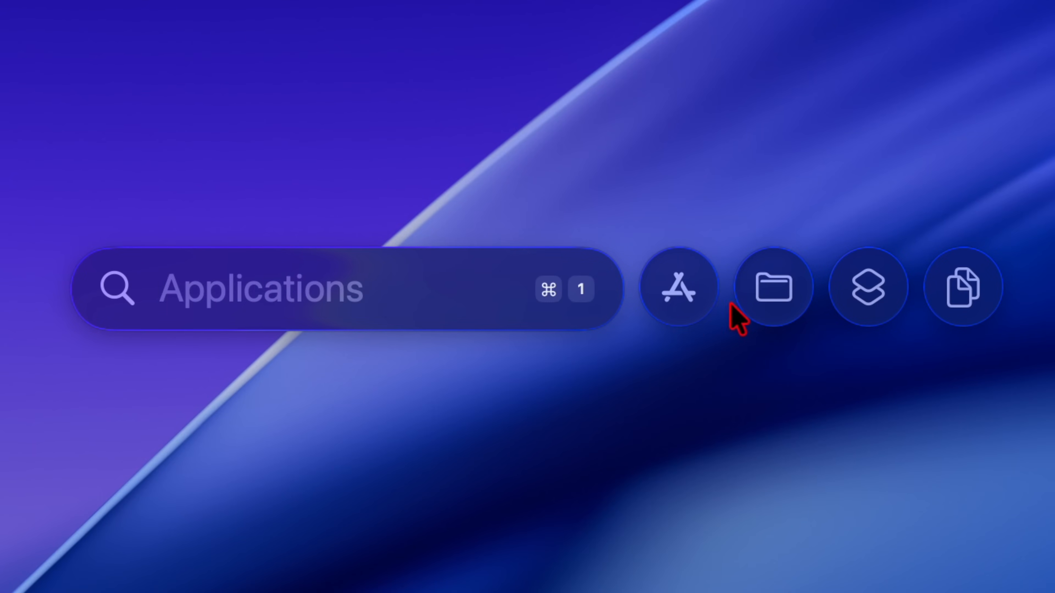
pyautogui.click(867, 288)
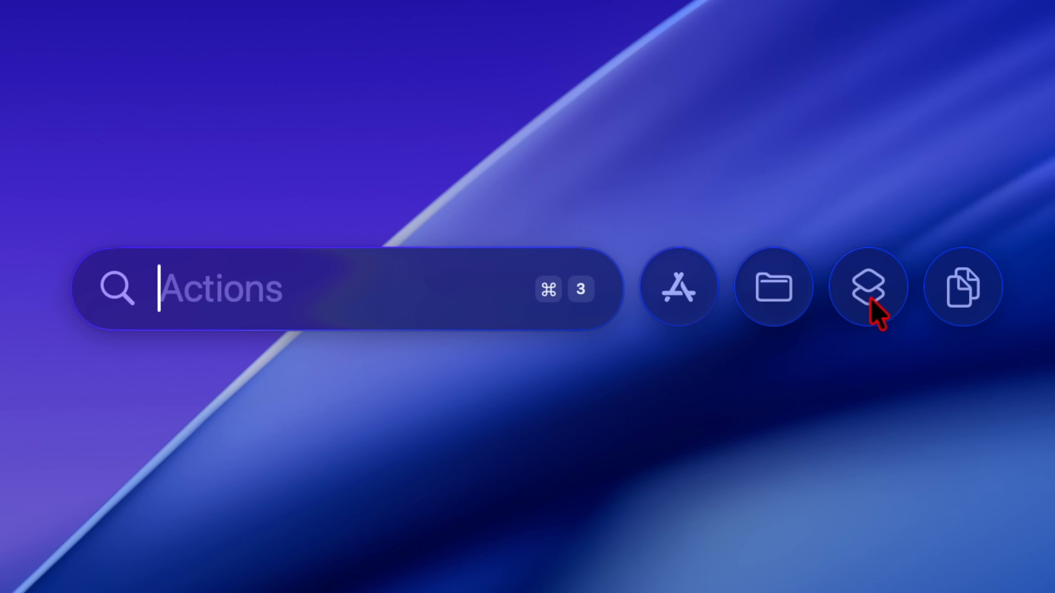
pyautogui.click(962, 293)
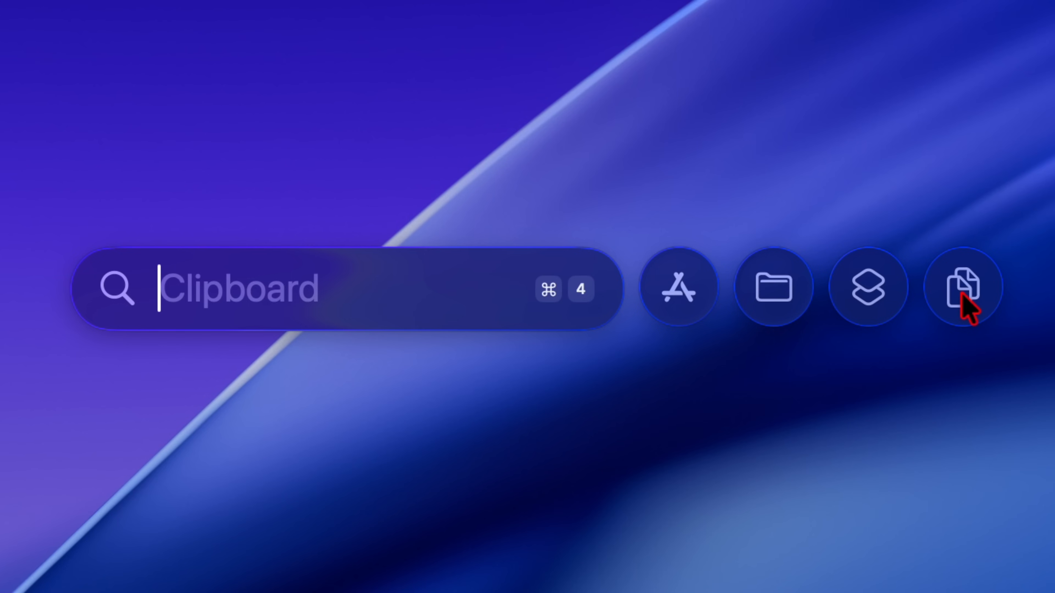
pyautogui.click(681, 286)
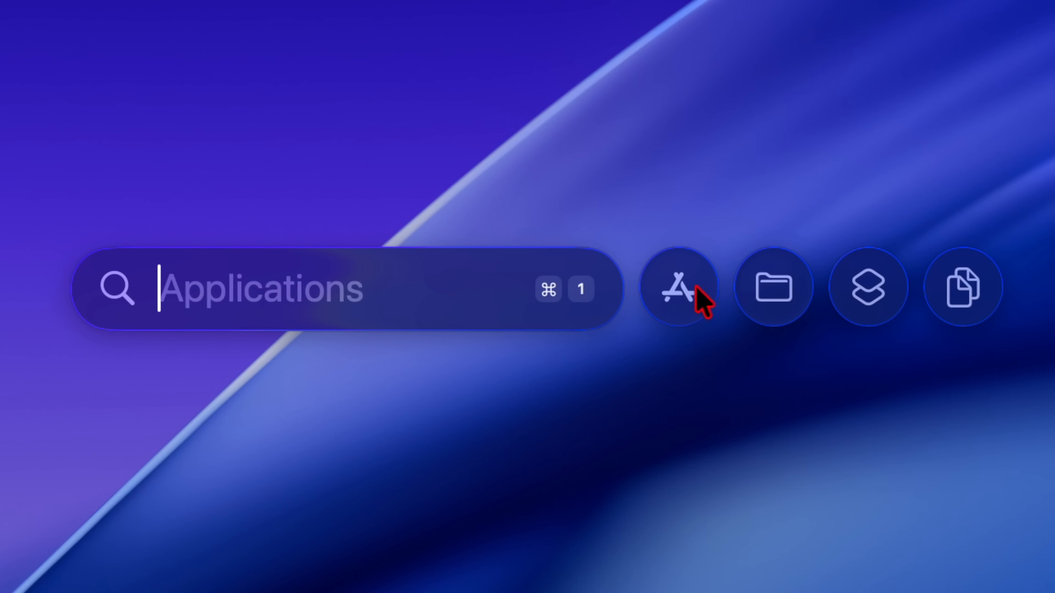
pyautogui.click(690, 291)
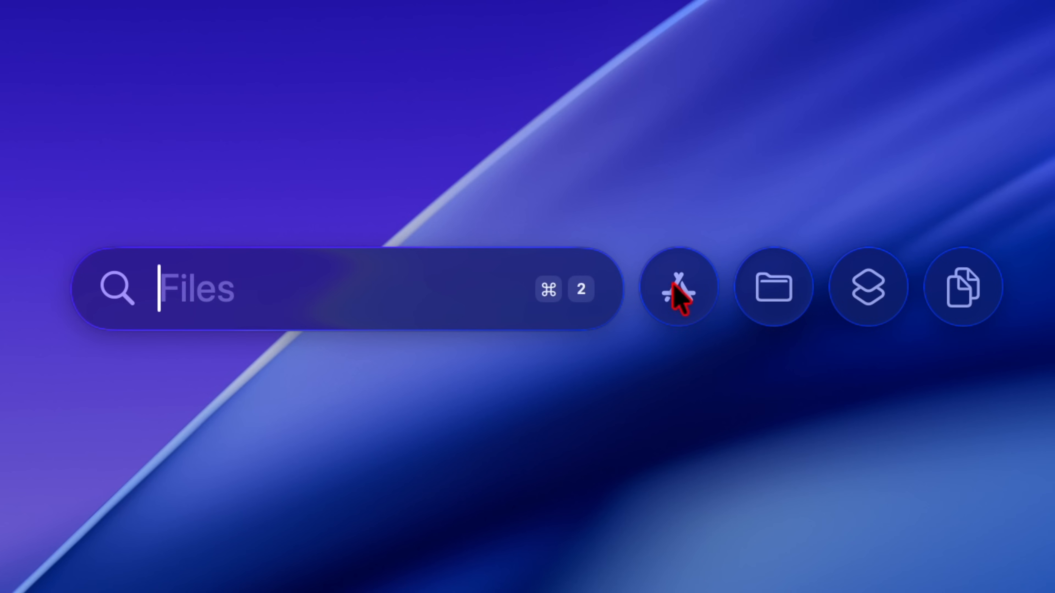
pyautogui.click(677, 287)
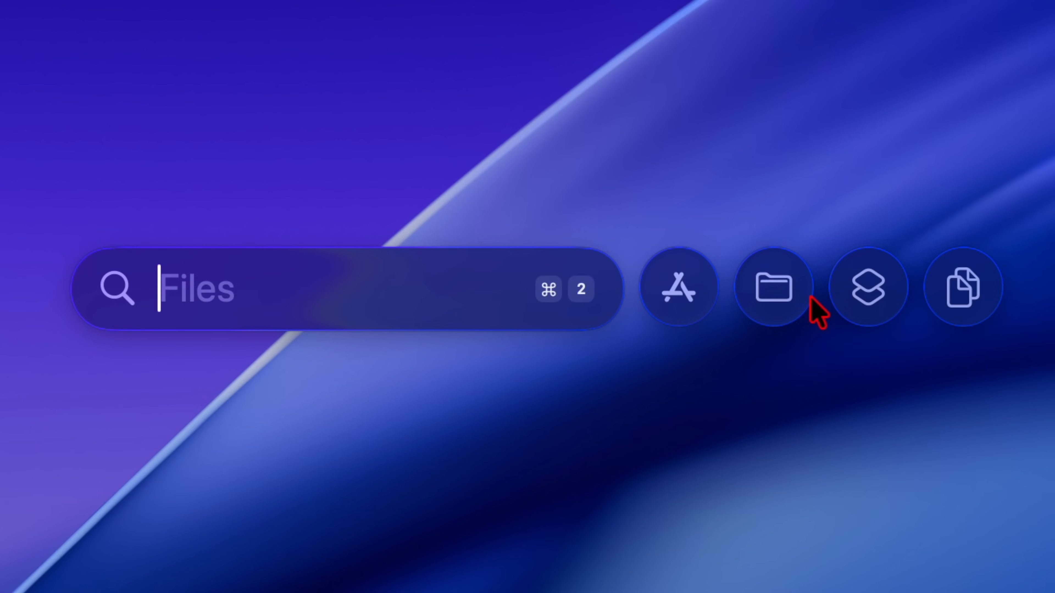
pyautogui.click(868, 289)
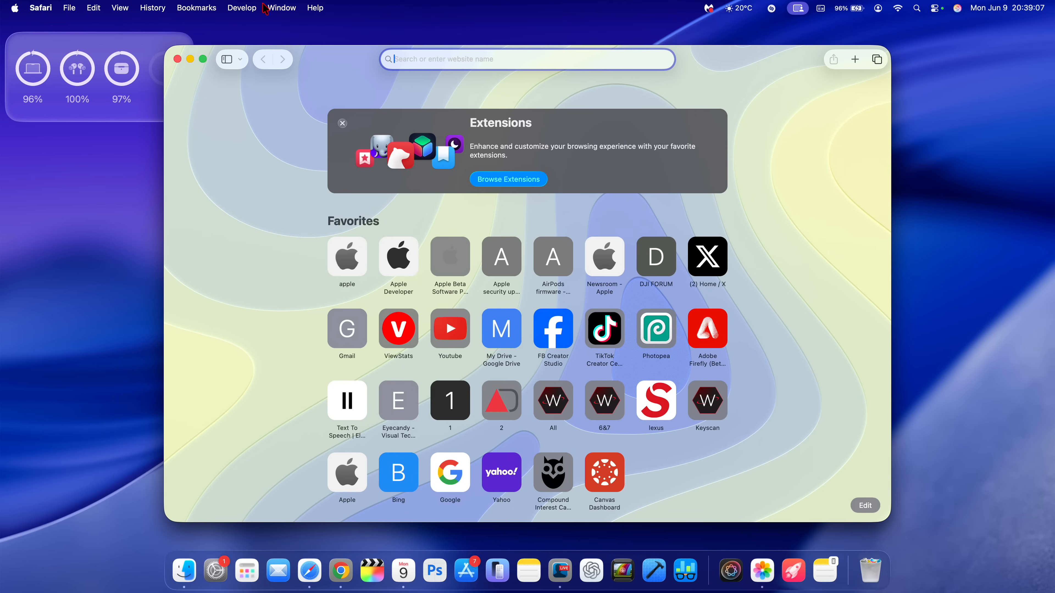
# Glance at the Safari app menu, then load apple.com from the Favorites.
pyautogui.click(40, 7)
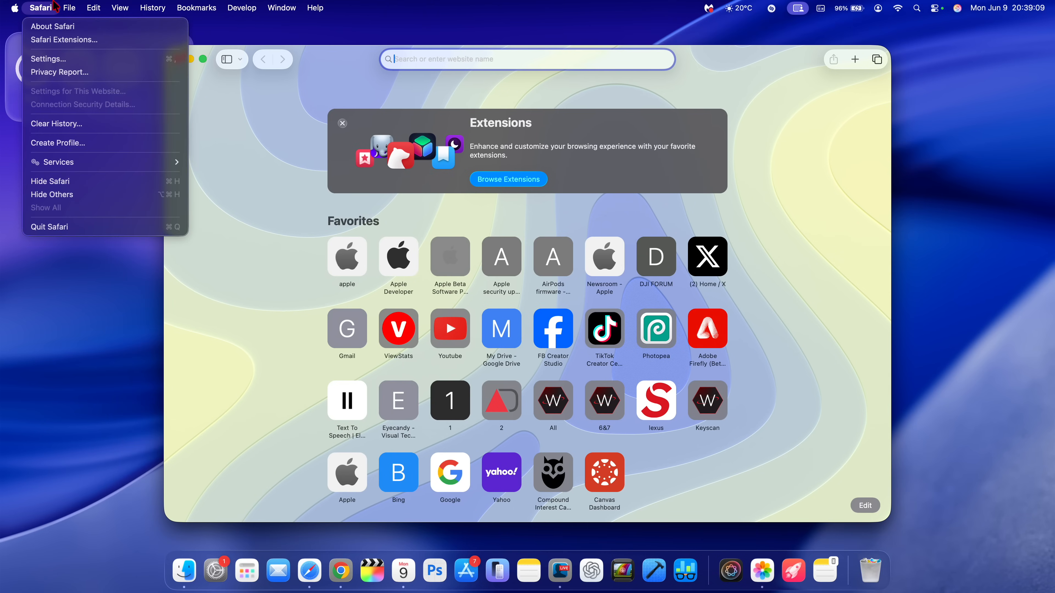
pyautogui.click(52, 26)
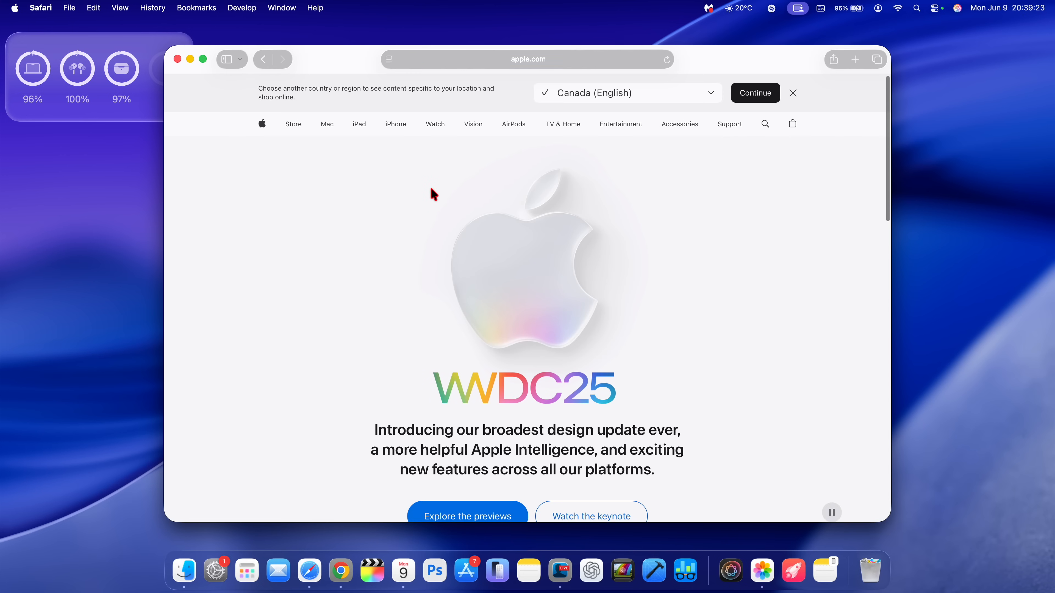
# Scroll apple.com to the footer, show the sidebar, then return to the Favorites start page.
pyautogui.scroll(-3)
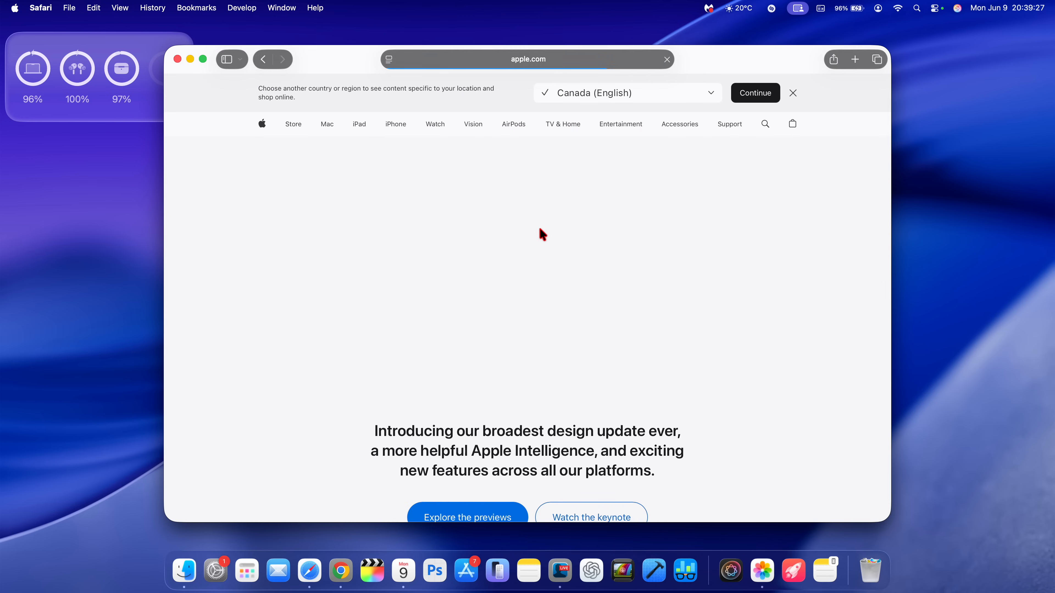
pyautogui.scroll(-3)
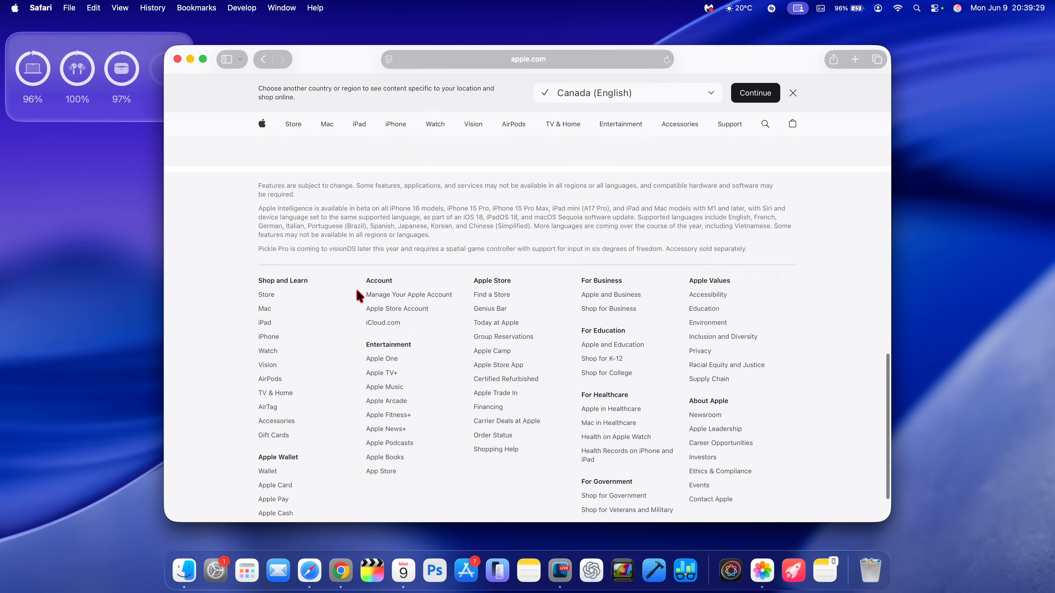
pyautogui.scroll(3)
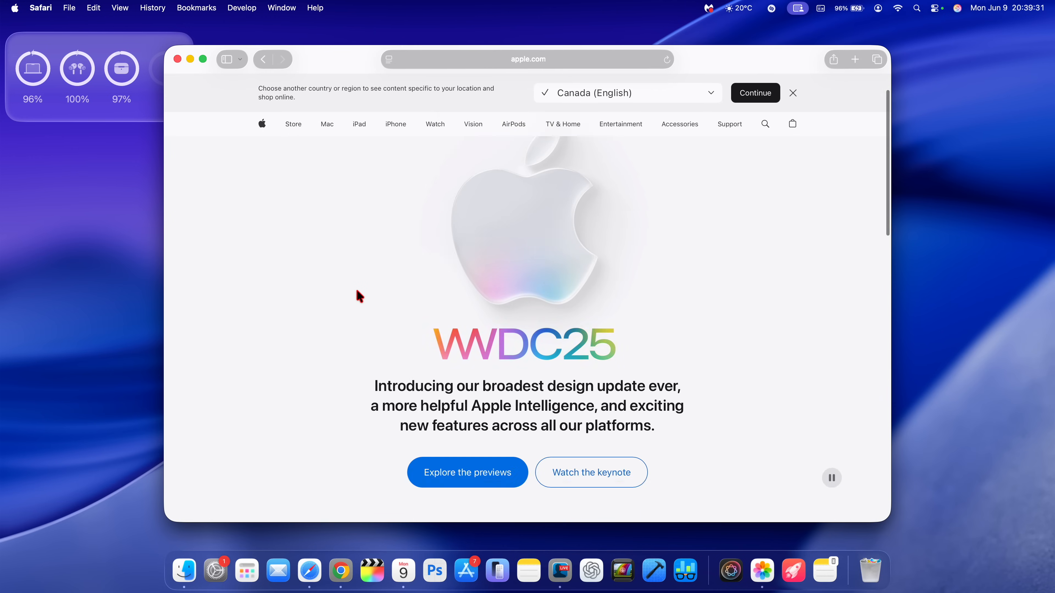
pyautogui.scroll(-3)
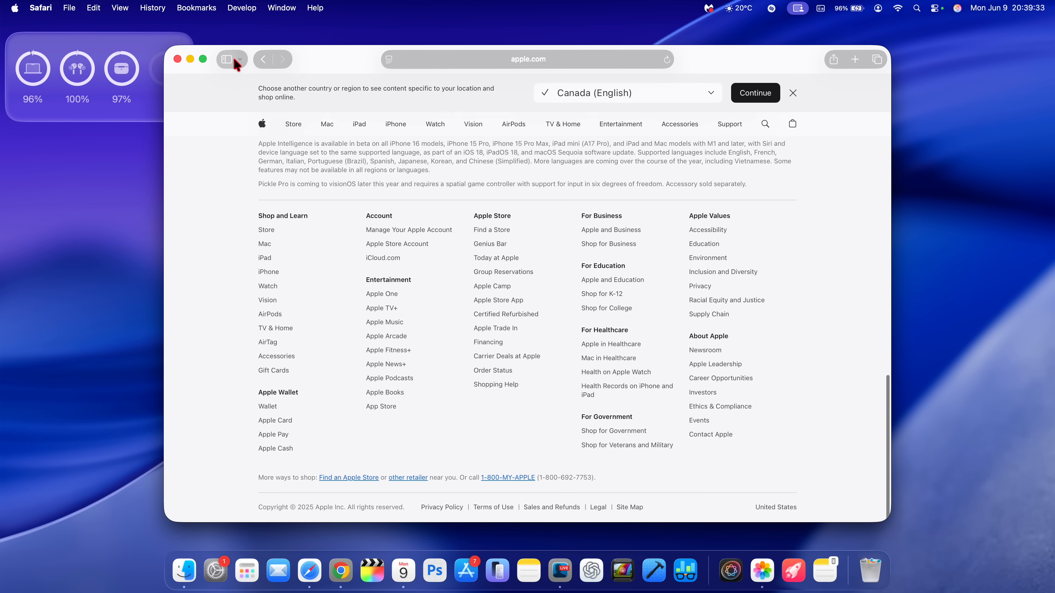
pyautogui.click(227, 59)
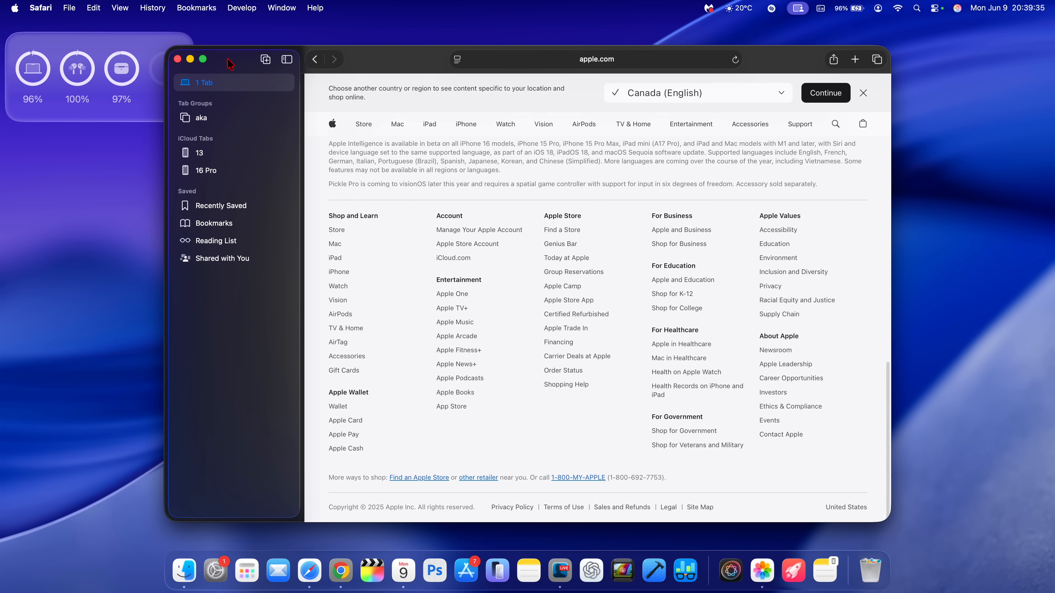
pyautogui.moveTo(233, 77)
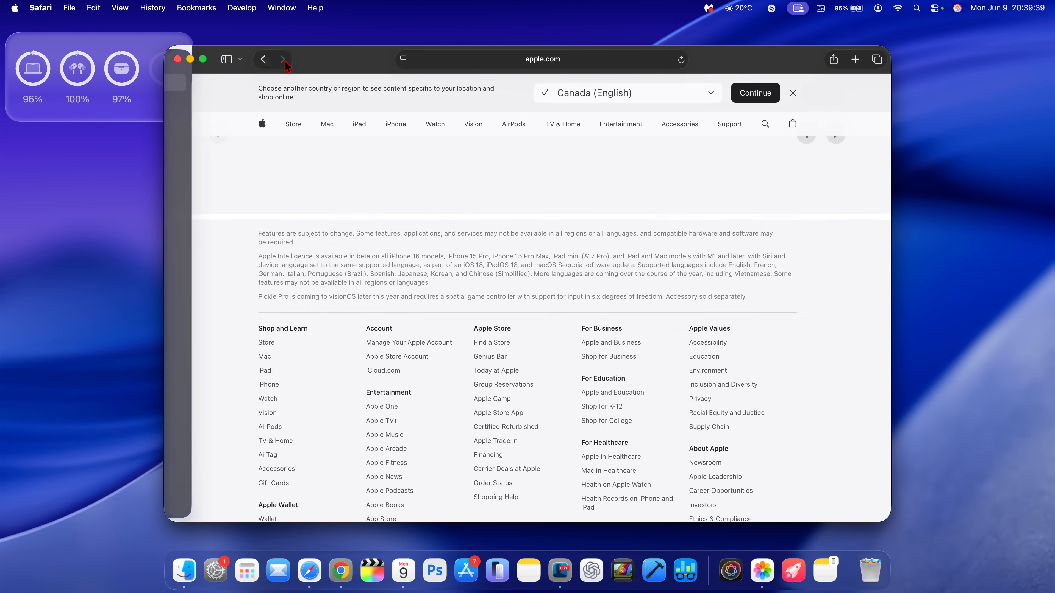
pyautogui.click(227, 60)
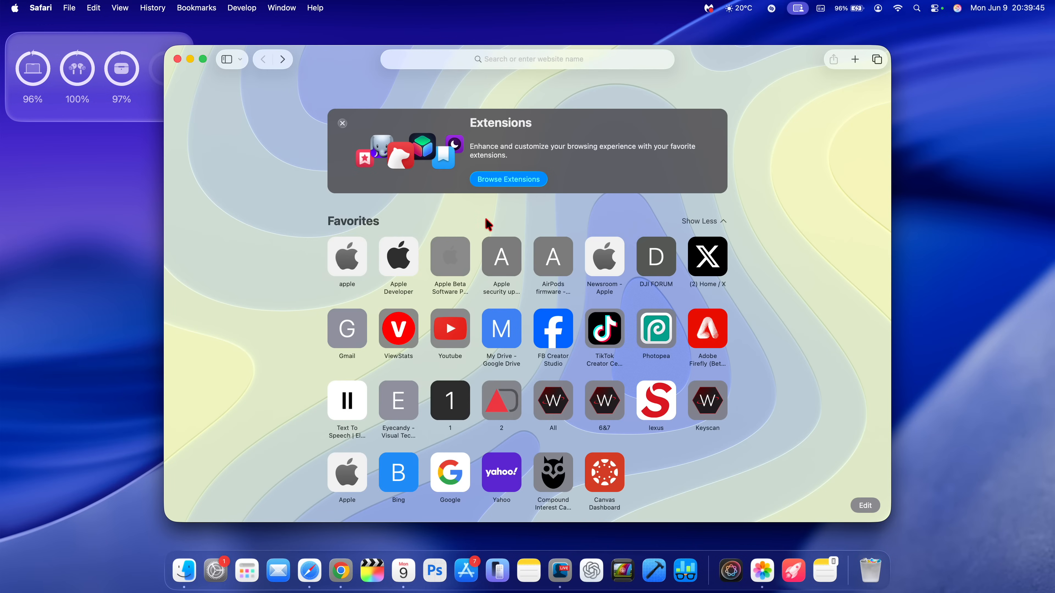
# Open The Best Safari Extensions collection in the App Store and scroll through it.
pyautogui.click(466, 570)
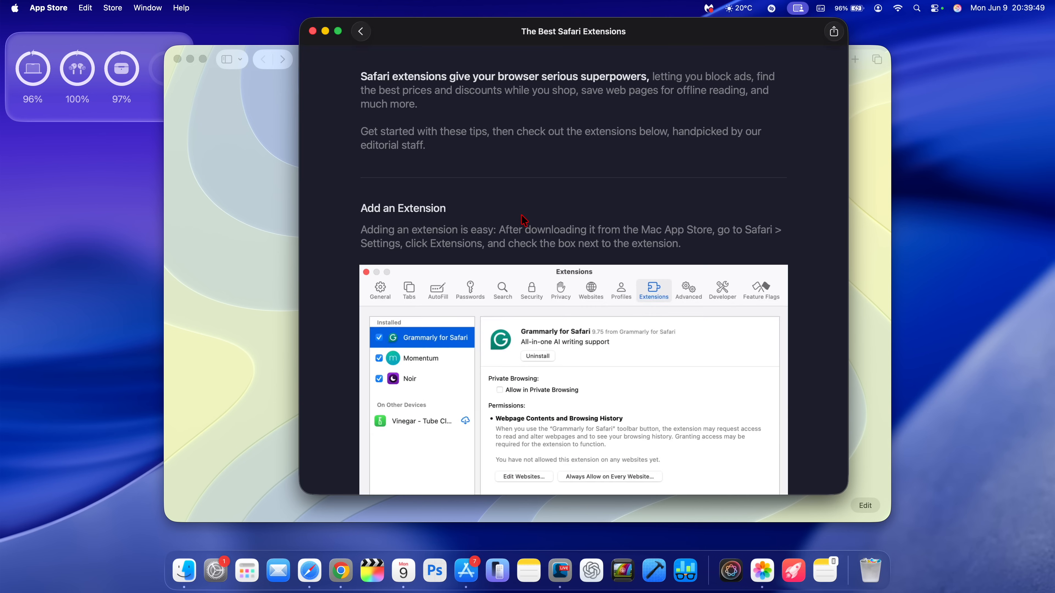
pyautogui.scroll(-3)
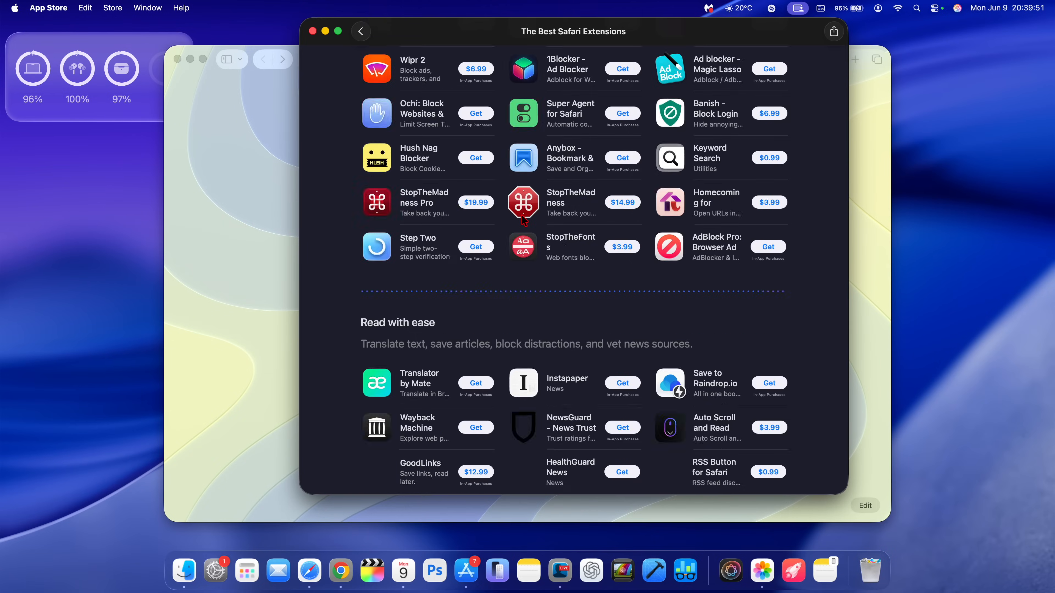
pyautogui.scroll(-3)
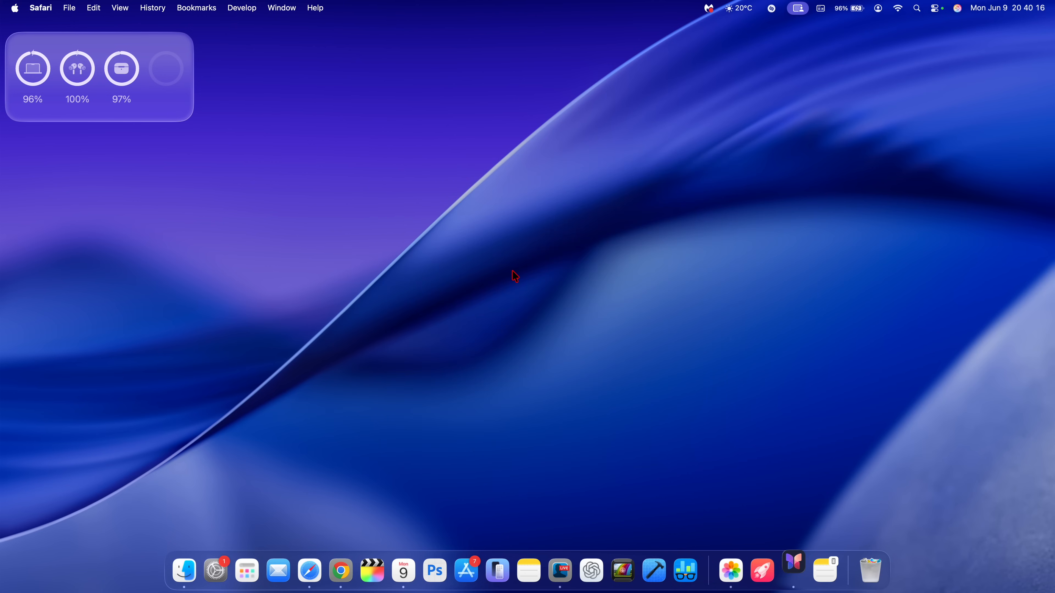
# Launch Journal from the Dock to show its Welcome to Journal screen.
pyautogui.click(793, 570)
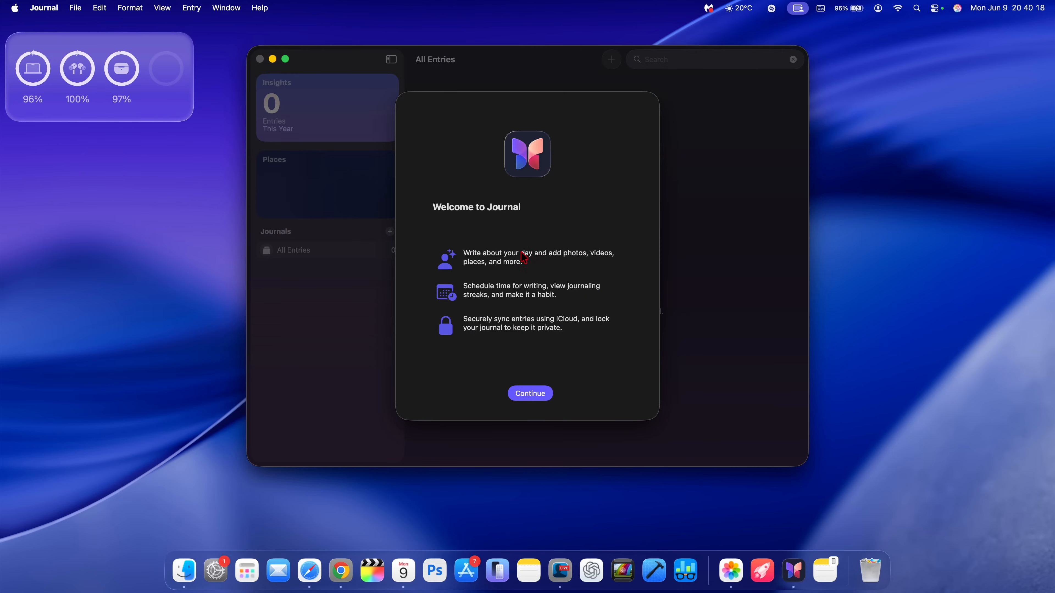
pyautogui.moveTo(515, 266)
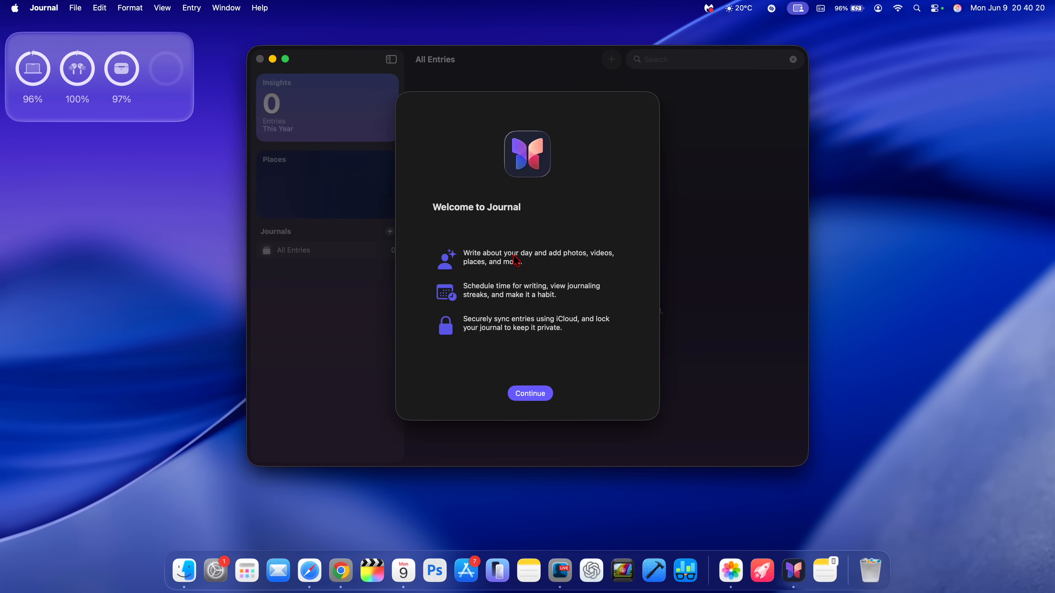
pyautogui.moveTo(540, 335)
pyautogui.write('m')
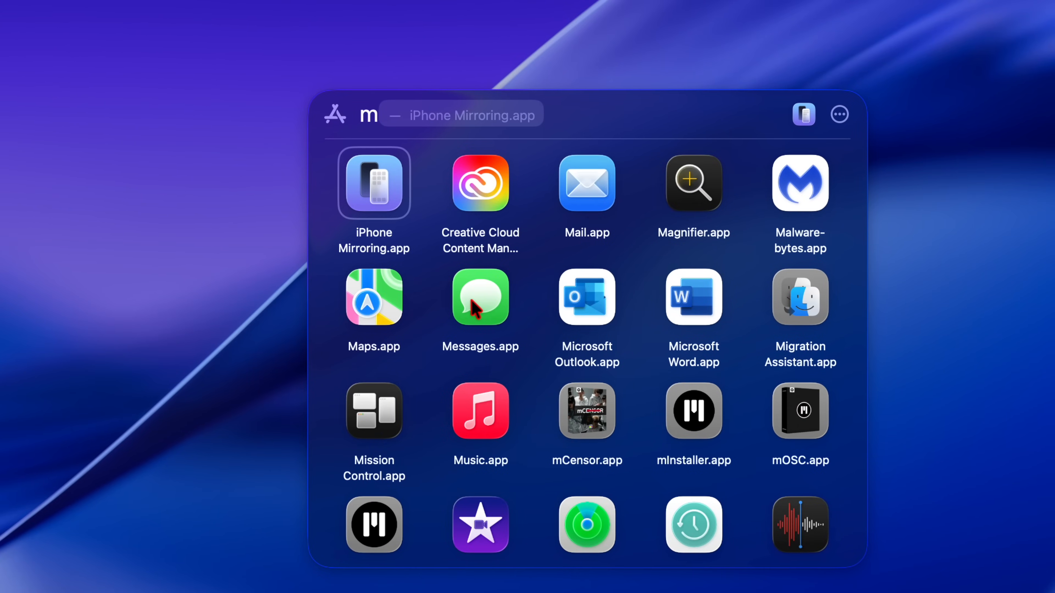
pyautogui.moveTo(495, 301)
pyautogui.write('f')
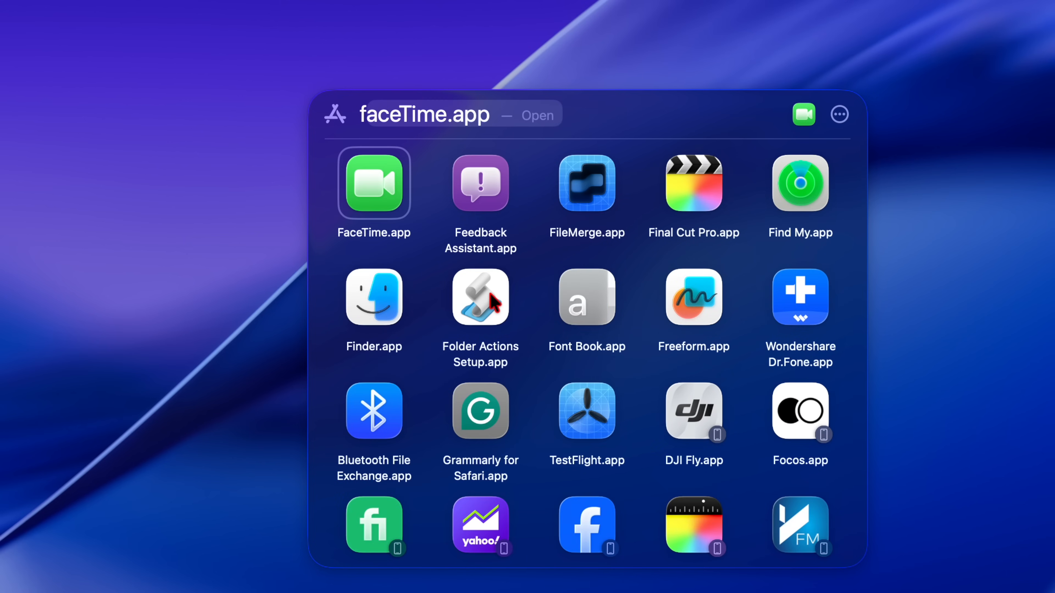
pyautogui.moveTo(354, 196)
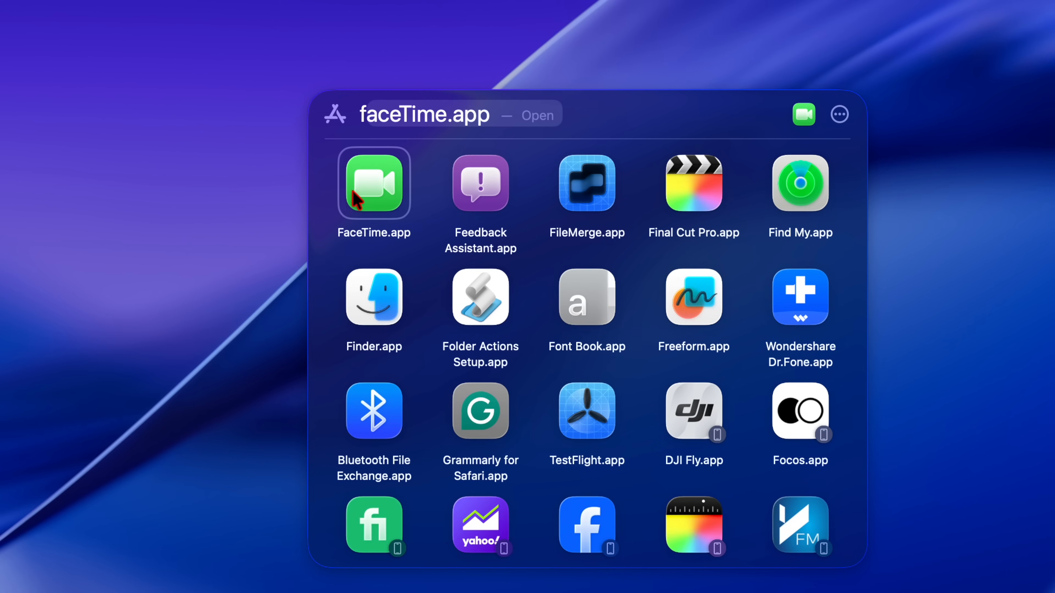
pyautogui.moveTo(362, 199)
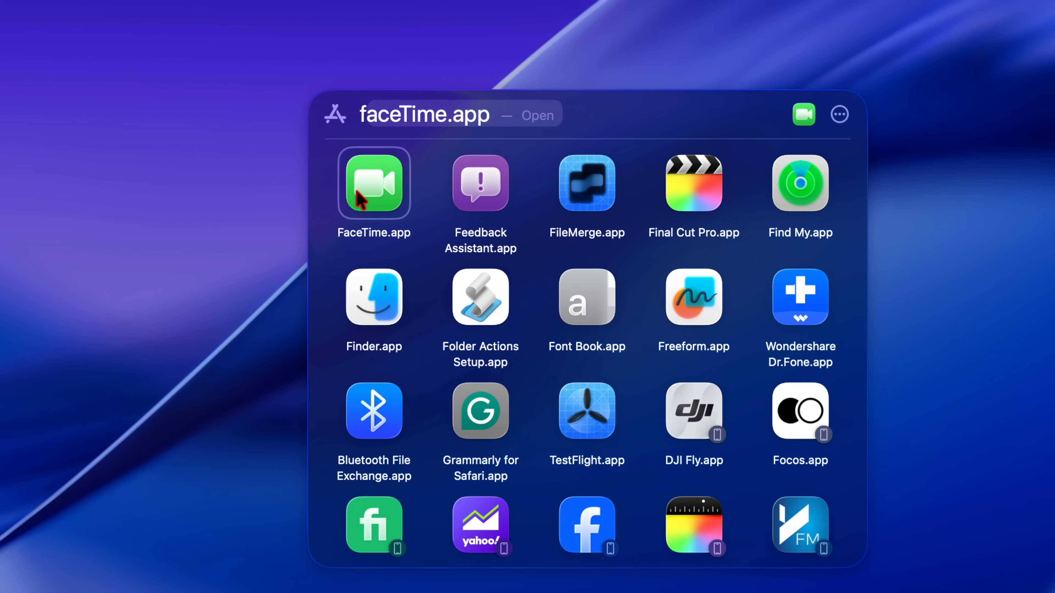